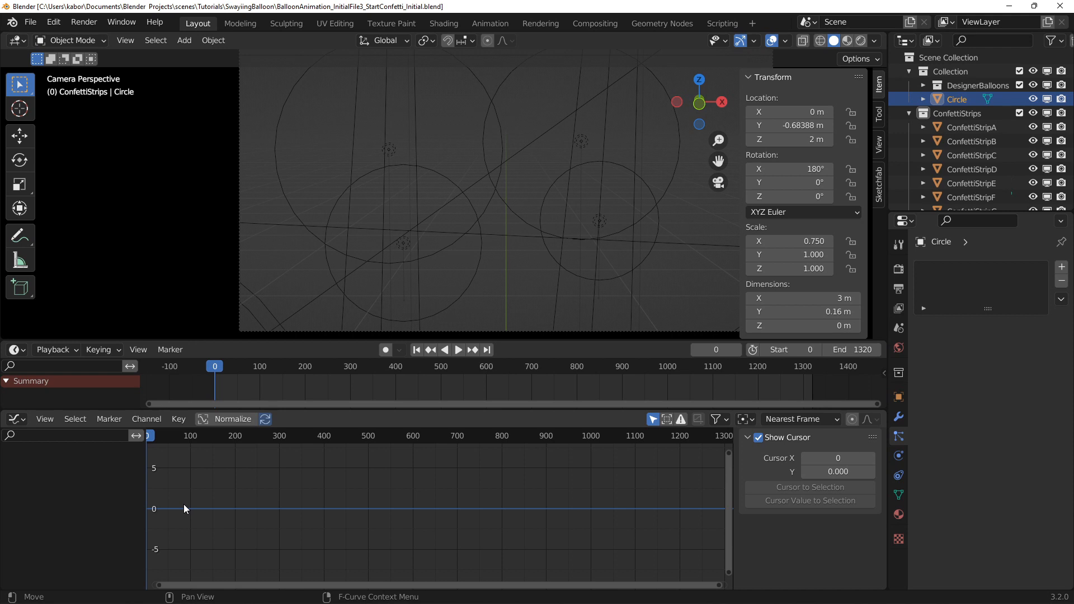
# Start a new scene with only a camera and light, and browse the Curve add submenu
pyautogui.click(971, 127)
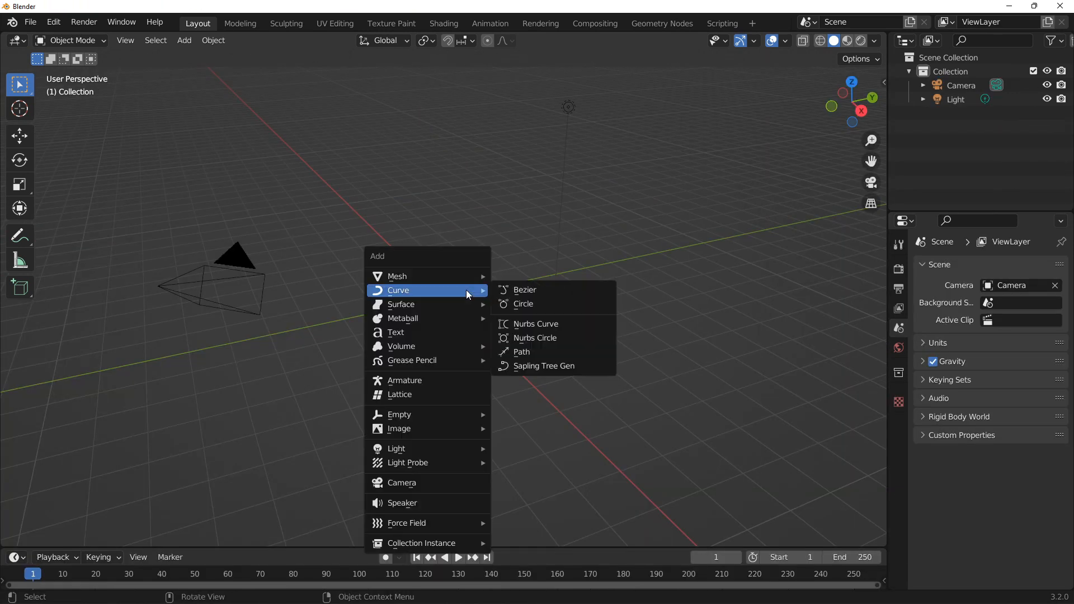
# Add a Bezier curve, scale it up, and set its geometry Extrude to 0.39 m
pyautogui.click(524, 289)
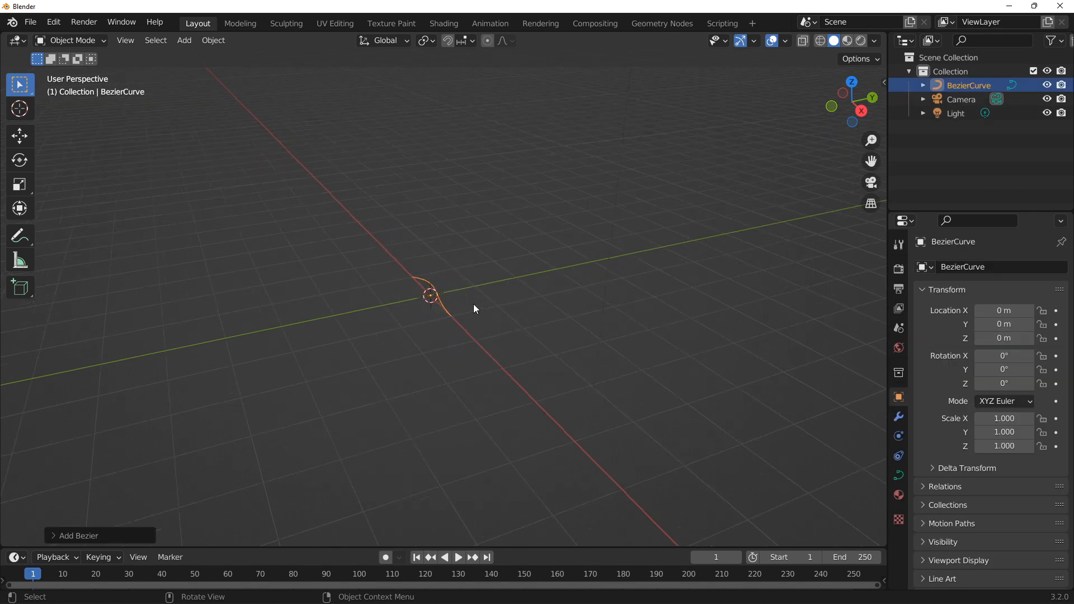
pyautogui.press('Tab')
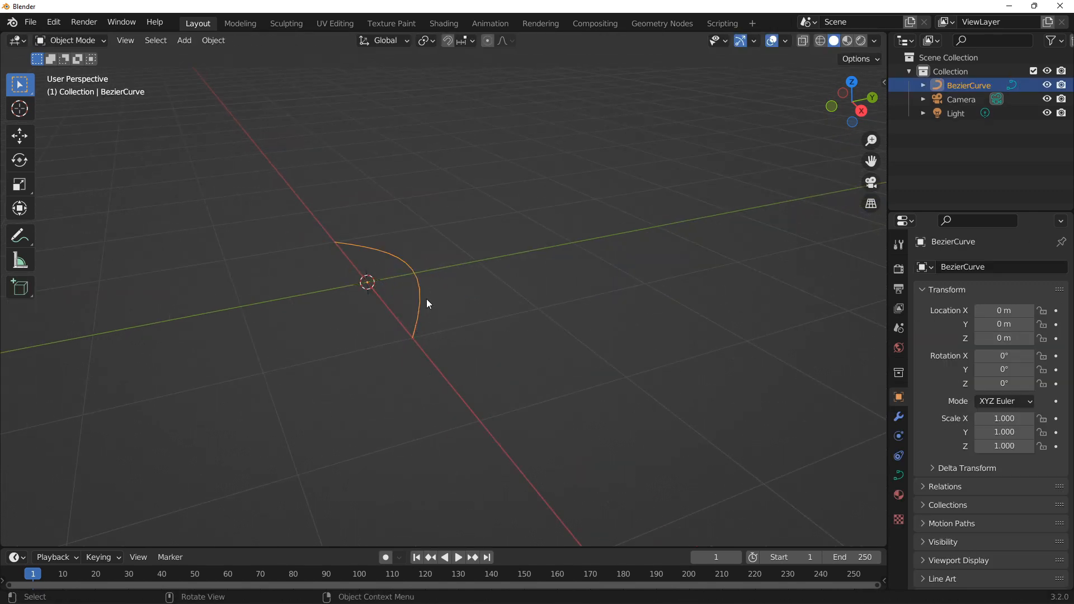
pyautogui.click(898, 474)
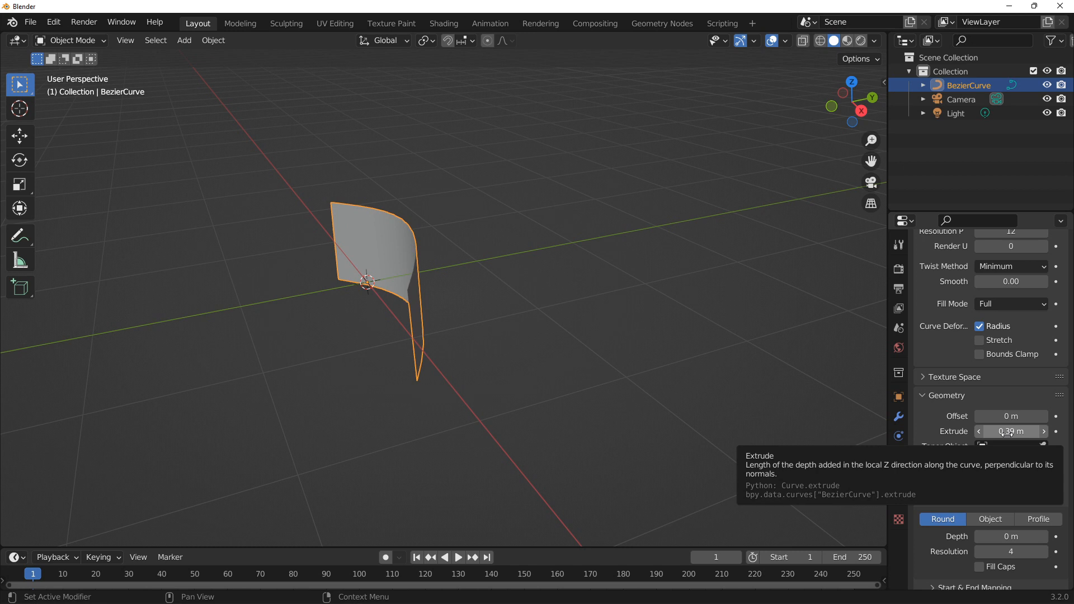
# Convert the Bezier ribbon to a mesh and set its origin to geometry
pyautogui.rightClick(370, 280)
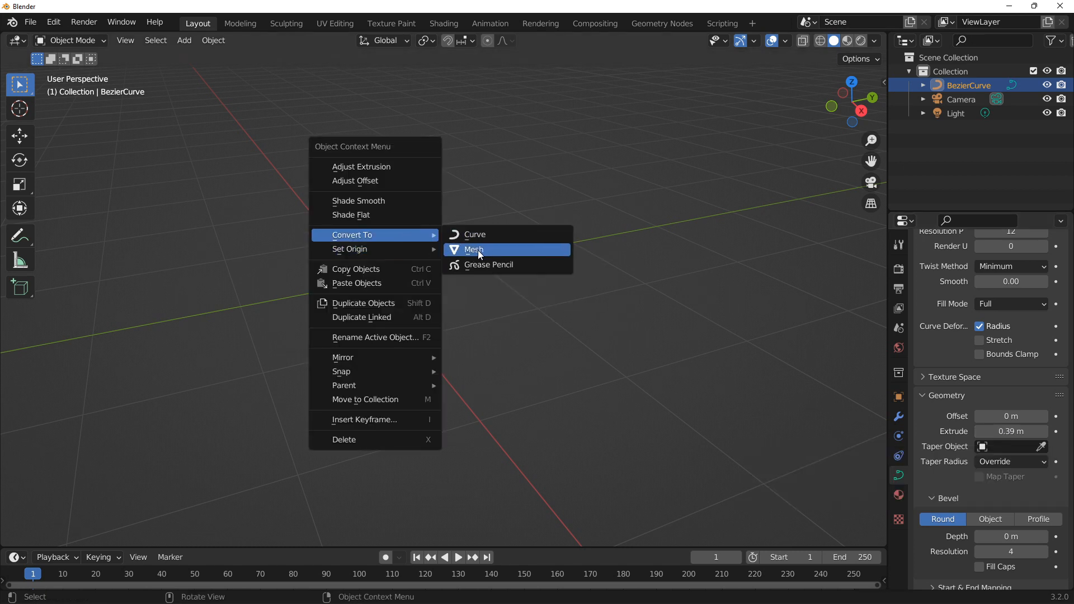
pyautogui.click(473, 250)
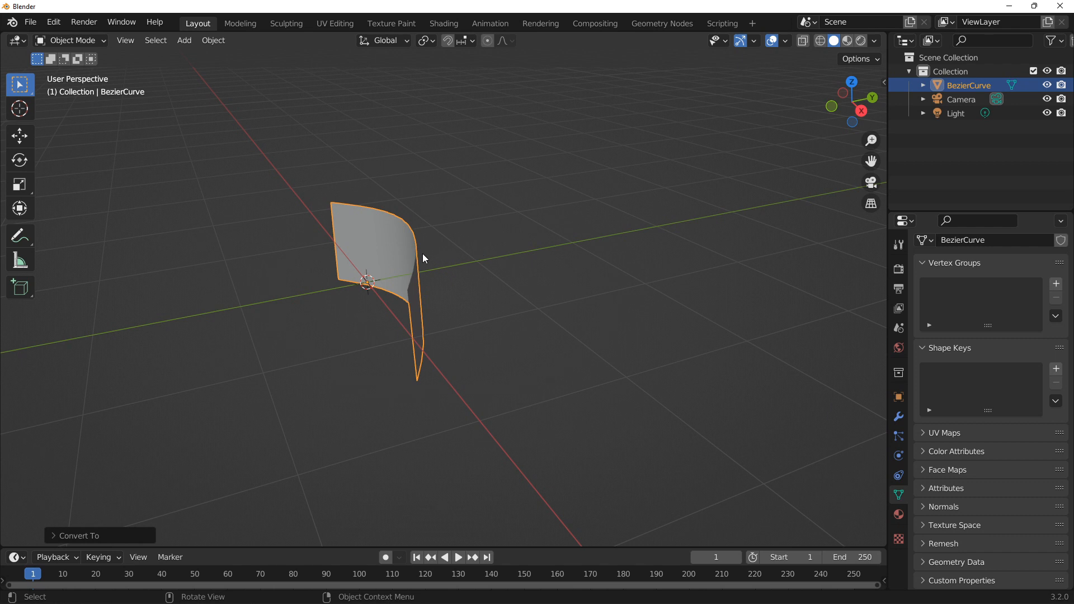
pyautogui.moveTo(423, 259); pyautogui.dragTo(451, 268)
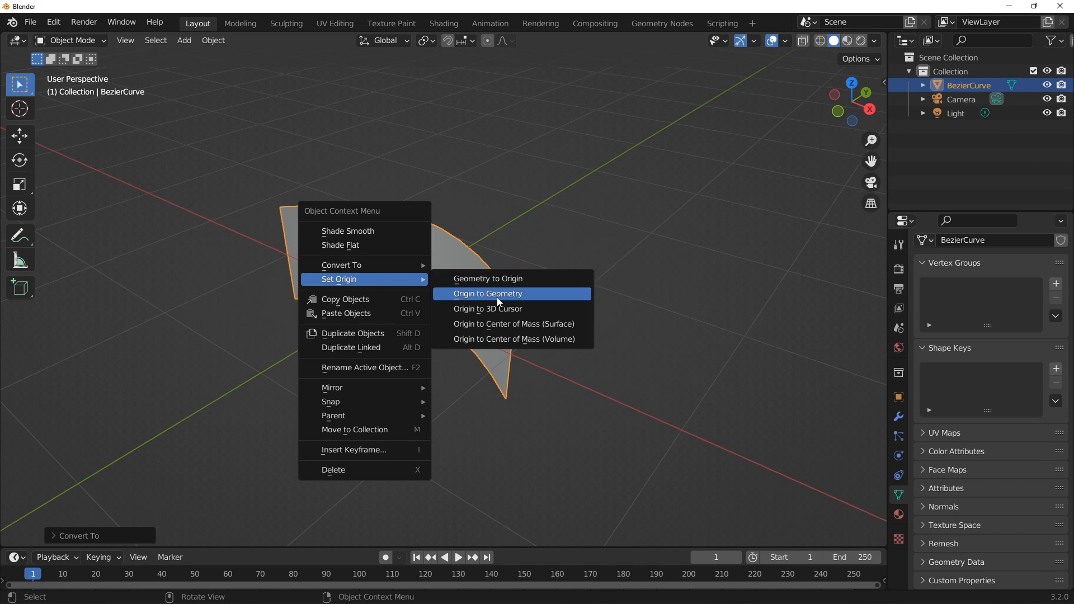
pyautogui.click(487, 293)
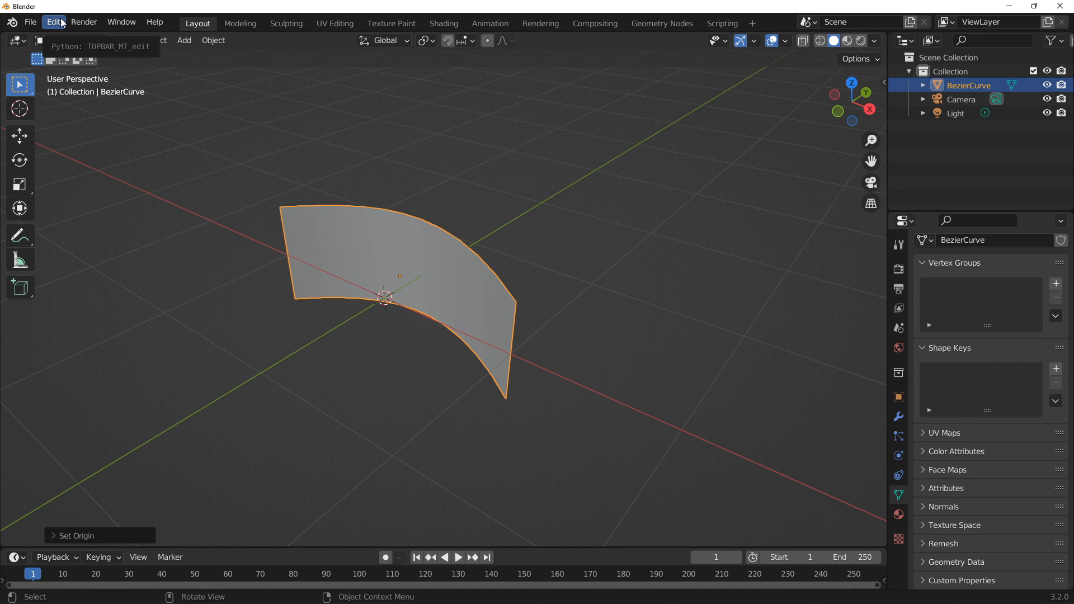
# Show the Add-ons preferences filtered by the search term 'curv'
pyautogui.click(53, 21)
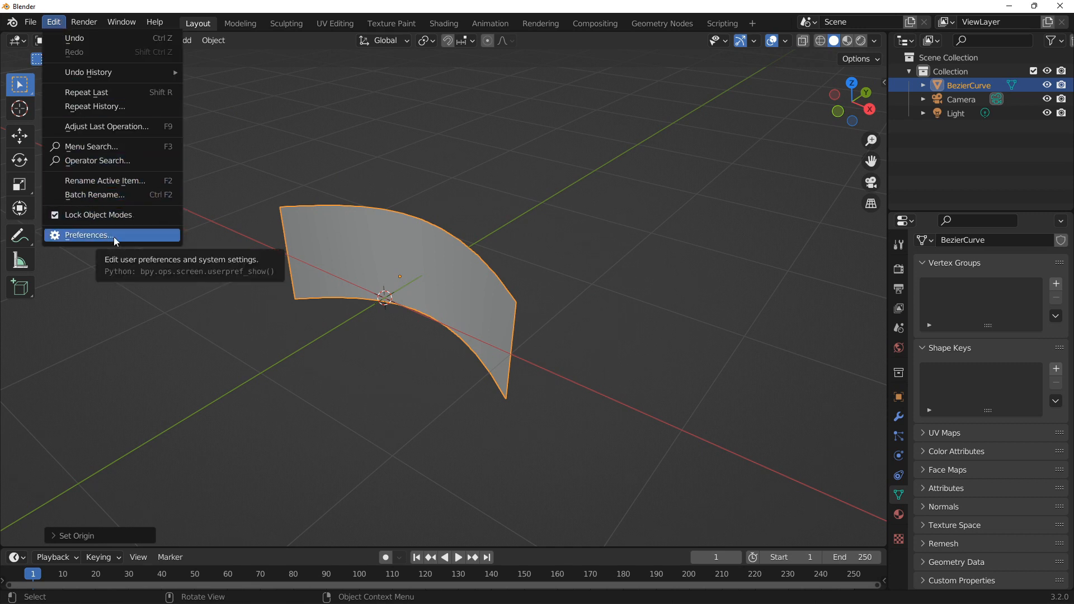
pyautogui.click(87, 235)
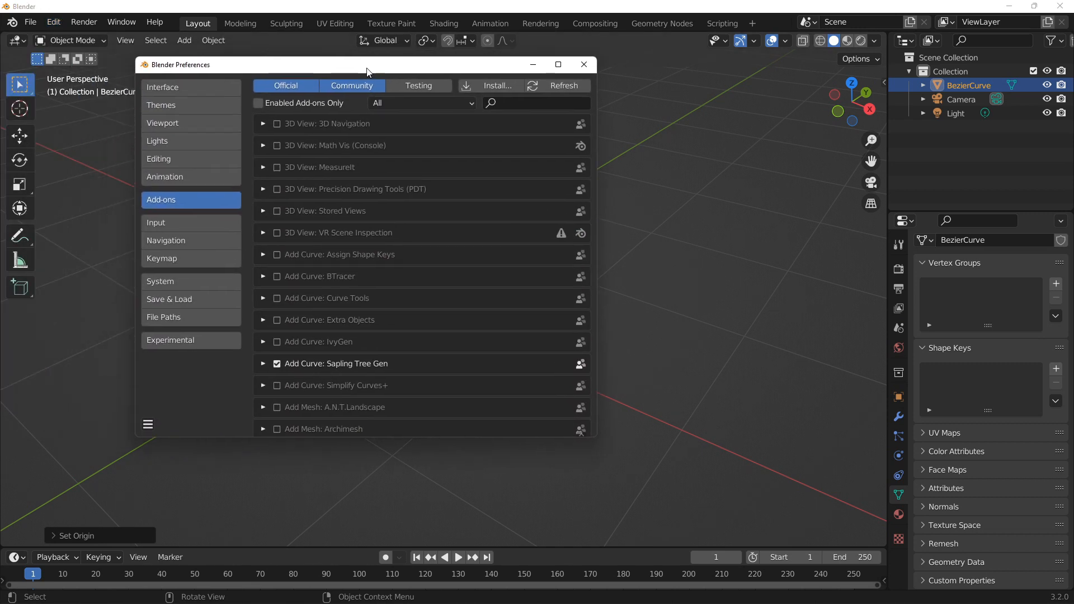
pyautogui.write('curv')
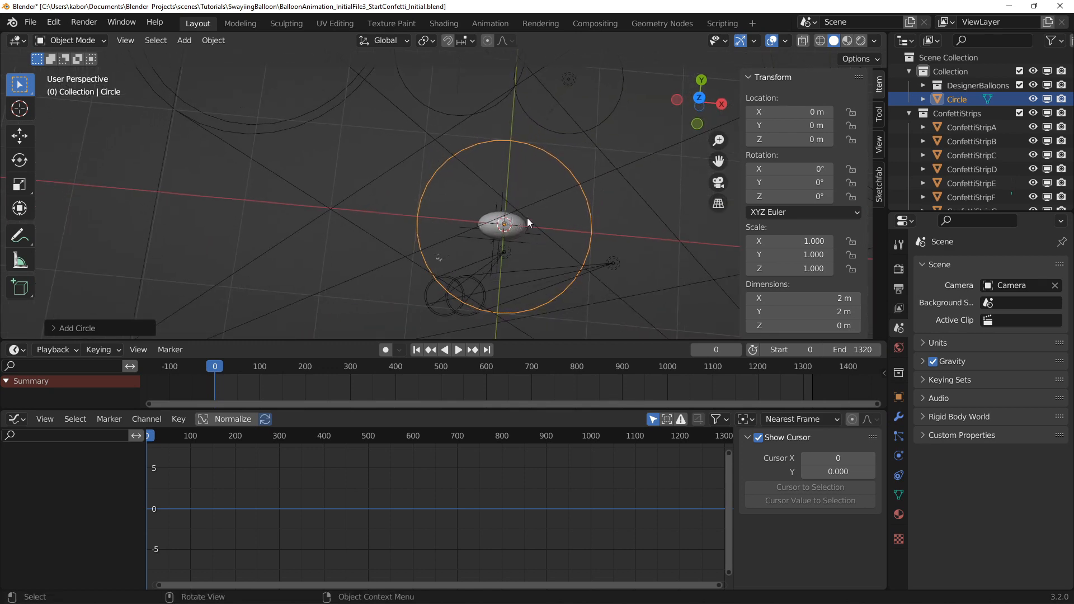
# Fill the circle, raise it 2 m, flatten it to a 3 × 0.2 m ellipse, and apply scale
pyautogui.press('Tab')
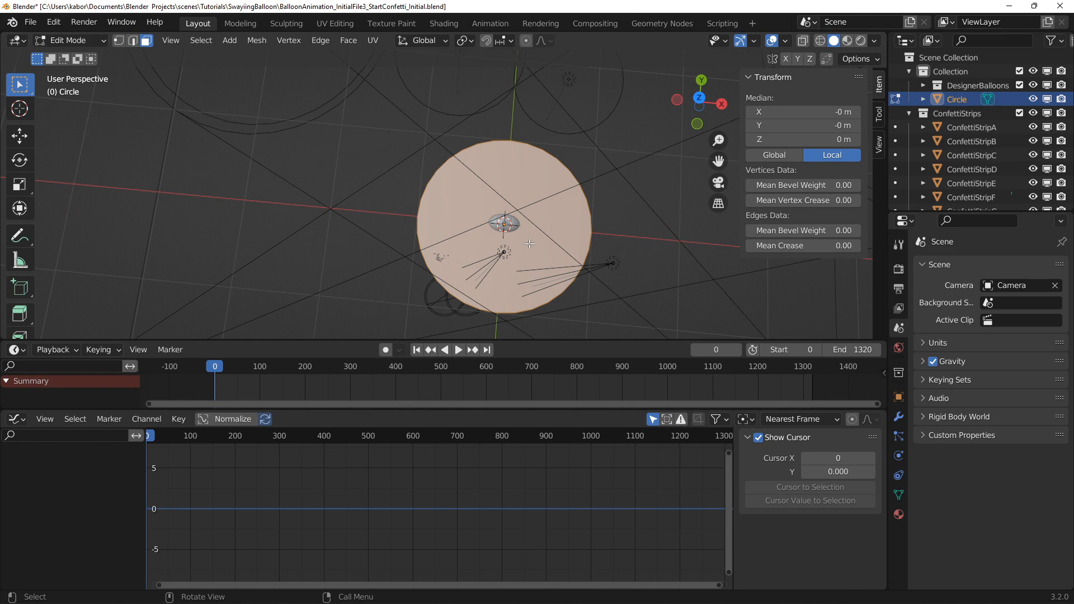
pyautogui.press('Tab')
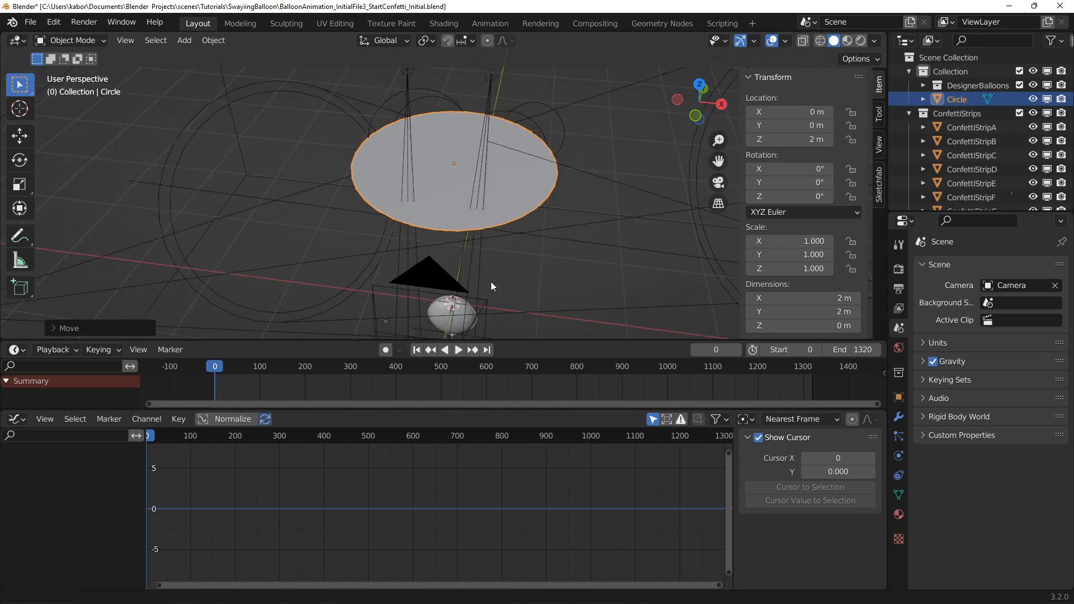
pyautogui.press('s')
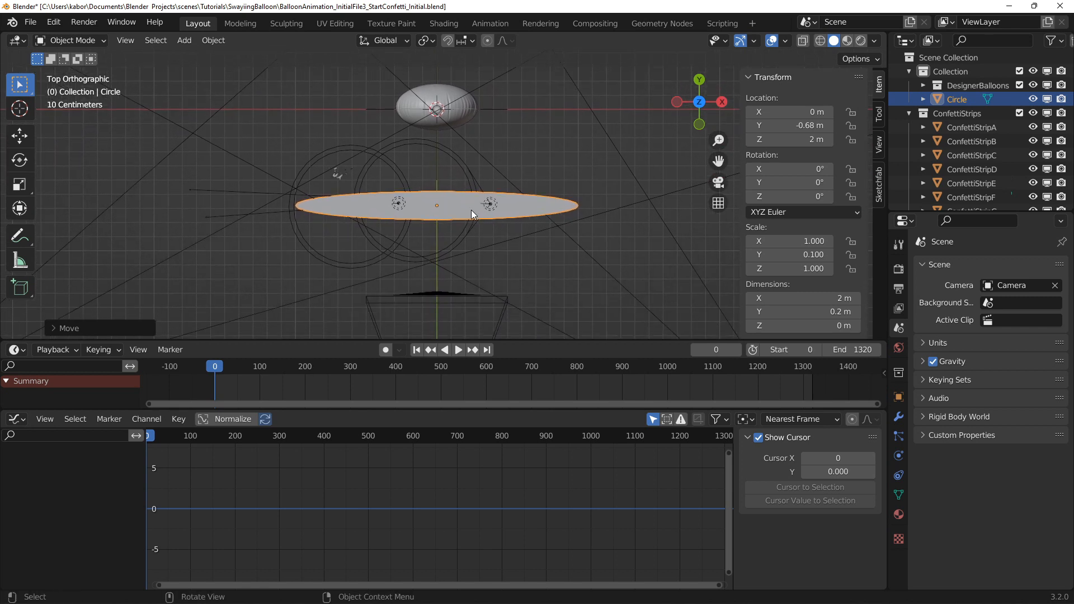
pyautogui.moveTo(447, 247)
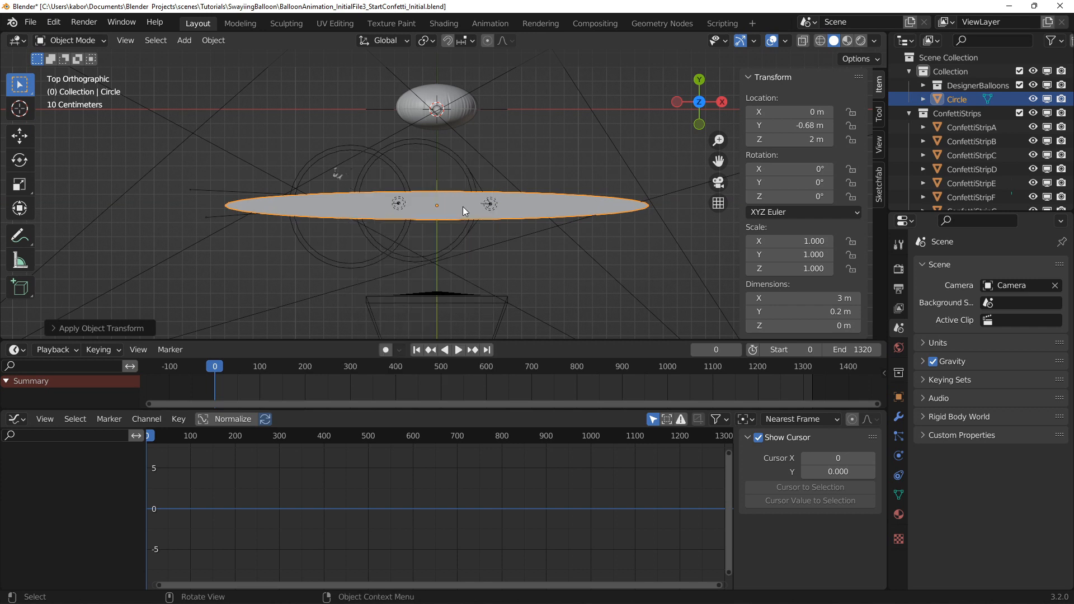
# Rename the Circle object to ConfettiEmitterFront in the Outliner
pyautogui.doubleClick(958, 98)
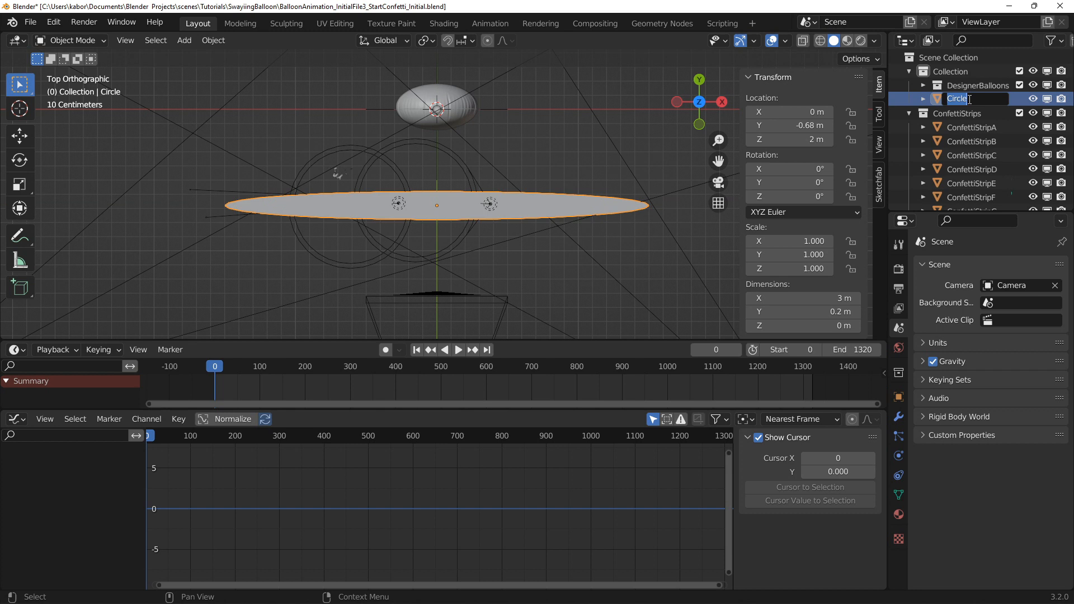
pyautogui.write('fettiEmitterFront')
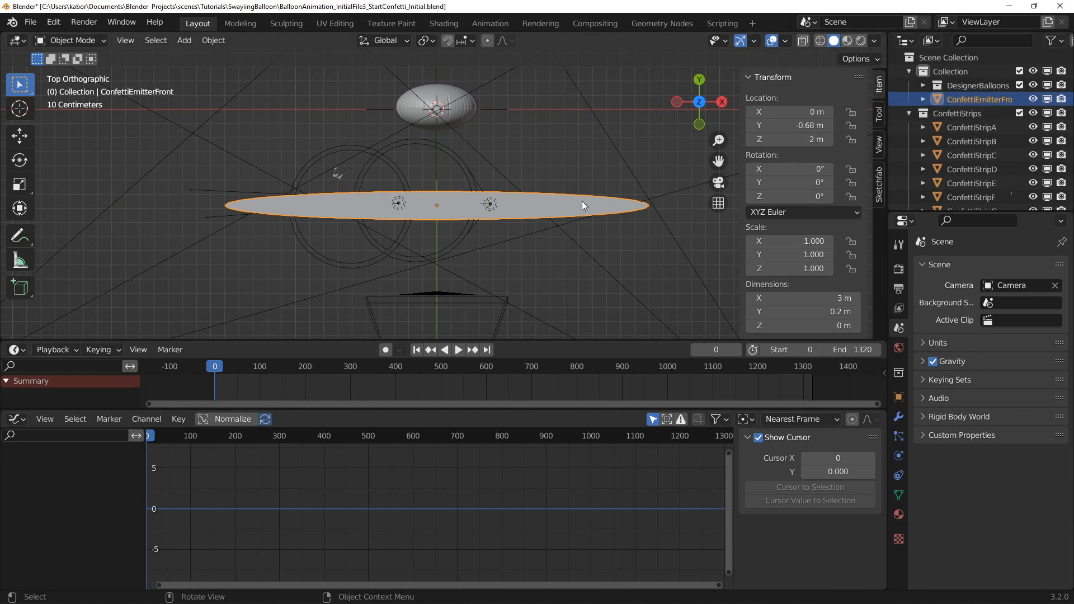
pyautogui.click(898, 437)
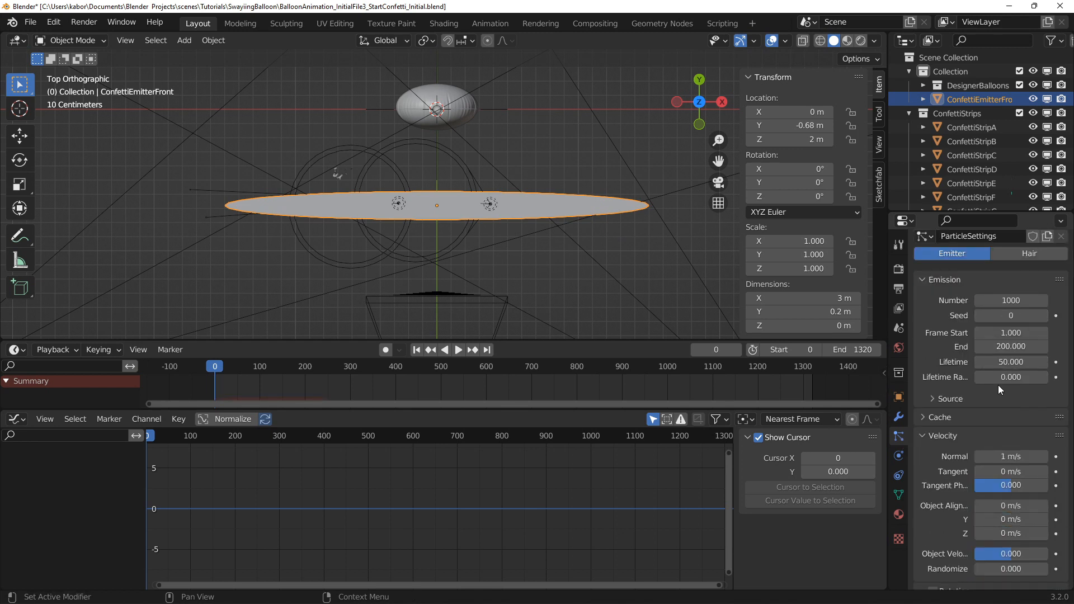
# Render particles as the ConfettiStrips collection with Pick Random enabled
pyautogui.scroll(-3)
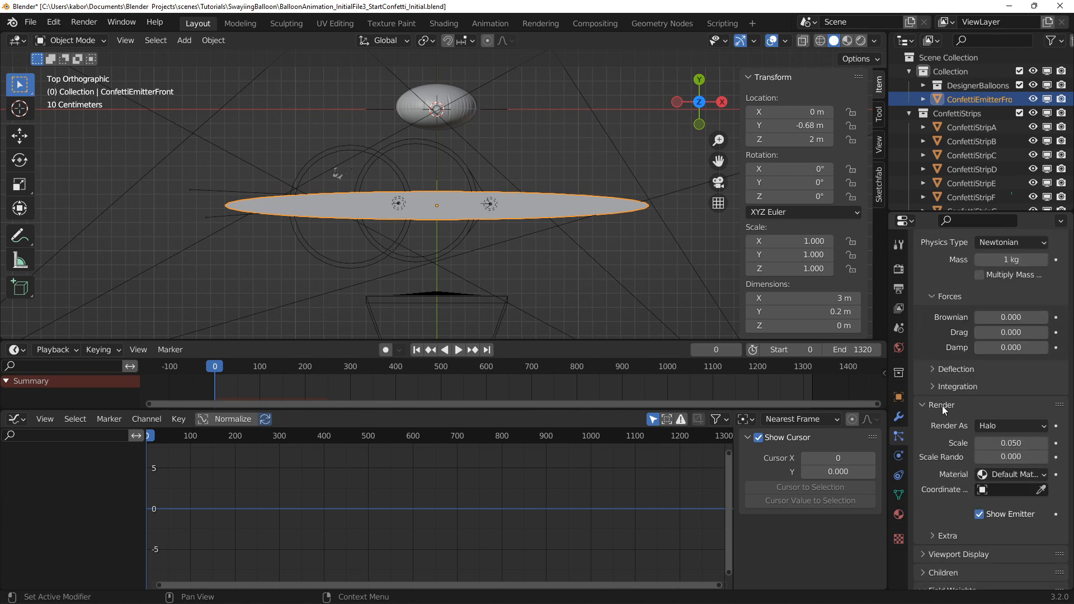
pyautogui.click(1009, 425)
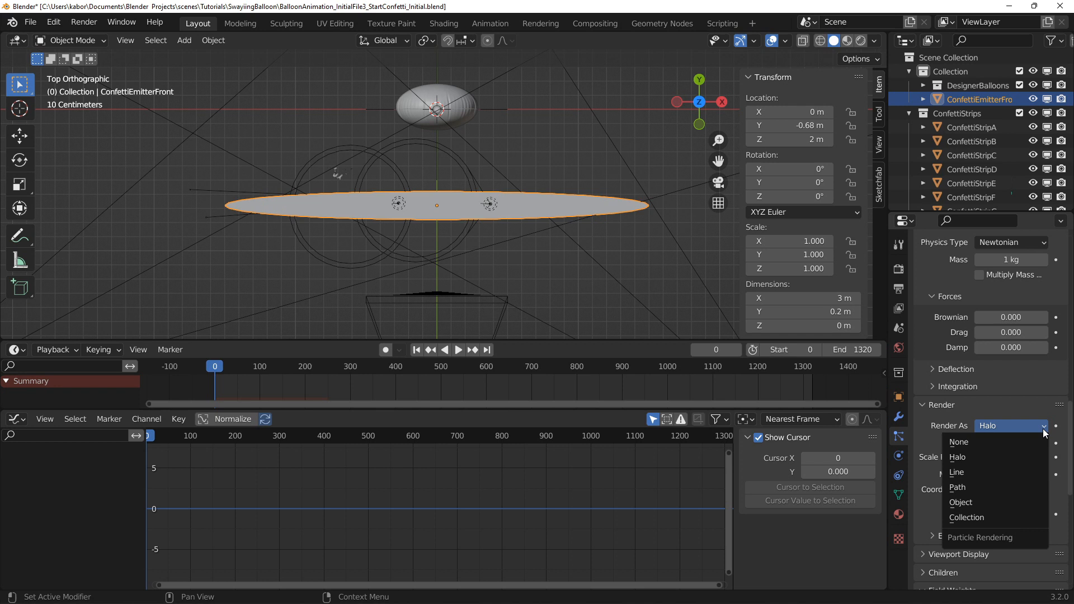
pyautogui.click(967, 517)
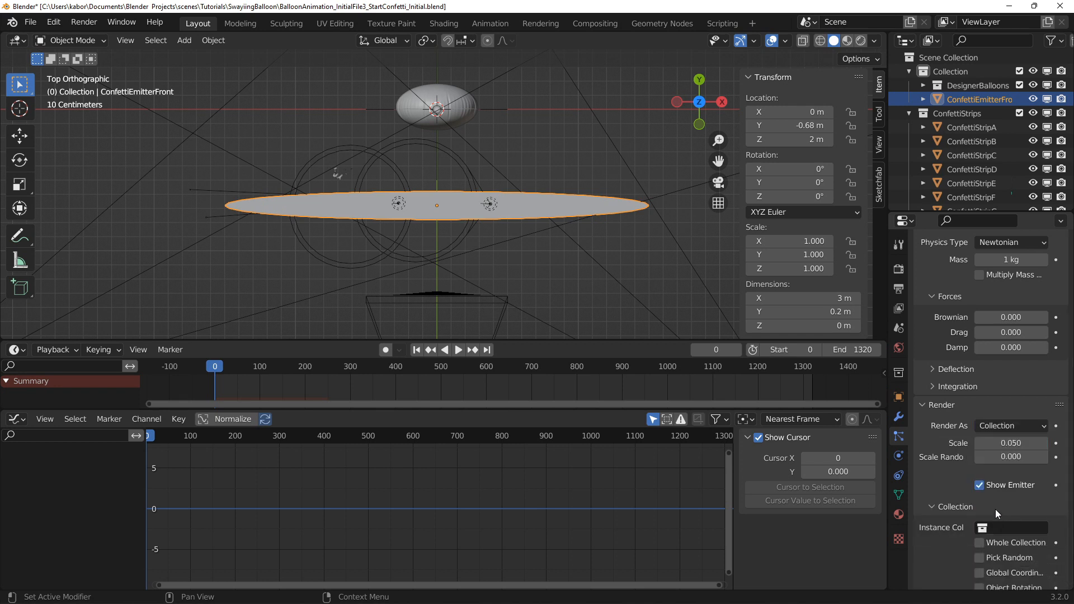
pyautogui.scroll(-3)
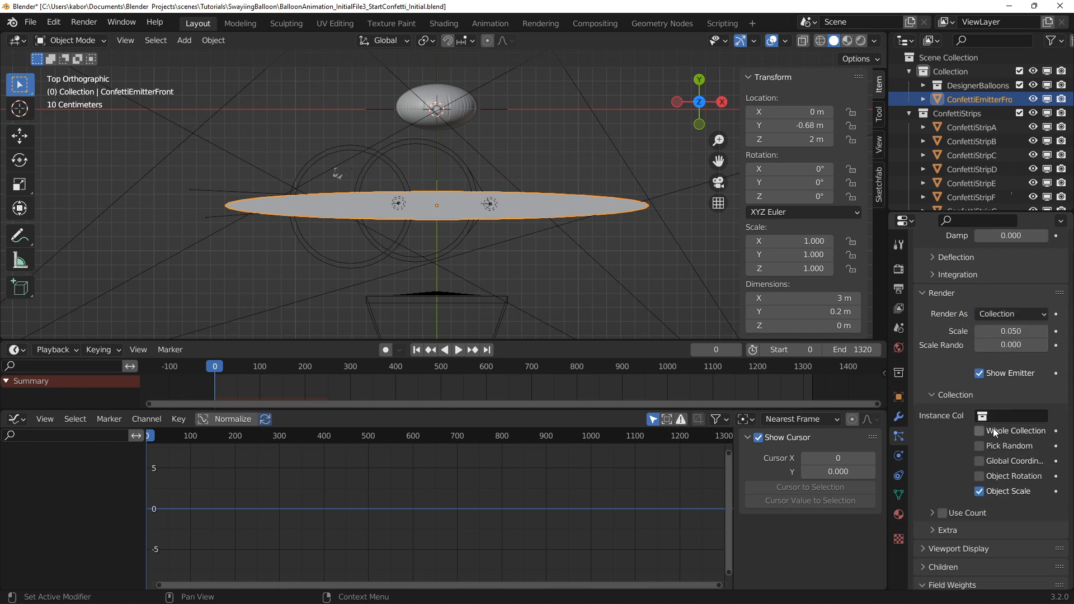
pyautogui.click(983, 416)
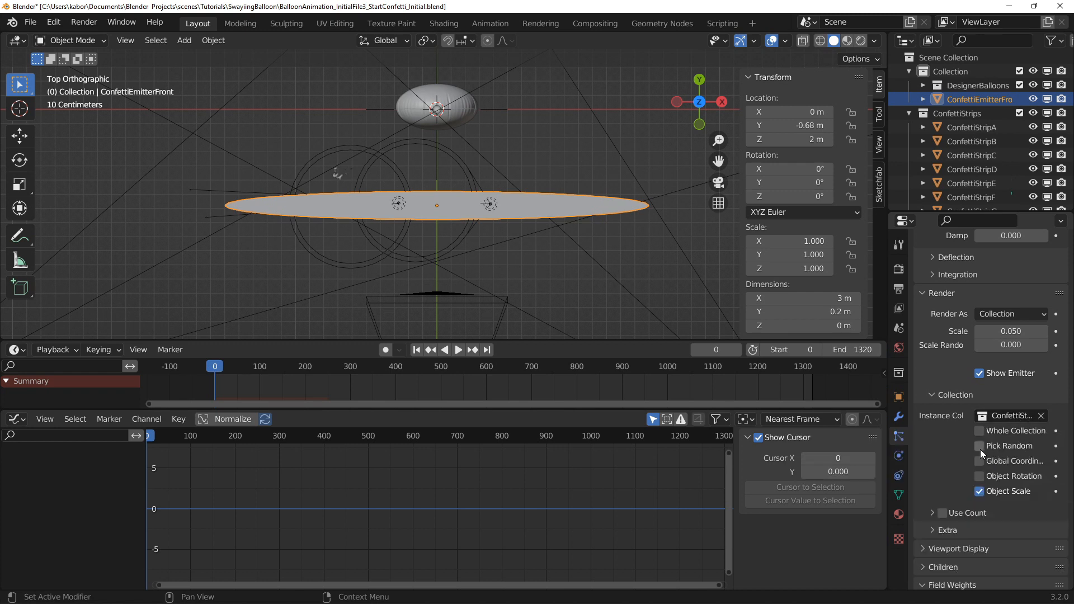
pyautogui.click(979, 446)
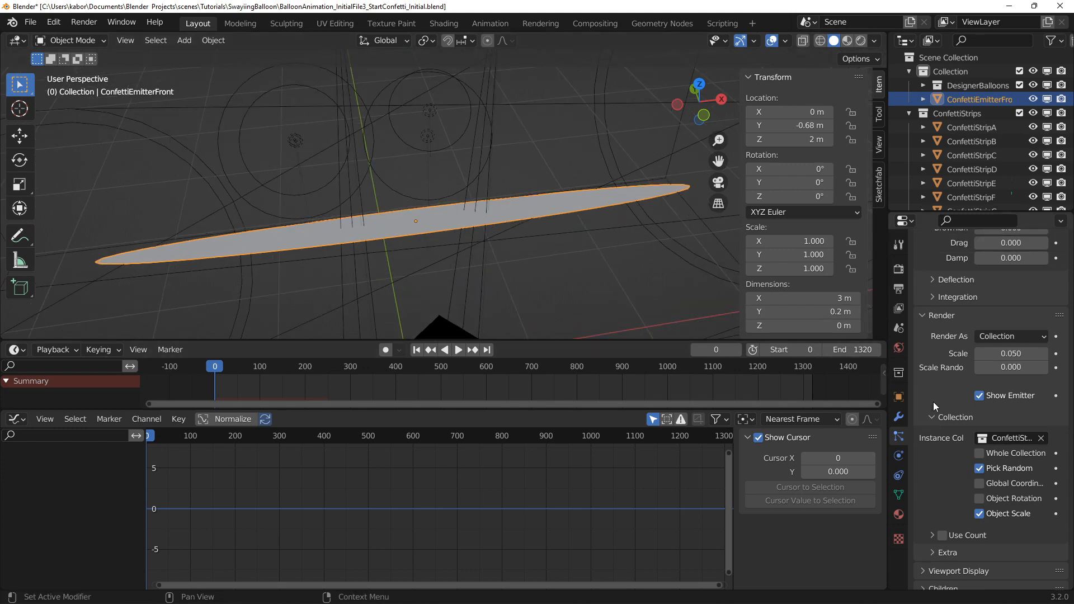
# Emit 200 particles until frame 1320 with 250-frame lifetime, scale 1.5, randomness 0.5
pyautogui.click(898, 436)
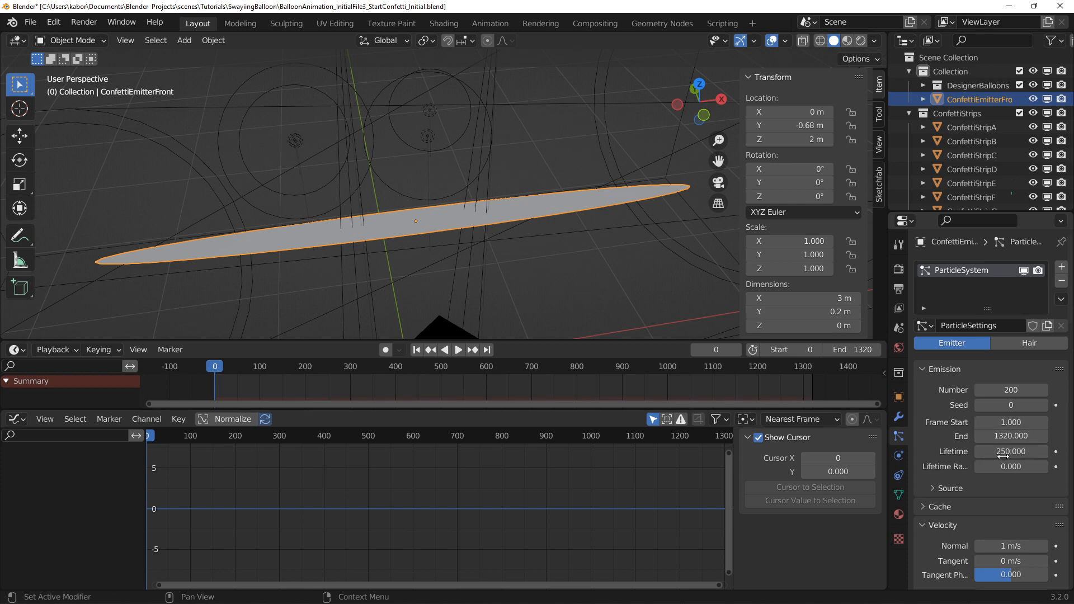
pyautogui.click(457, 349)
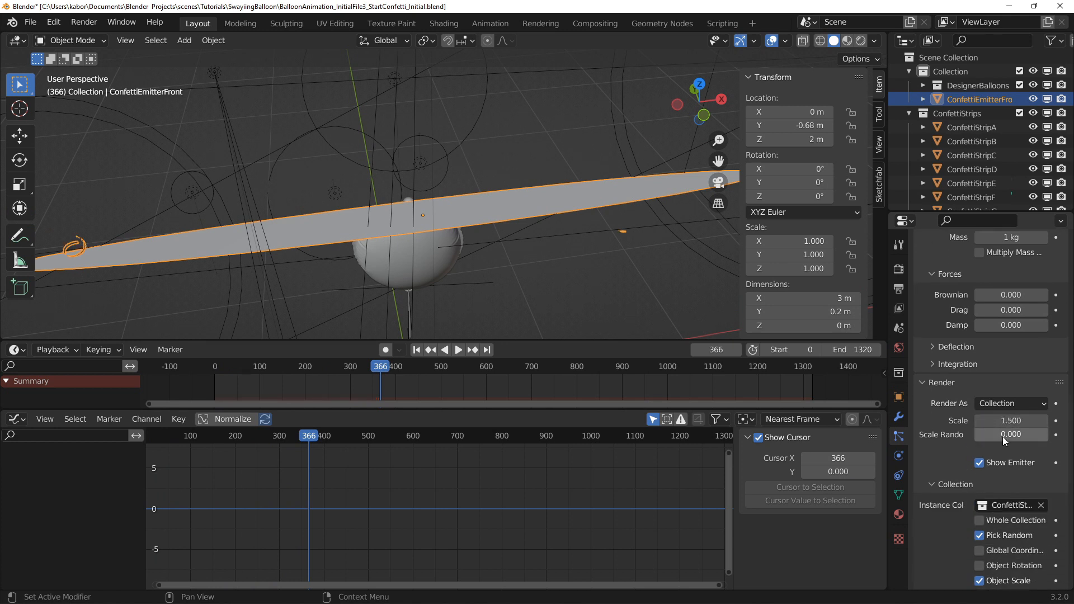
pyautogui.moveTo(1010, 434)
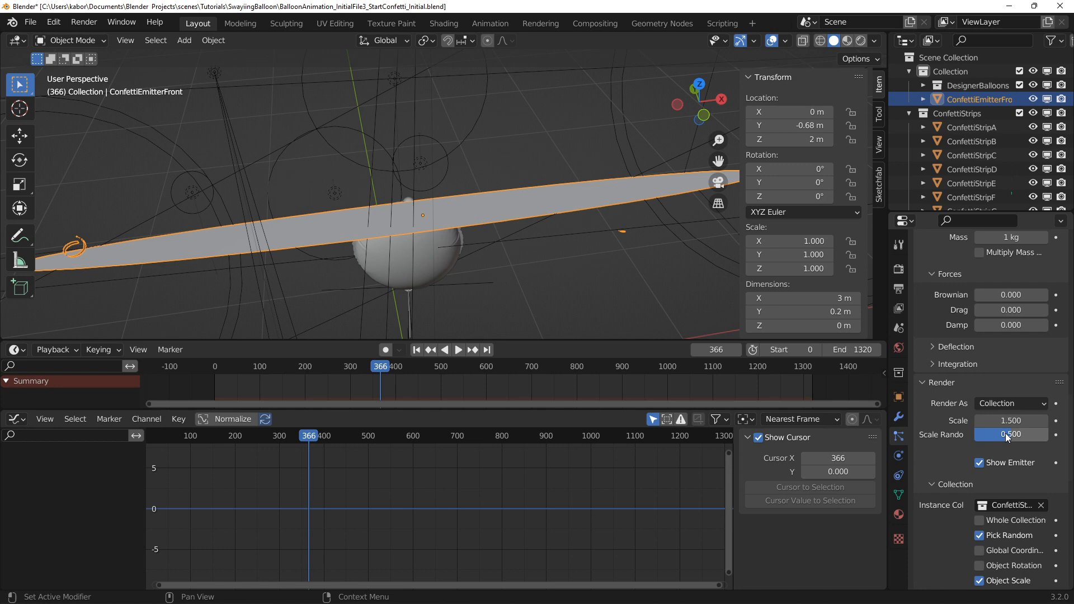
# Set normal velocity 0.1 and gravity weight 0.01, flip the emitter 180° on X, and preview
pyautogui.click(458, 349)
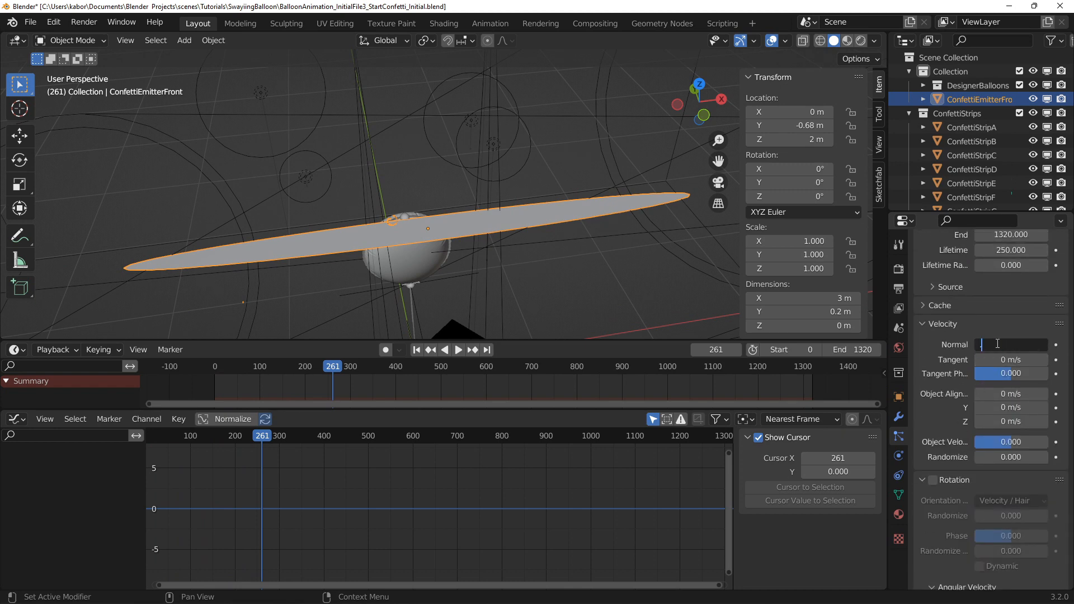
pyautogui.click(416, 349)
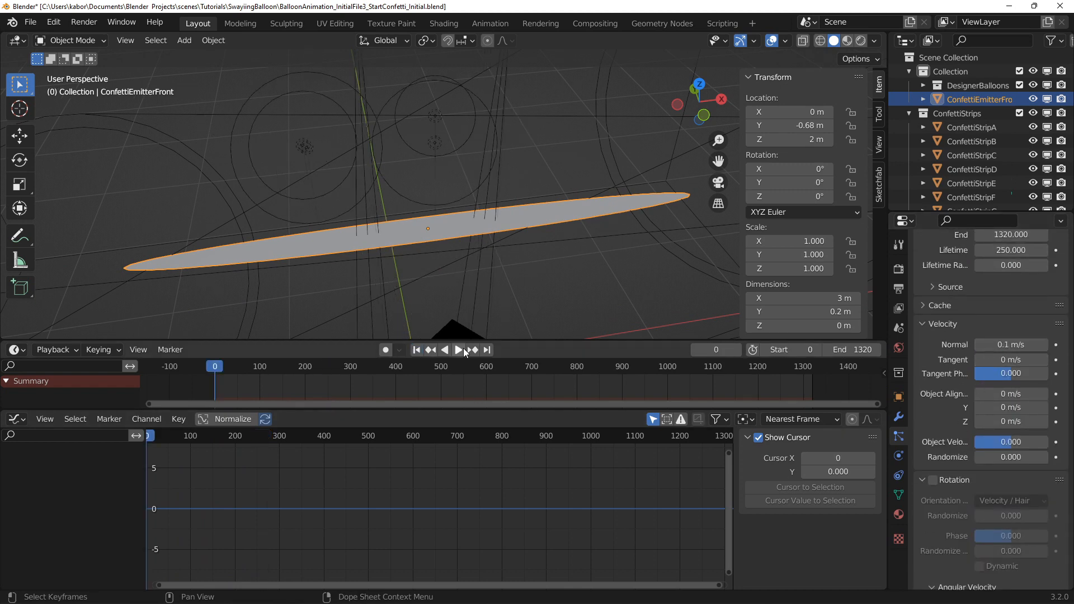
pyautogui.click(471, 350)
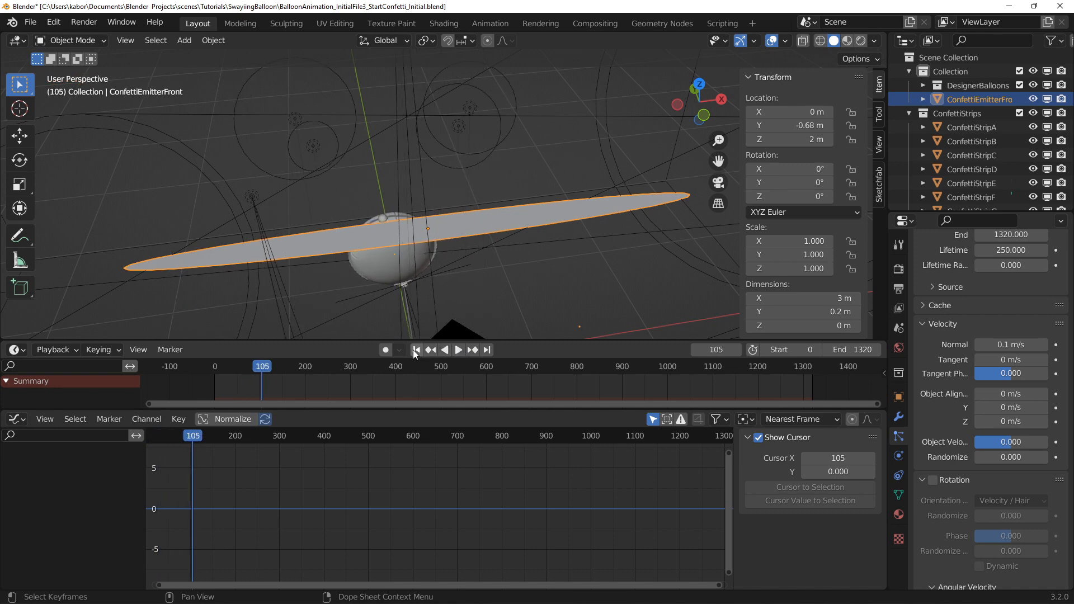
pyautogui.click(417, 350)
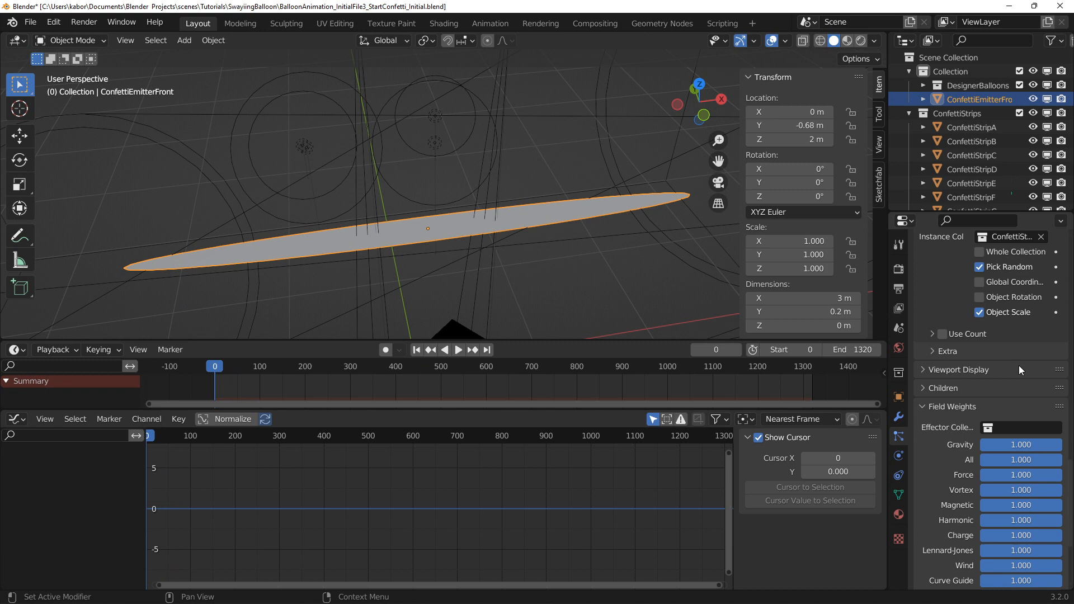
pyautogui.scroll(-3)
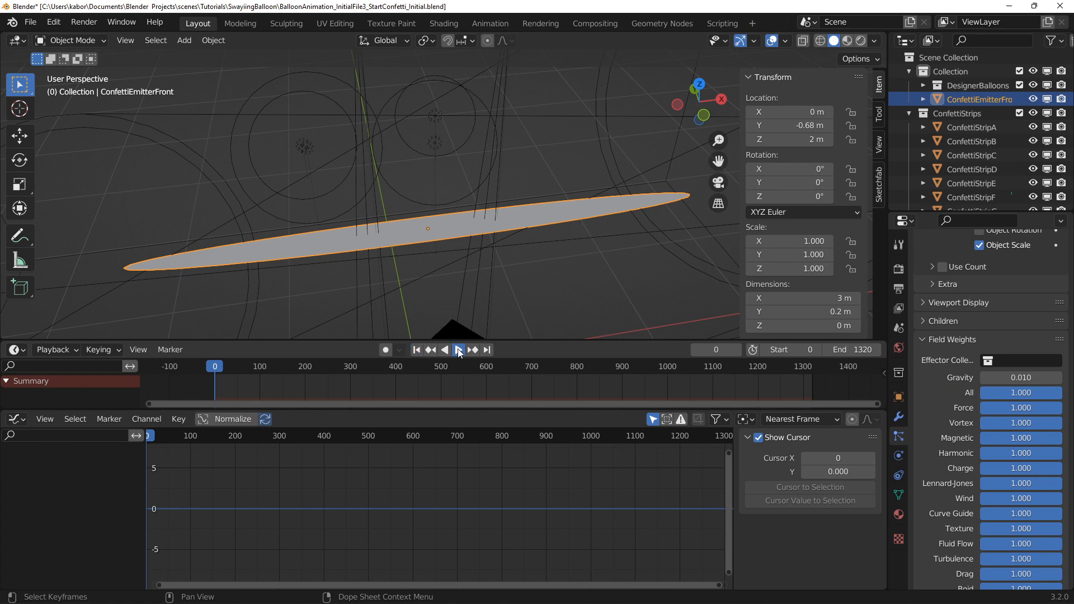
pyautogui.click(458, 349)
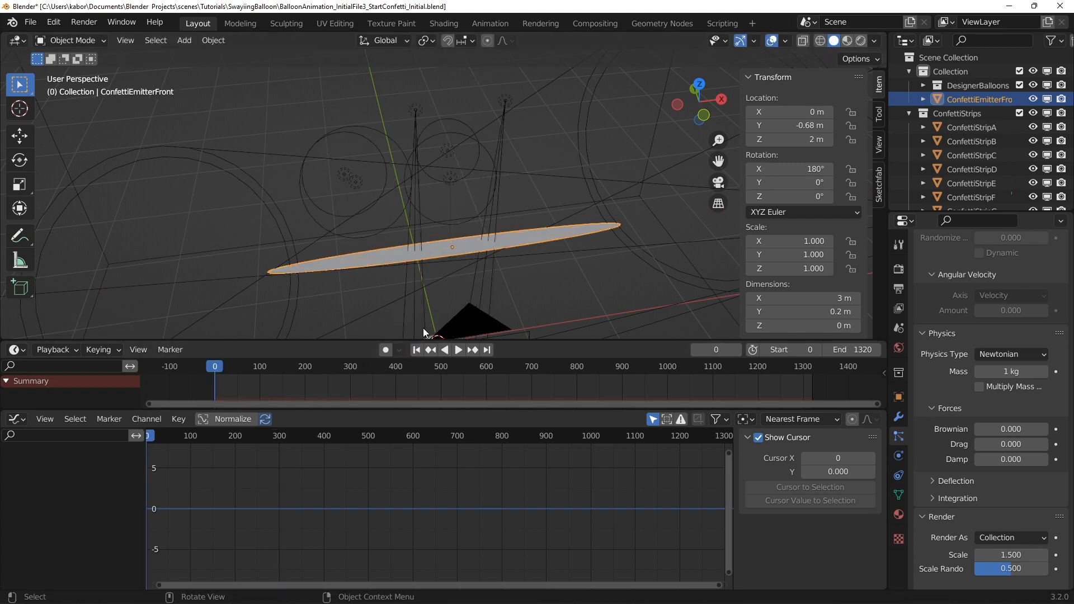
# Preview the confetti, then set velocity randomize 0.075 and drag 1
pyautogui.click(457, 350)
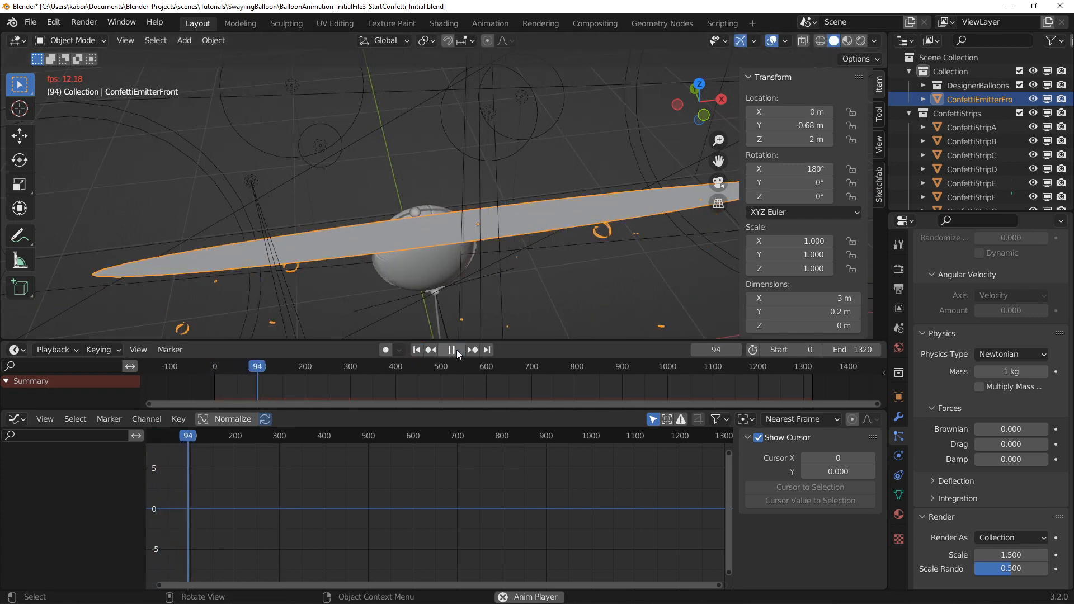
pyautogui.click(452, 349)
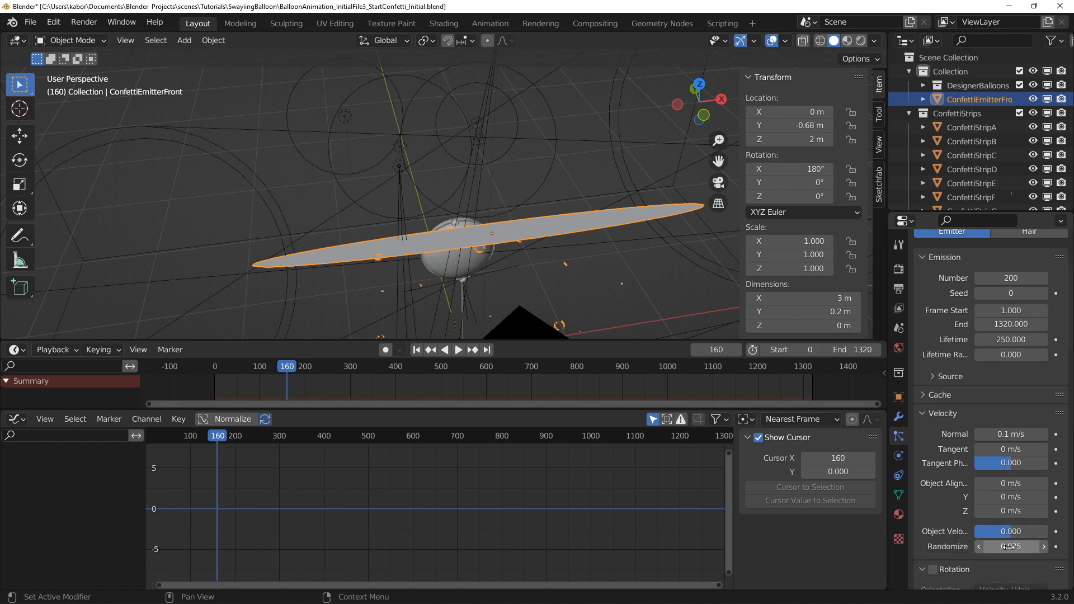
pyautogui.scroll(-3)
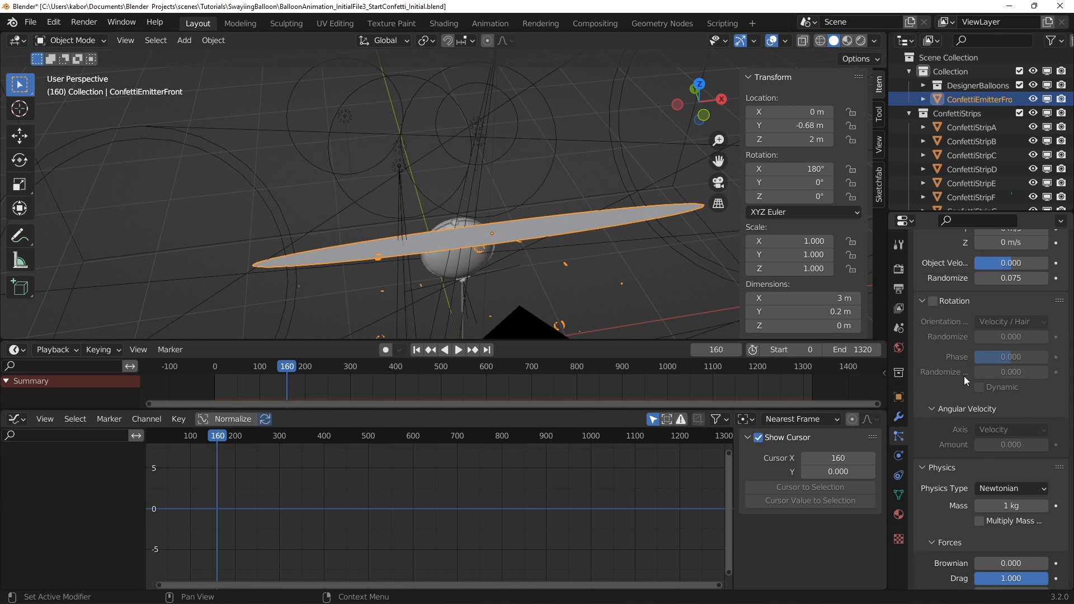
# Enable dynamic random rotation, spin on random axes at amount 4, with 250 particles
pyautogui.click(933, 301)
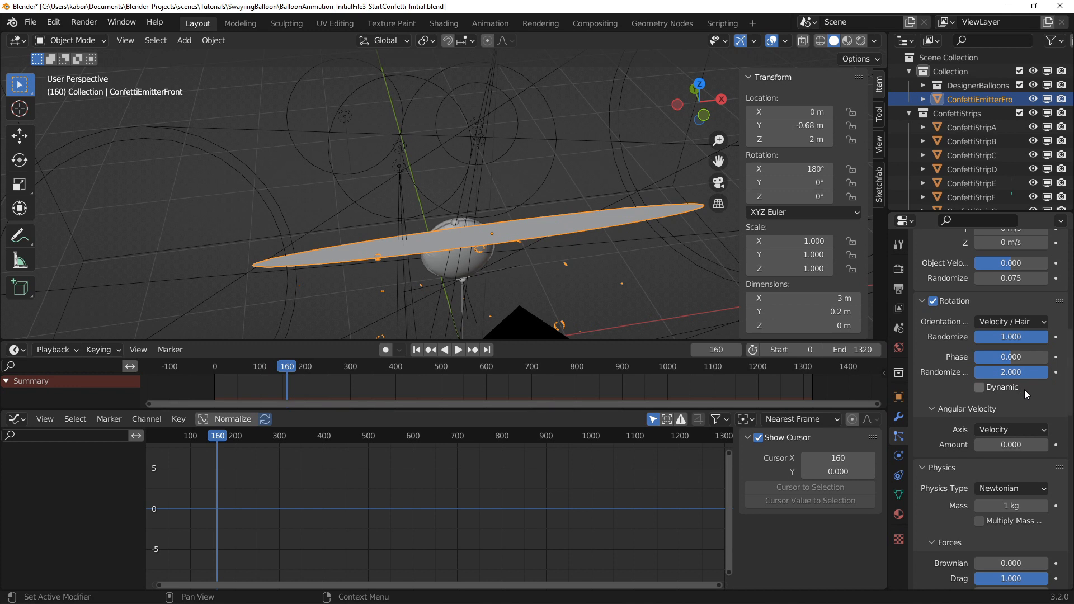
pyautogui.click(980, 387)
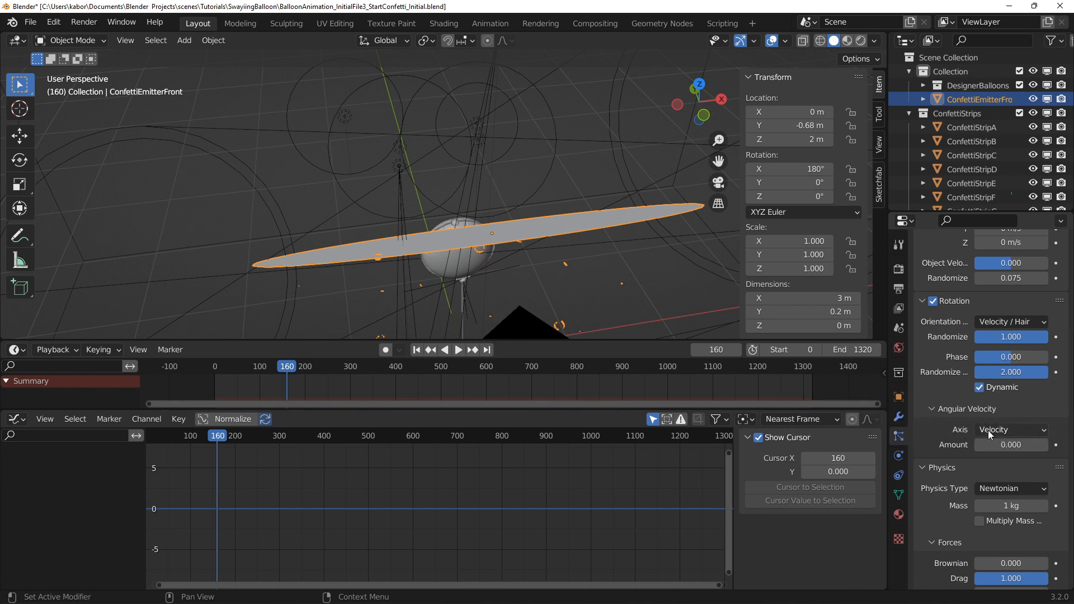
pyautogui.click(1010, 430)
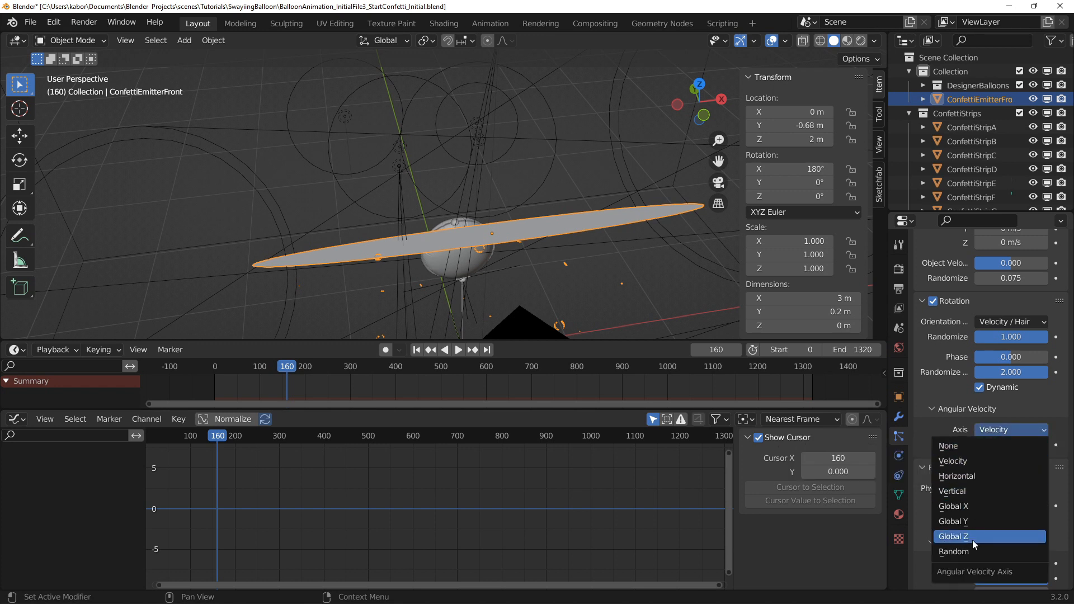
pyautogui.click(954, 551)
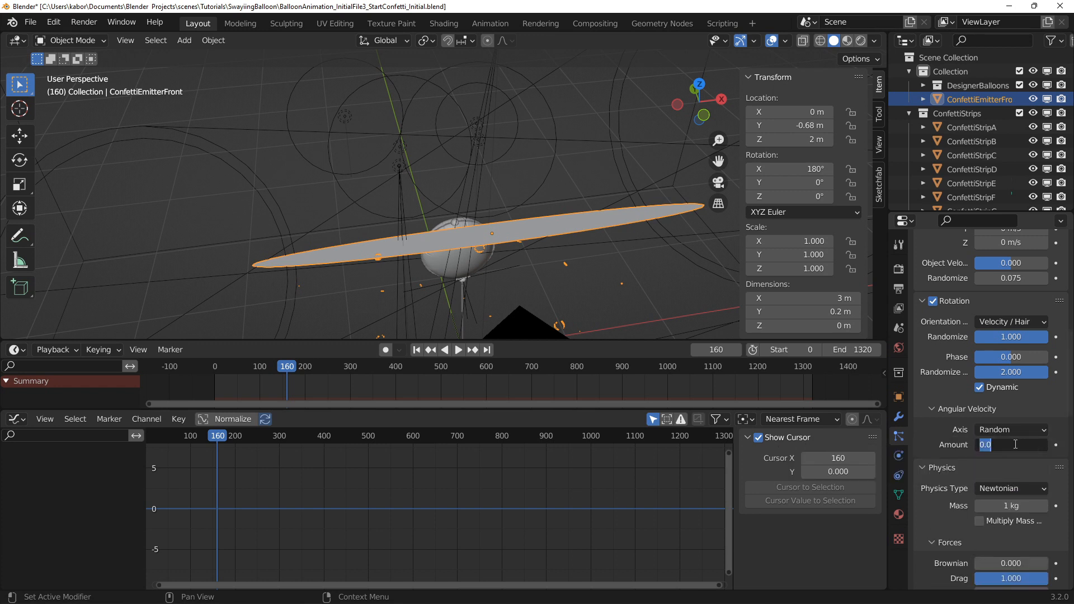
pyautogui.write('4.000')
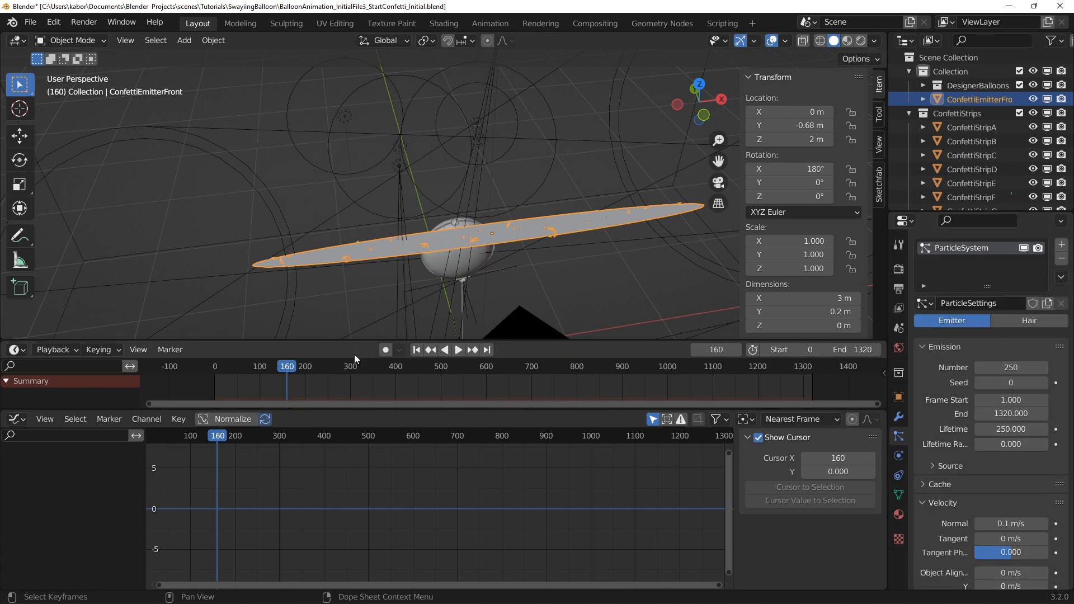
pyautogui.click(457, 349)
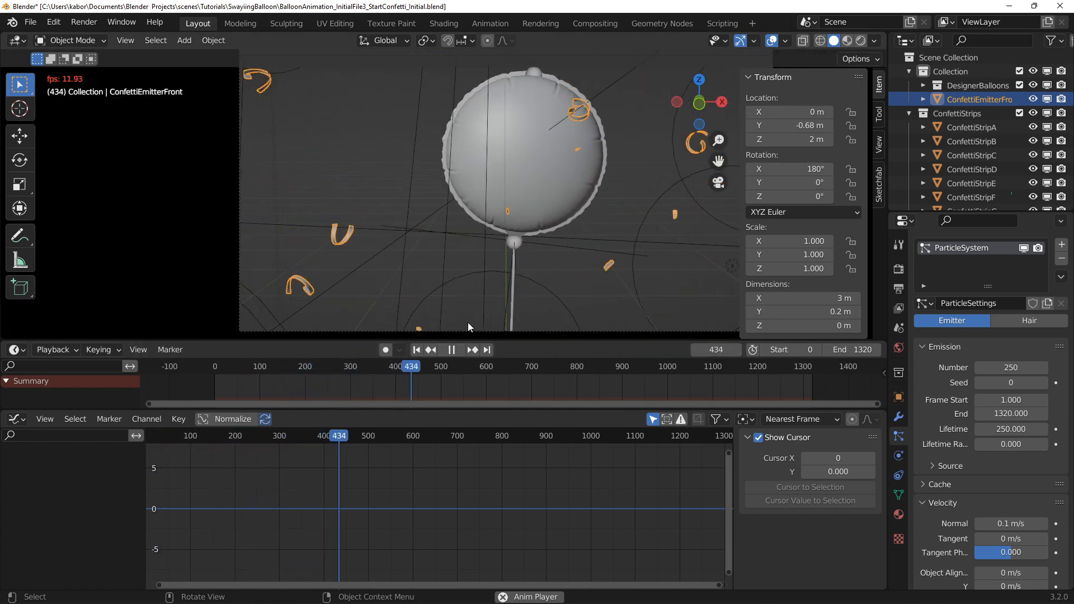
# Add a Drag force field and a Turbulence field with strength 0.25 and noise 0.5
pyautogui.click(450, 349)
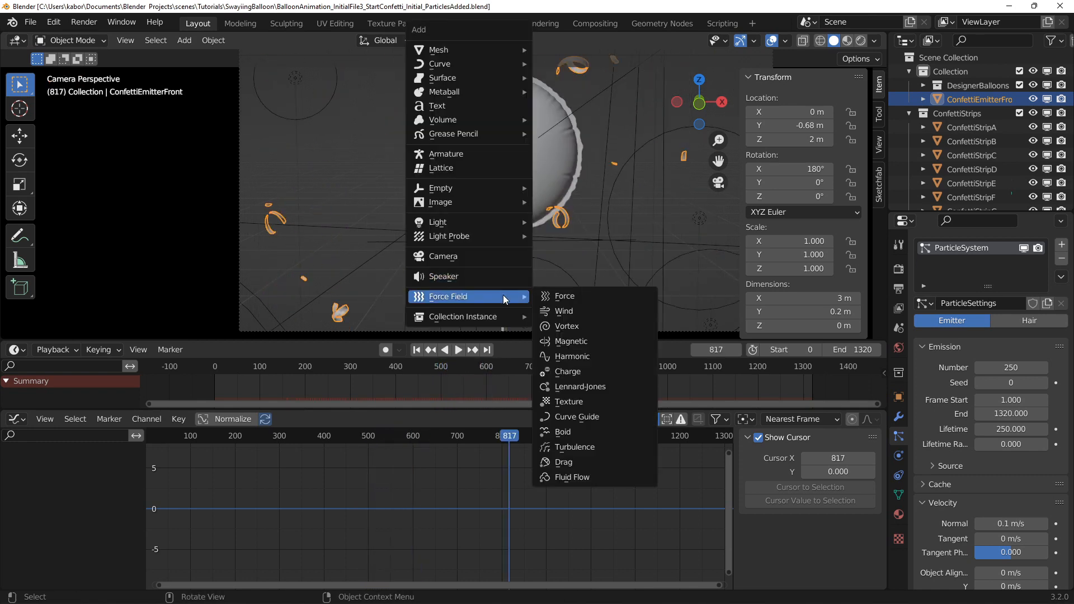
pyautogui.click(565, 462)
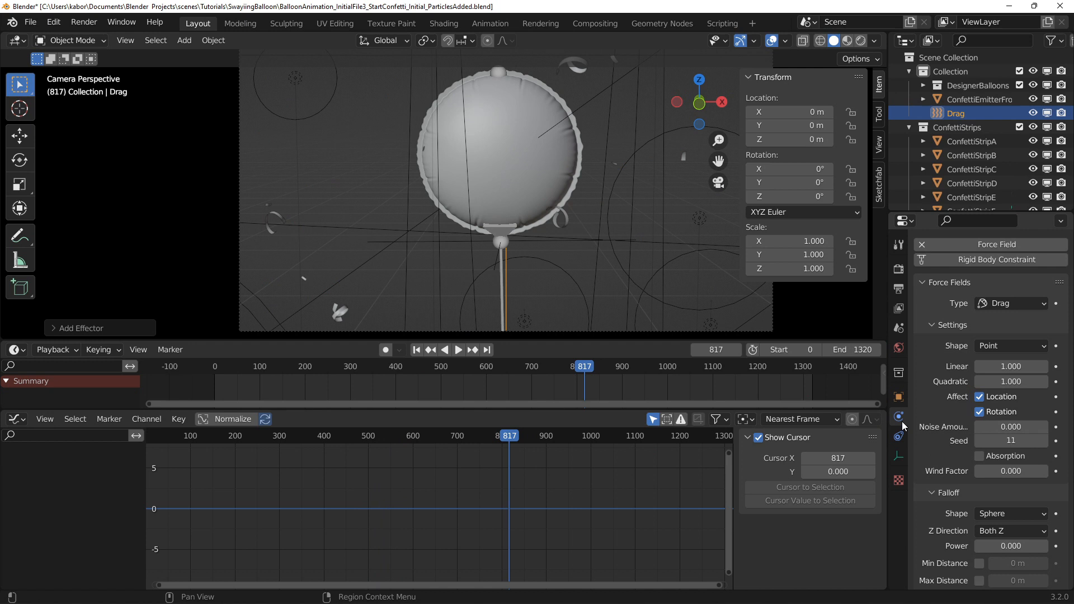
pyautogui.doubleClick(1010, 367)
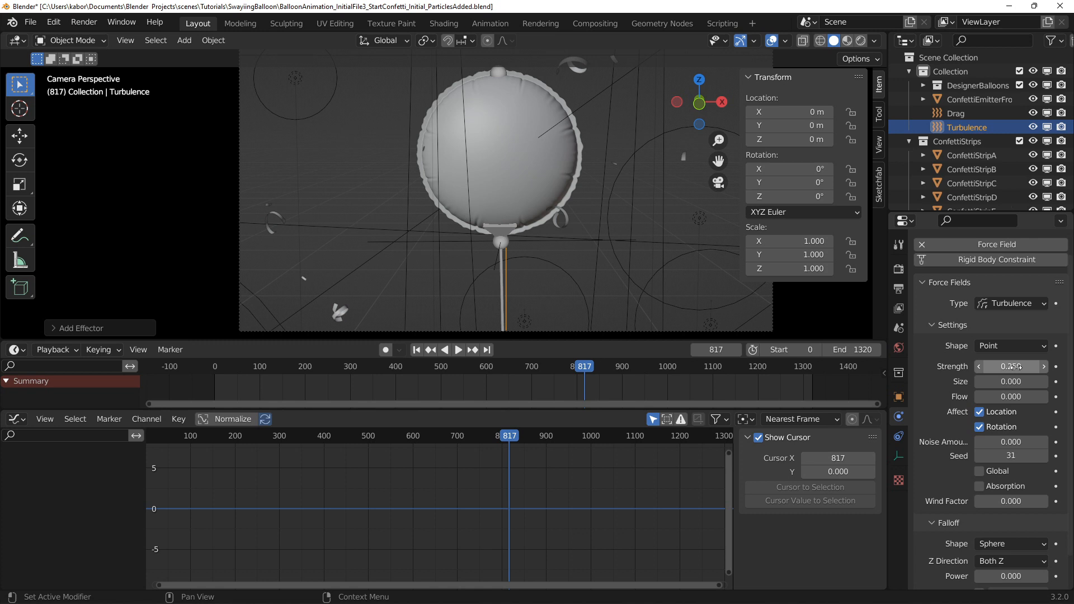
# Move the Drag and Turbulence fields into a new ConfettiForce collection
pyautogui.click(1011, 442)
pyautogui.write('0.500')
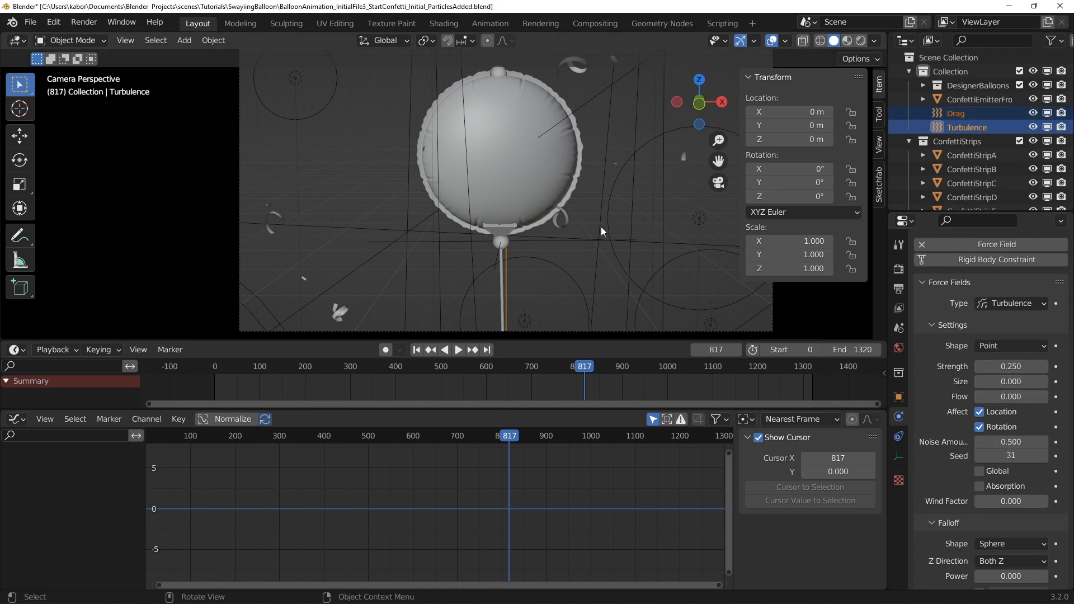
pyautogui.write('ConfettiForce')
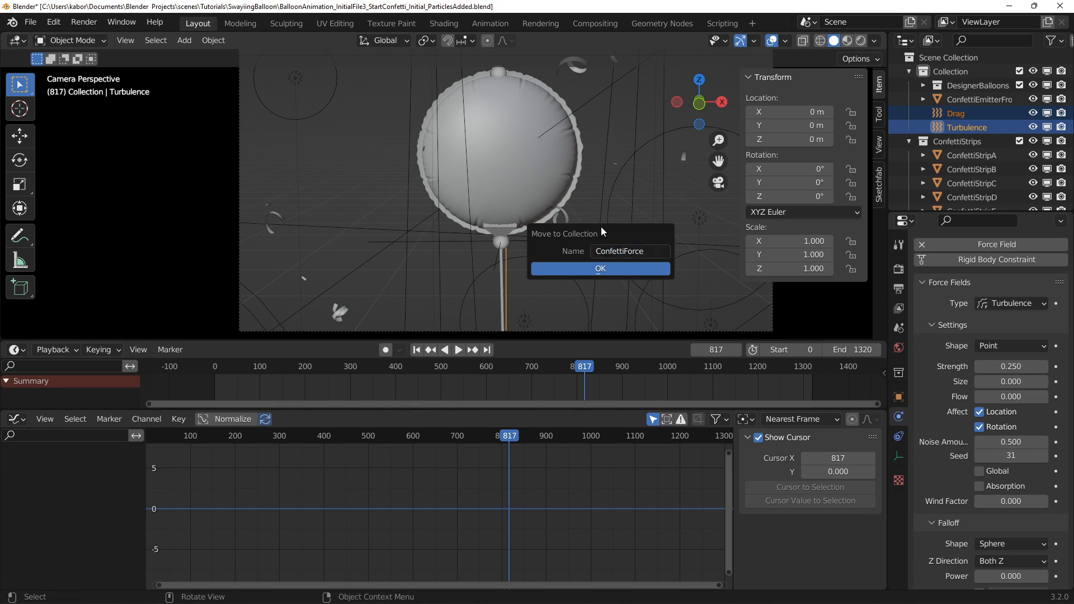
pyautogui.click(601, 268)
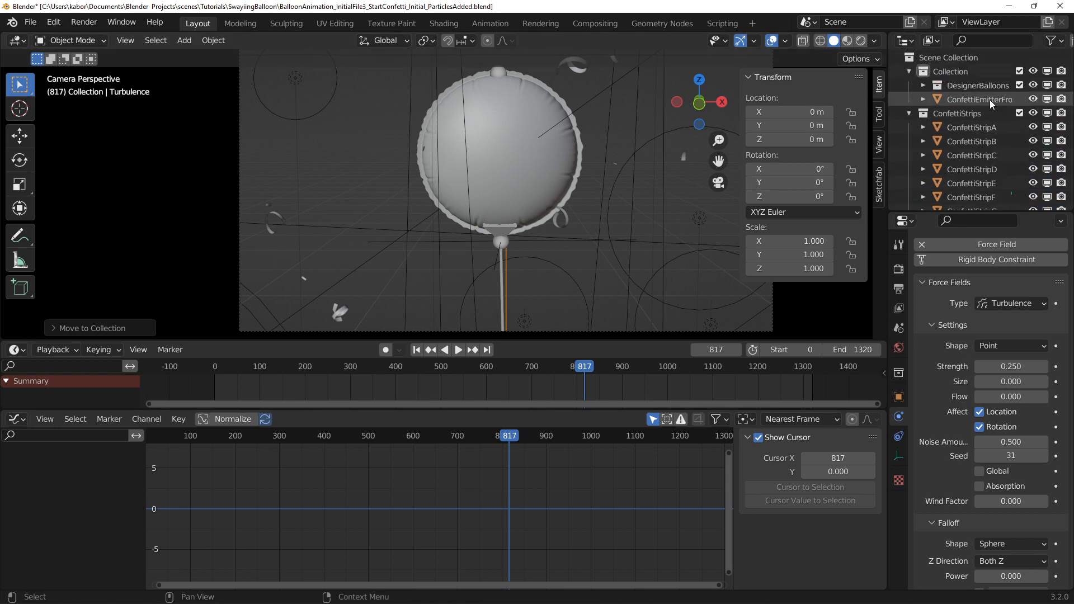
# Limit ConfettiEmitterFront's effectors to ConfettiForce and start emission at frame -500
pyautogui.click(980, 99)
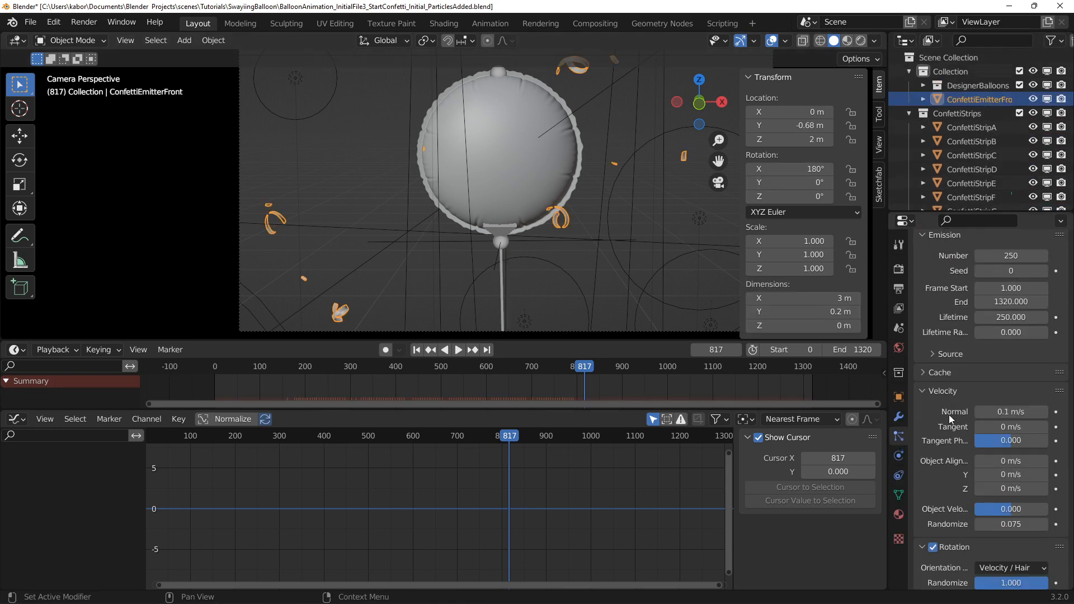
pyautogui.scroll(-3)
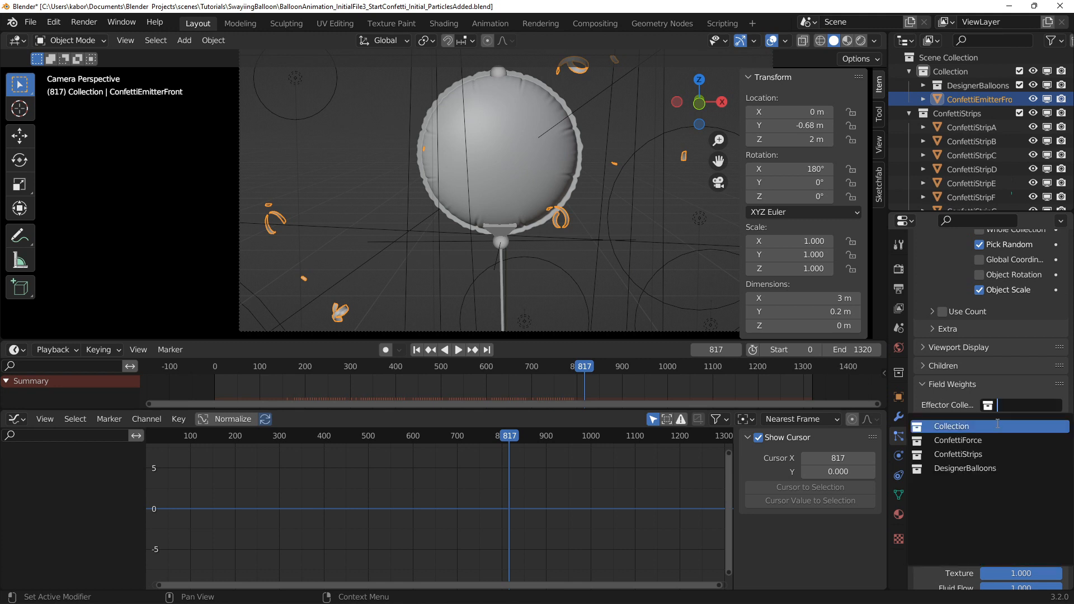
pyautogui.click(958, 440)
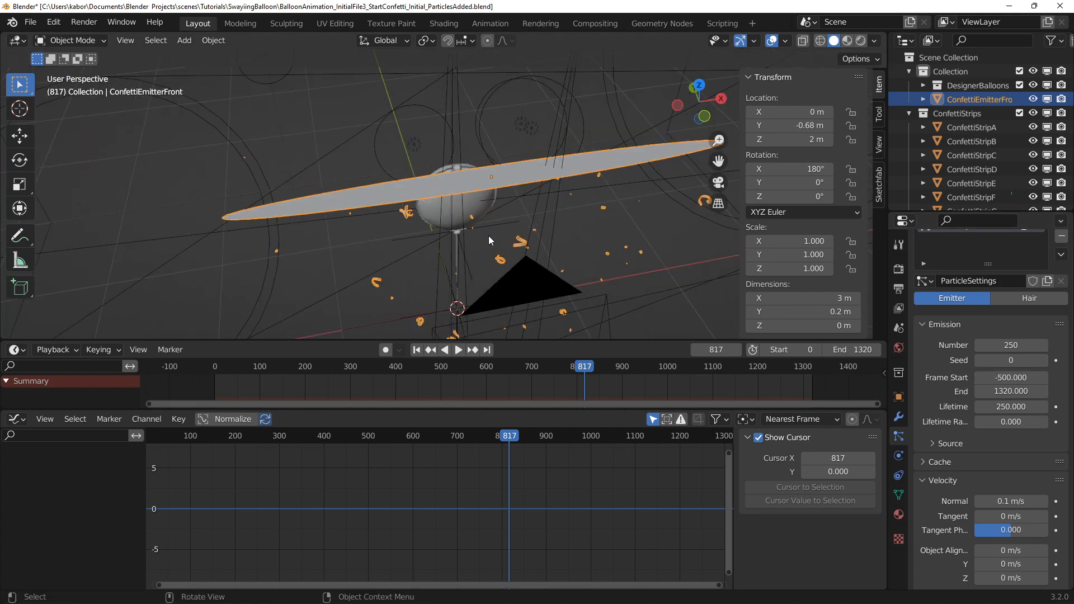
# Place the duplicated emitter beyond the balloon from the top view
pyautogui.press('7')
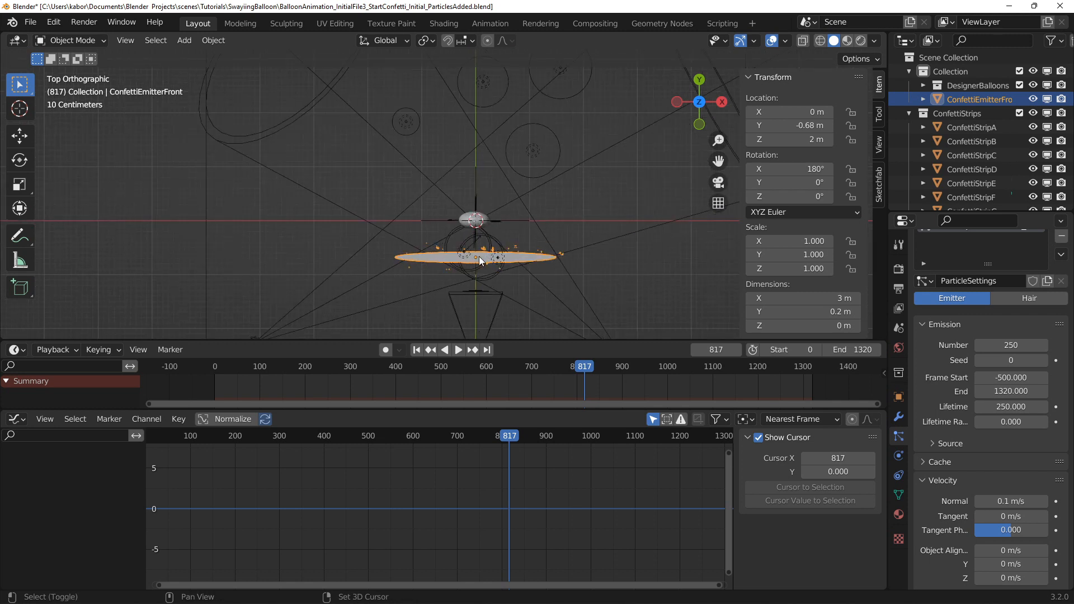
pyautogui.moveTo(480, 259); pyautogui.dragTo(485, 195)
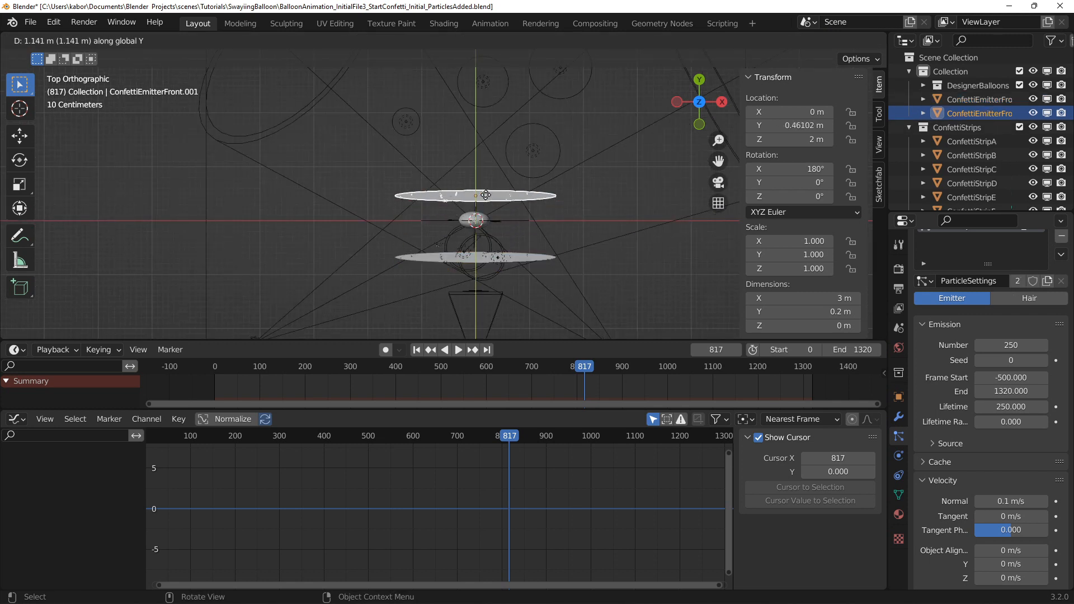
pyautogui.moveTo(485, 195); pyautogui.dragTo(491, 163)
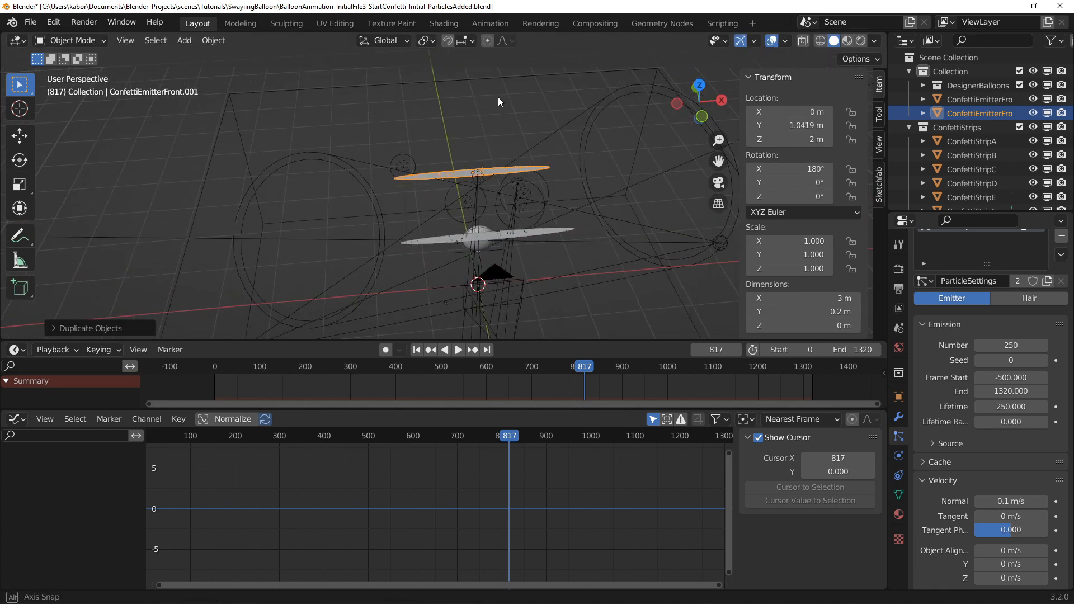
# Set ConfettiEmitterFront.001's particle seed to 15 and give its cache a Confetti name
pyautogui.click(980, 100)
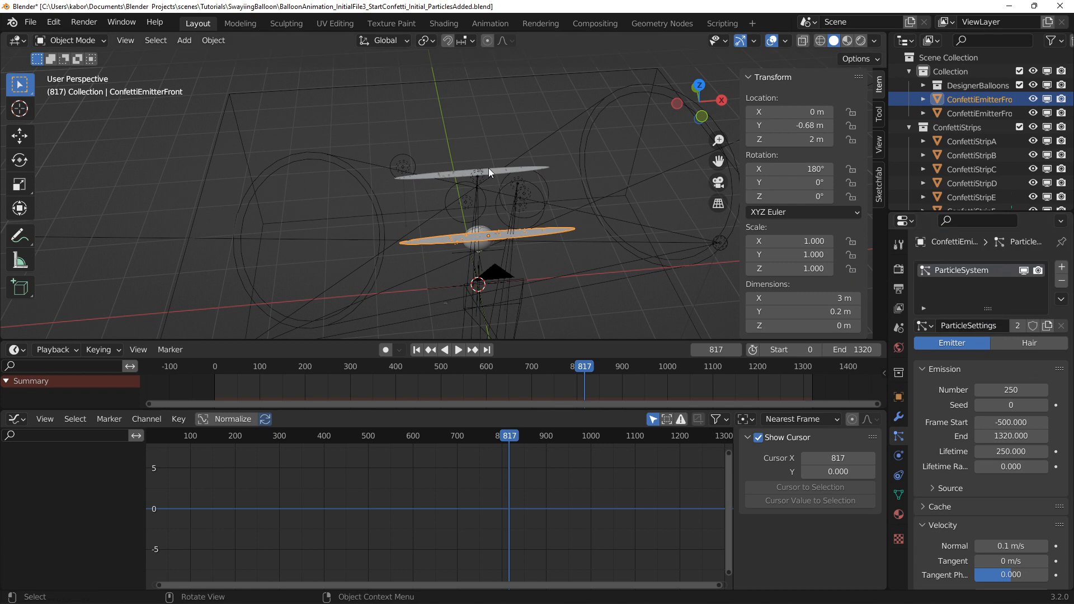
pyautogui.click(979, 113)
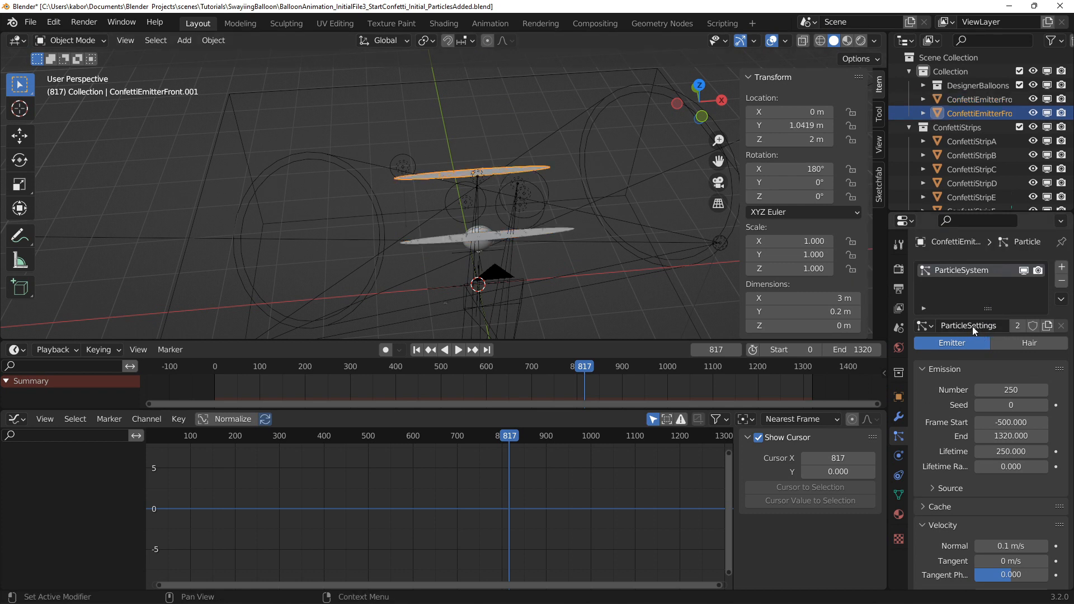
pyautogui.moveTo(936, 387)
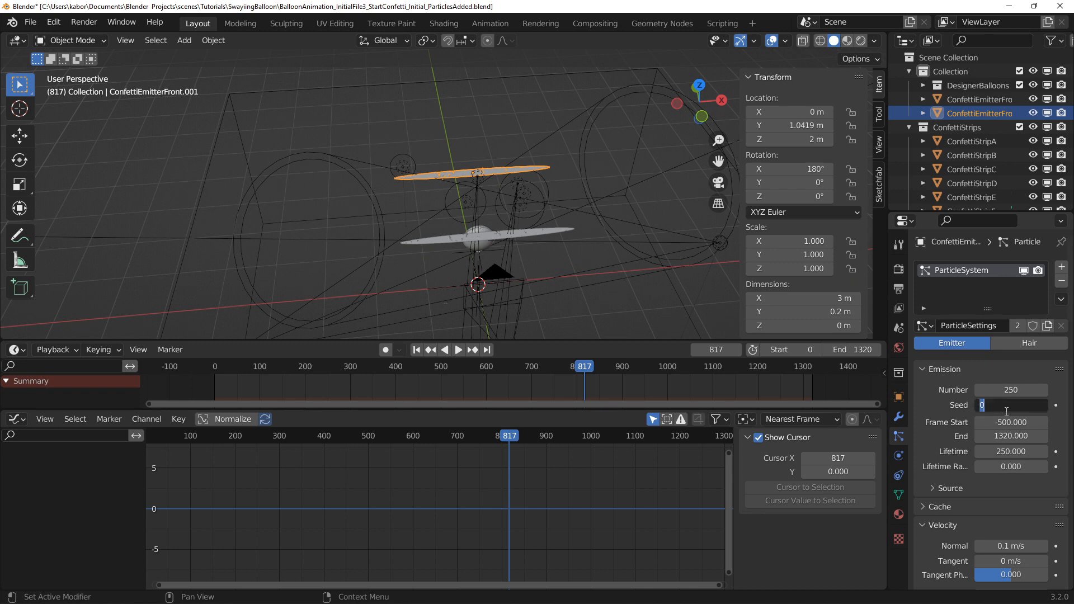
pyautogui.write('15')
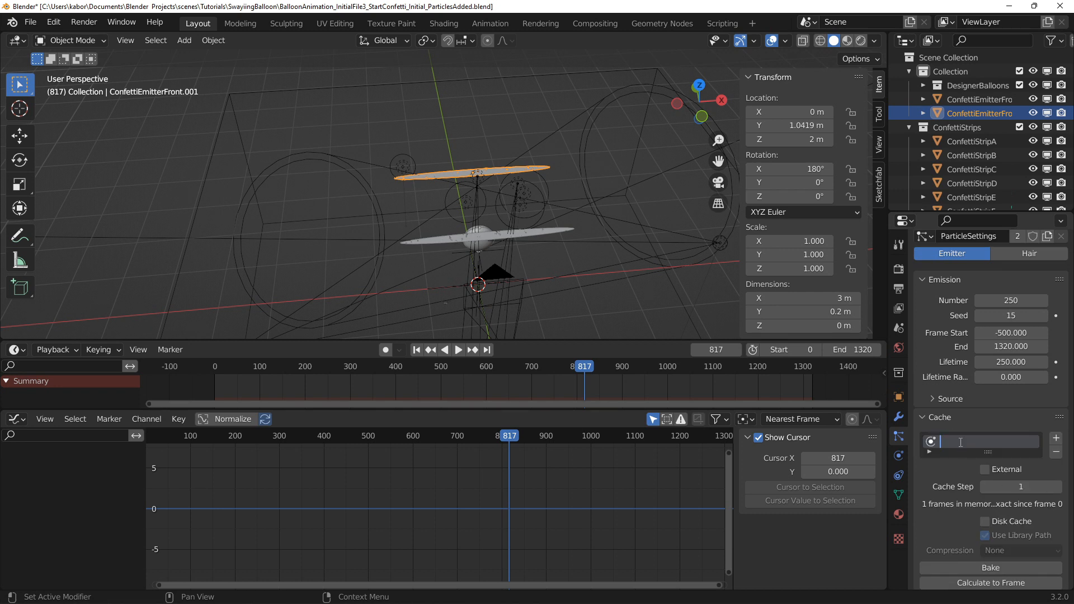
pyautogui.write('Confetti1')
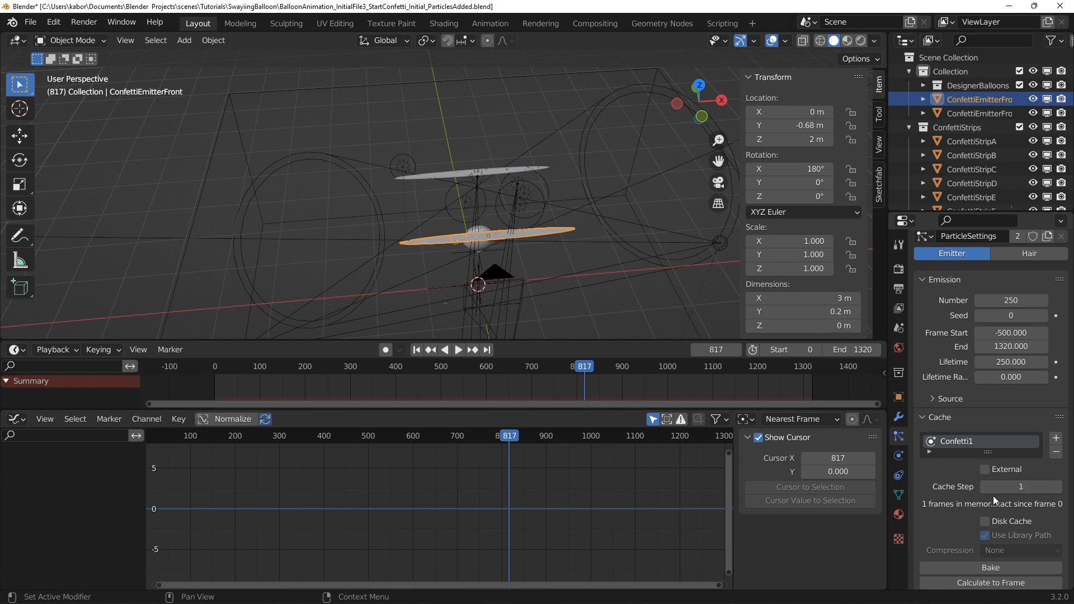
# Enable Disk Cache and bake the emitter's confetti particles across 1320 frames
pyautogui.click(985, 522)
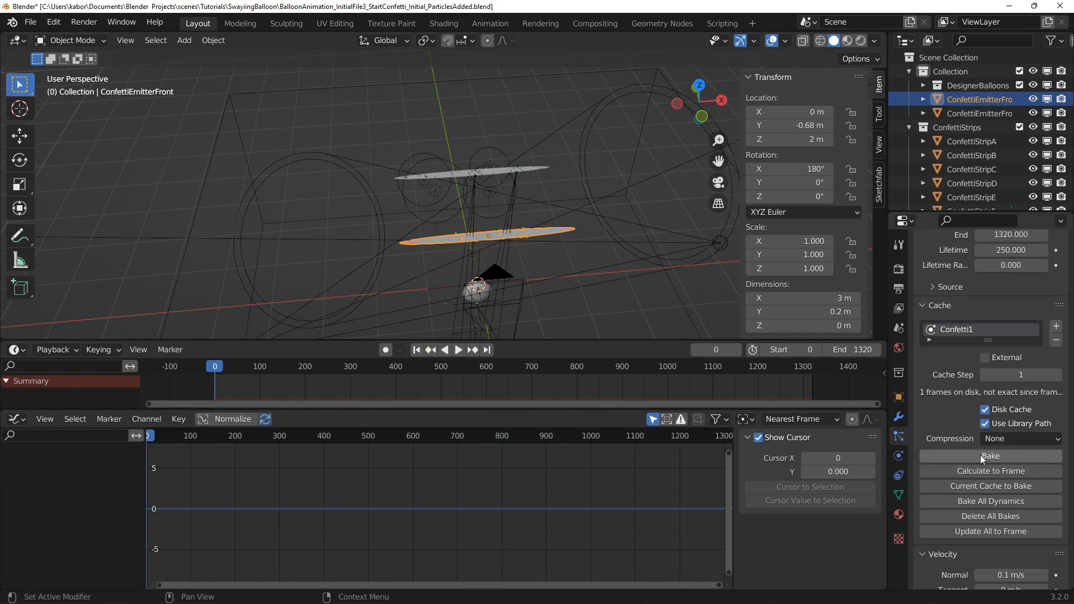
pyautogui.click(989, 455)
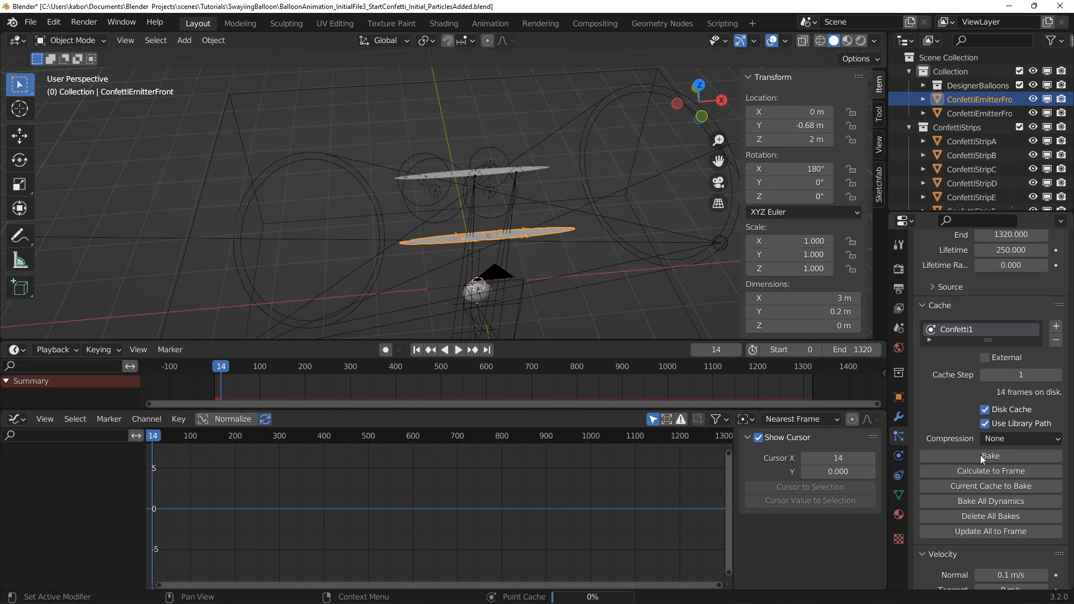
pyautogui.click(989, 456)
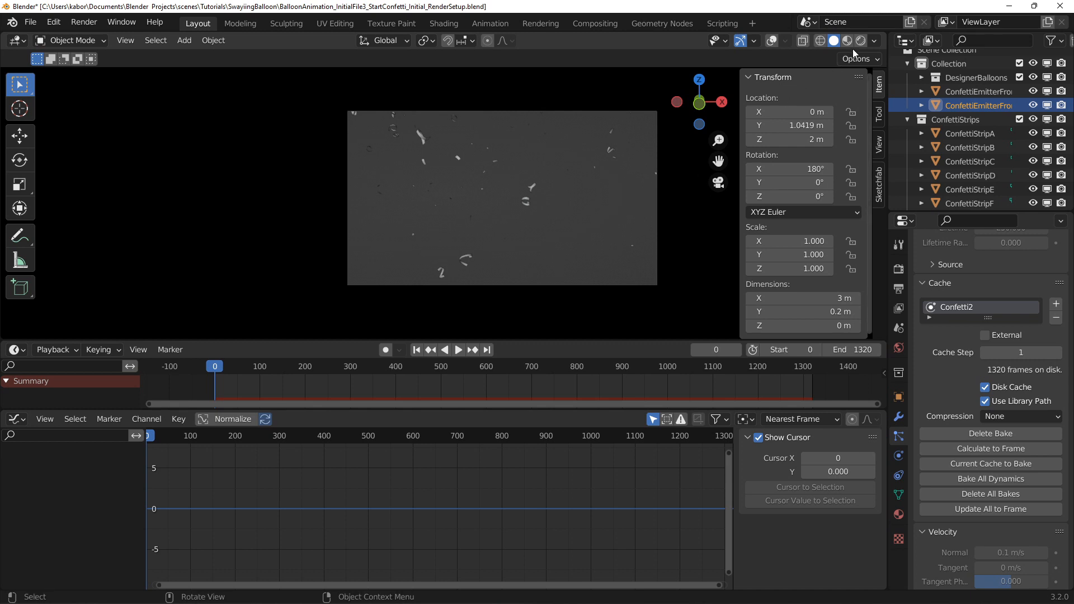
# Switch to Rendered shading and turn off Show Emitter on both front confetti emitters
pyautogui.click(860, 40)
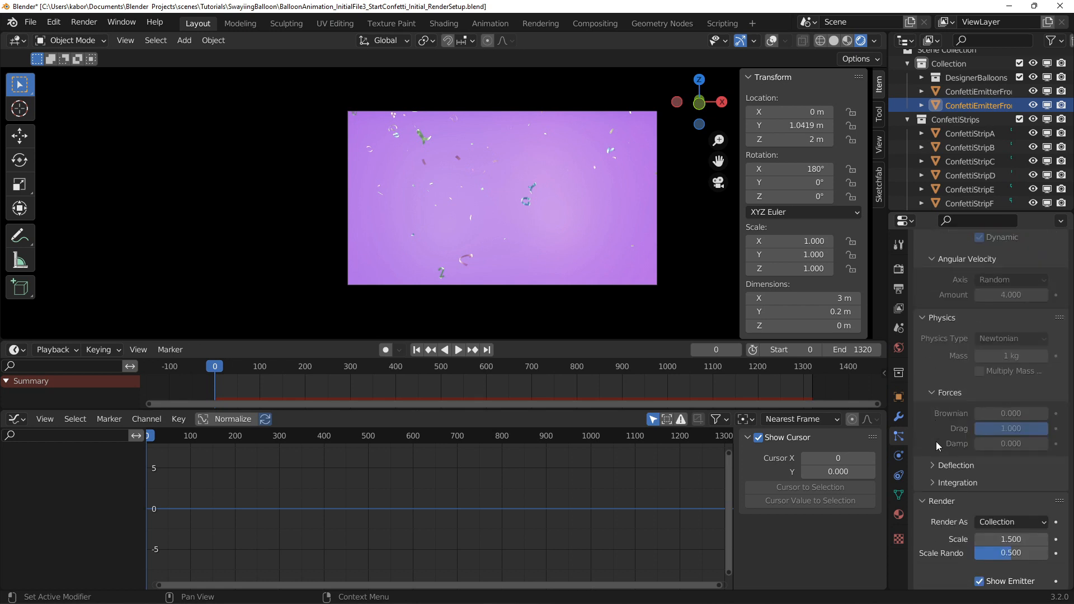
pyautogui.scroll(-3)
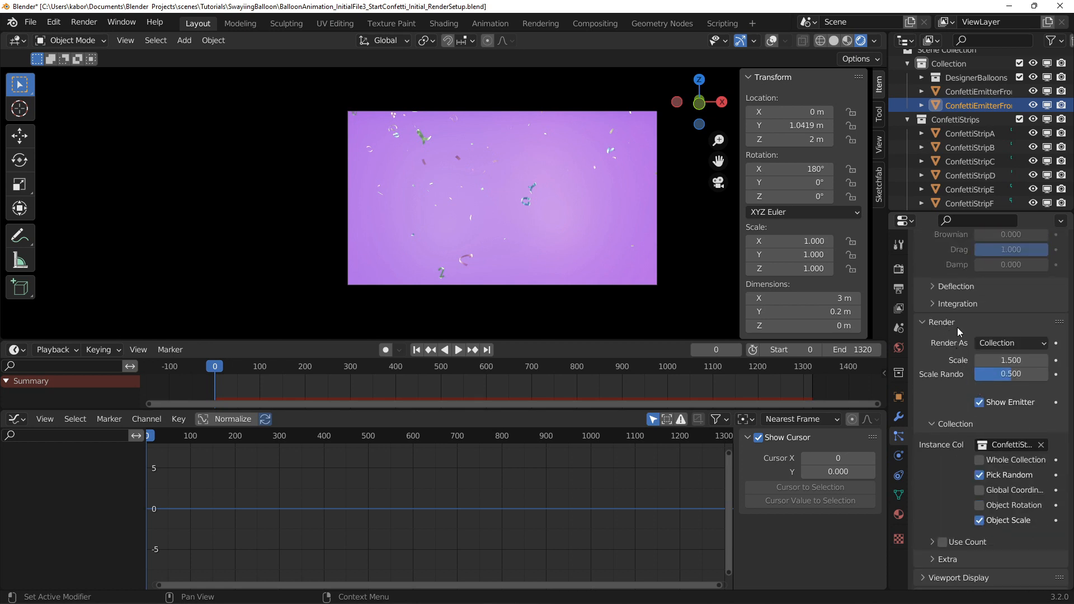
pyautogui.click(979, 402)
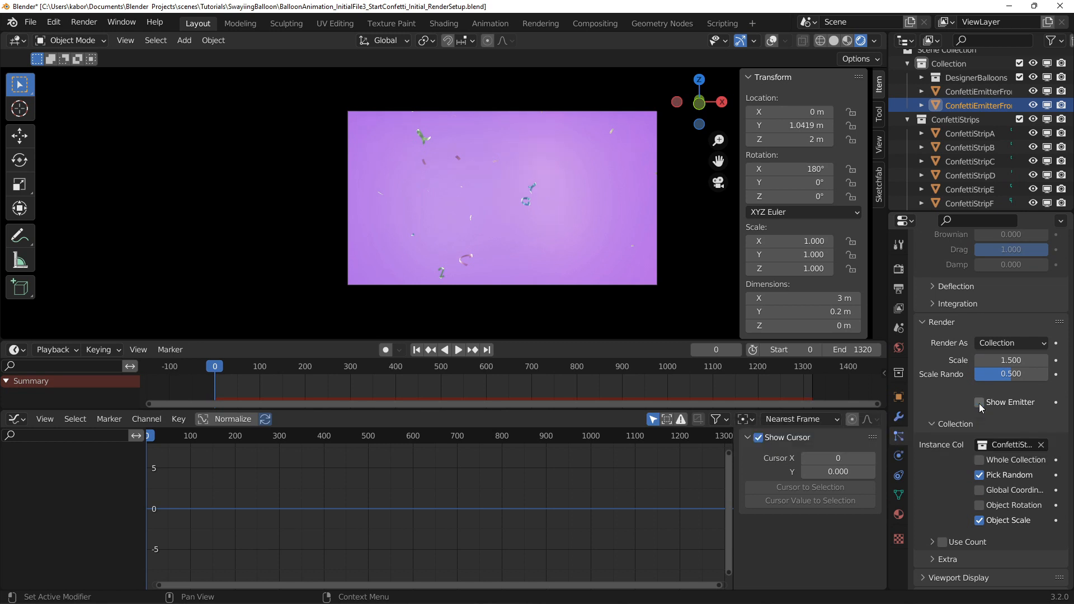
pyautogui.click(979, 402)
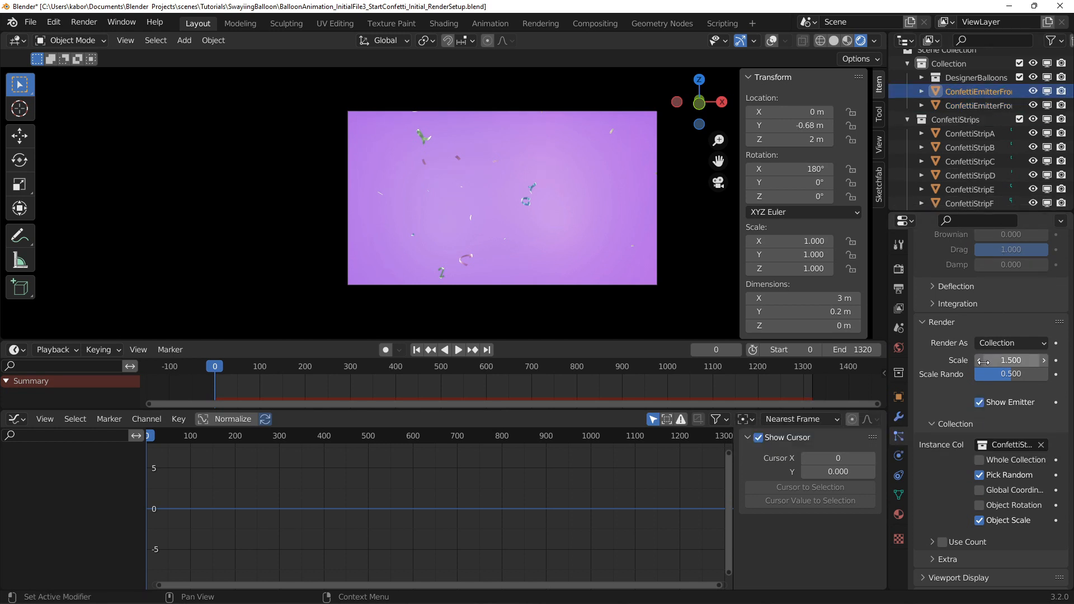
pyautogui.click(979, 402)
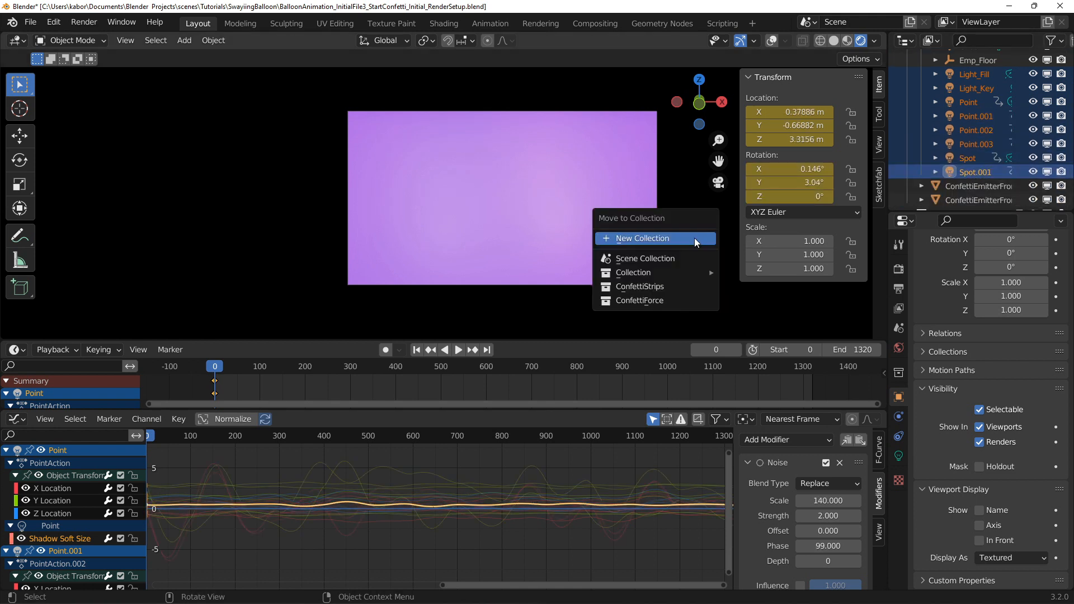
# Move the camera and lights into a new collection named CamLight
pyautogui.click(641, 238)
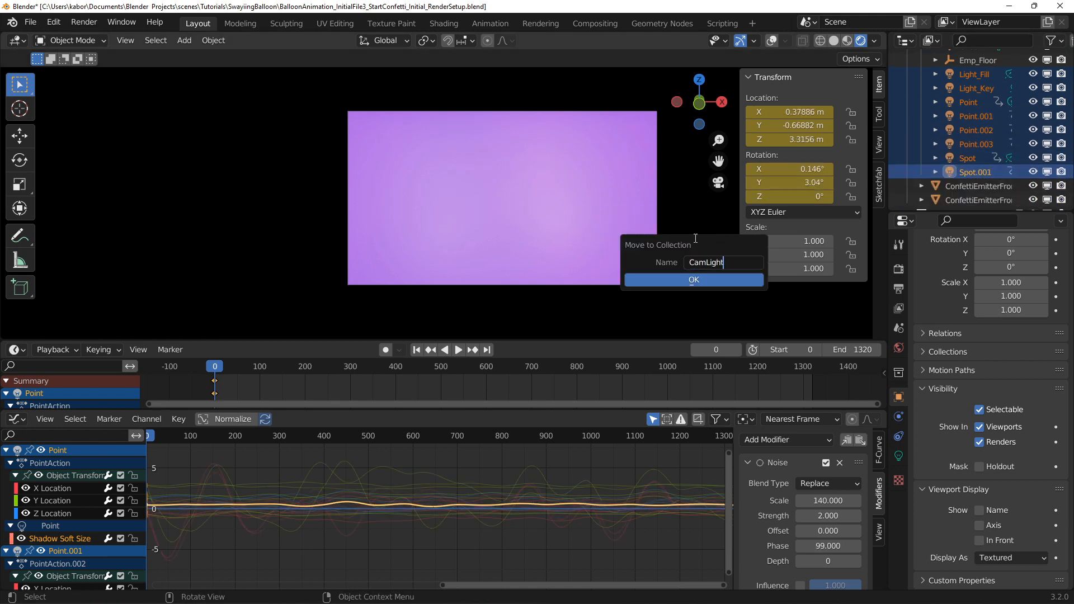
pyautogui.click(693, 280)
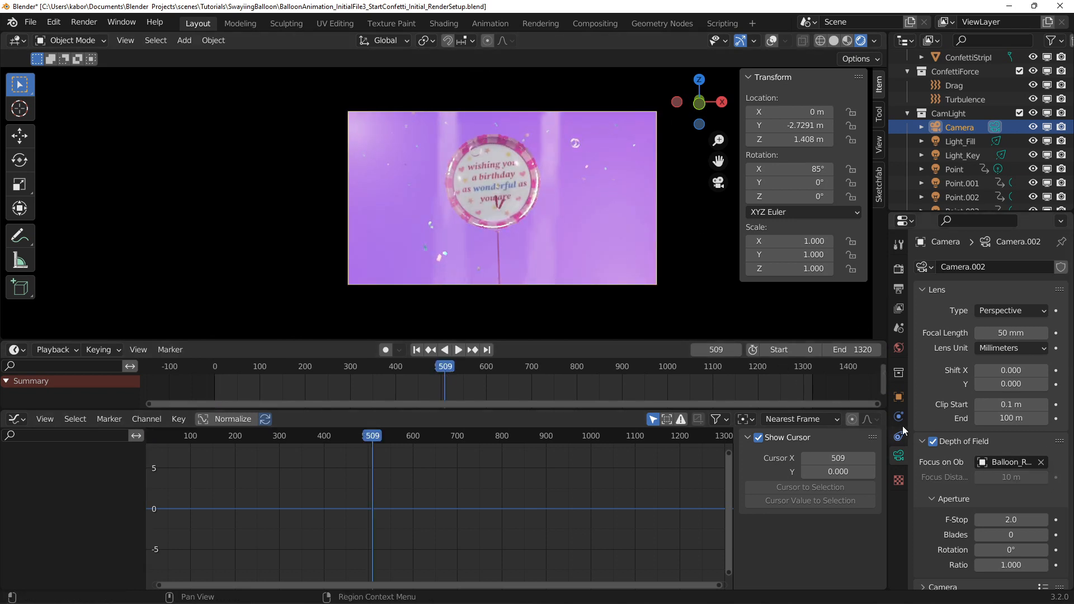
pyautogui.click(897, 268)
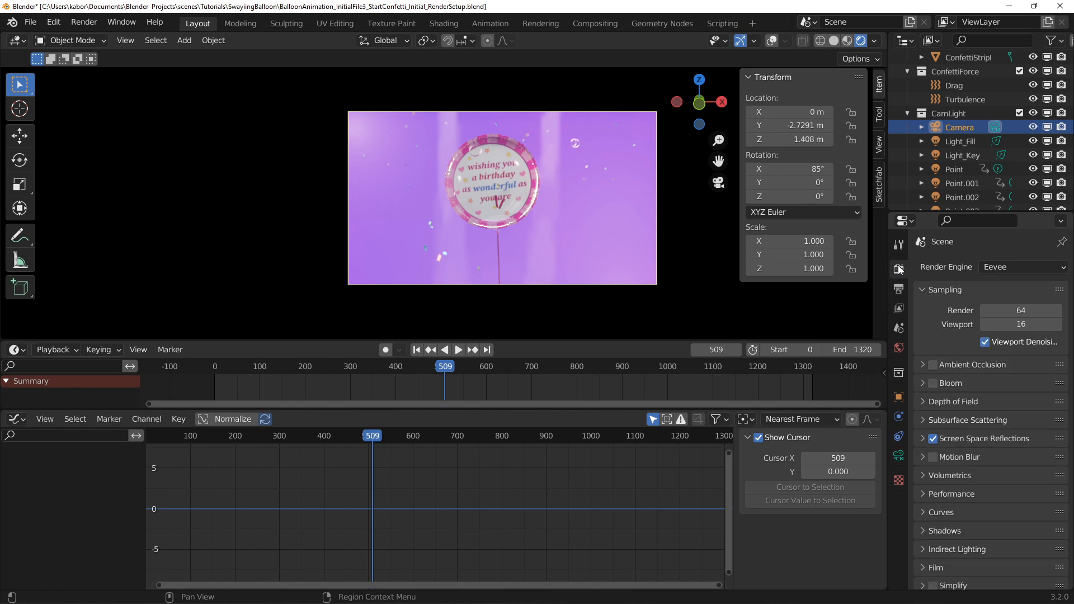
# Enable Bloom with threshold 1.5 and radius 3.2
pyautogui.click(934, 383)
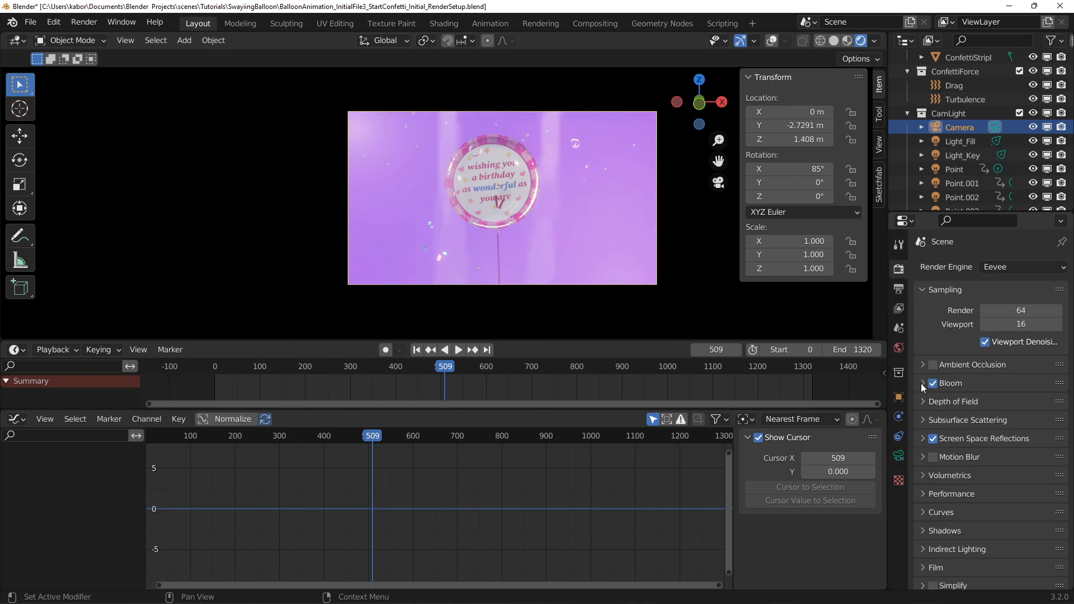
pyautogui.click(924, 383)
pyautogui.write('1.5')
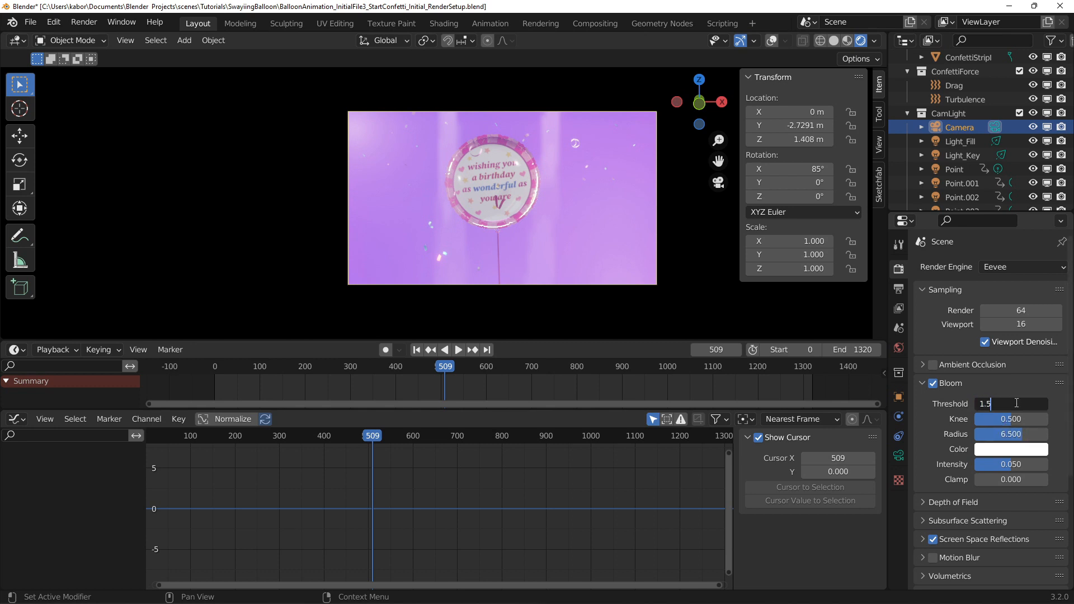
pyautogui.write('3.2')
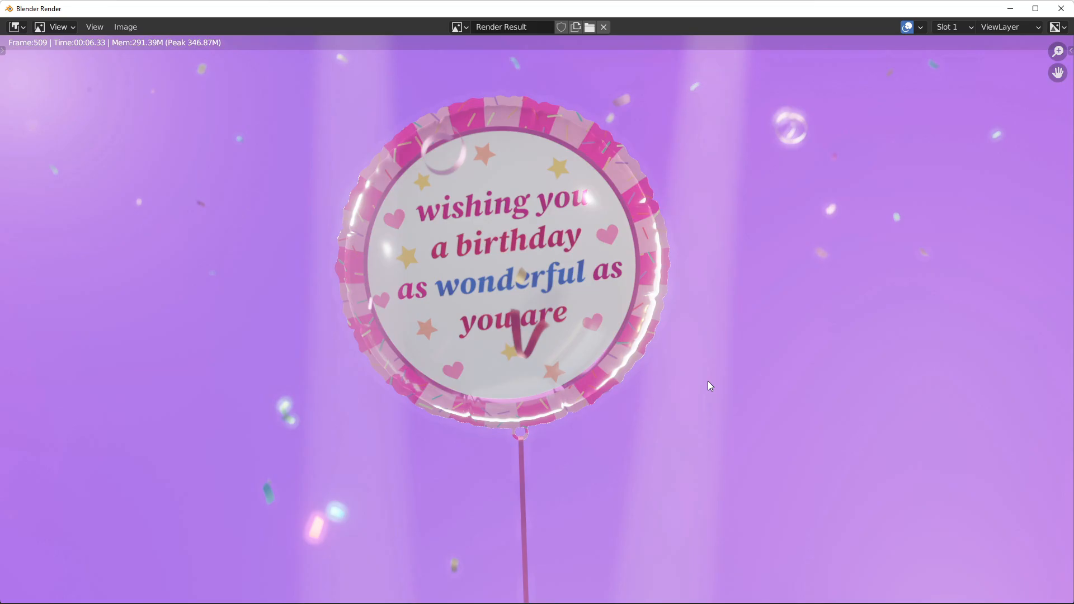
pyautogui.moveTo(788, 132)
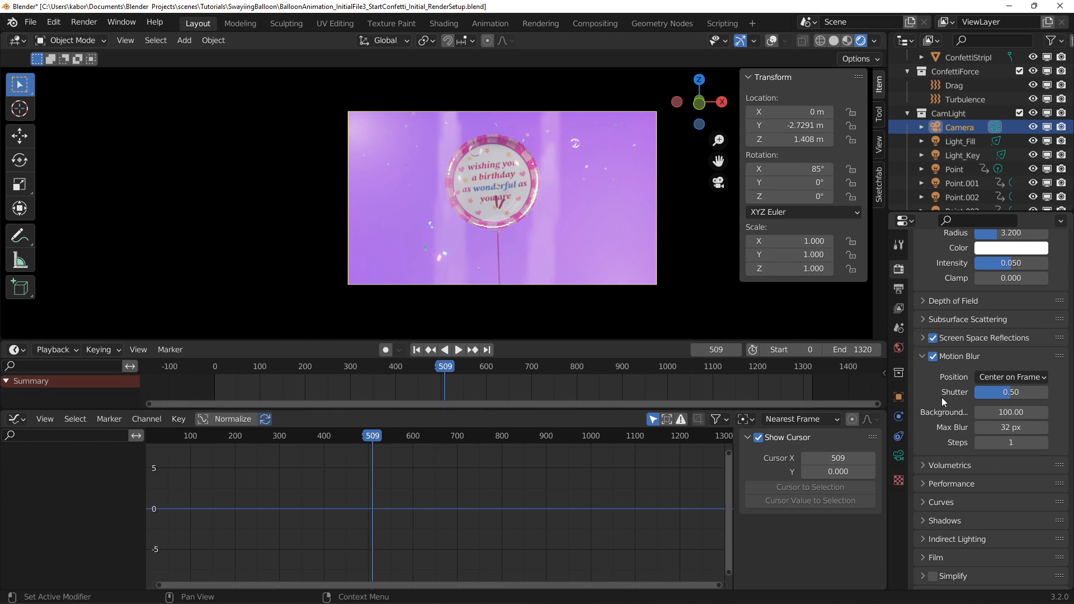
pyautogui.moveTo(1010, 442)
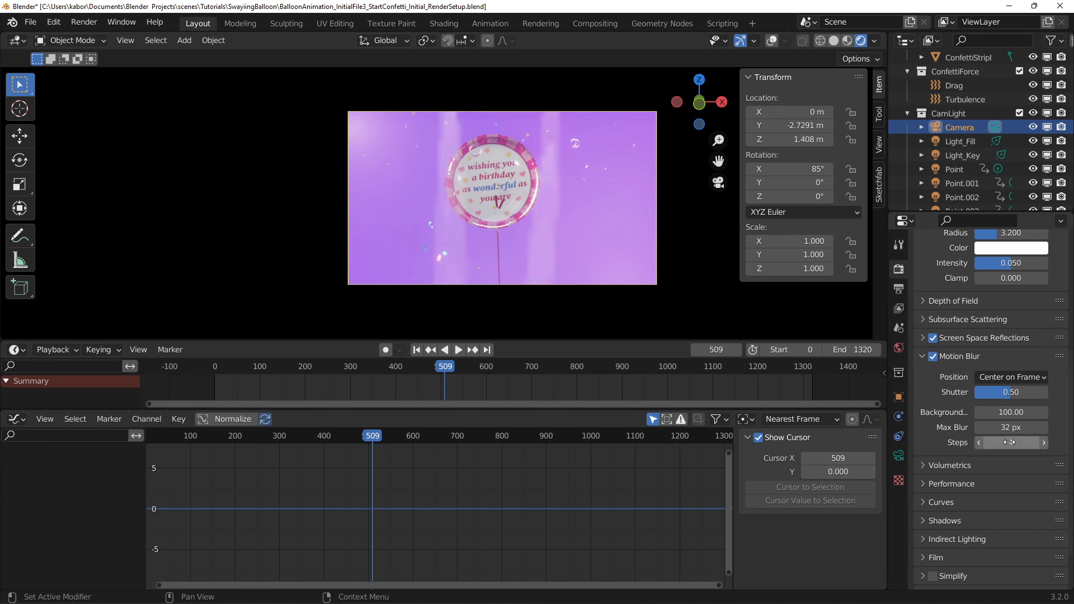
pyautogui.moveTo(1010, 442)
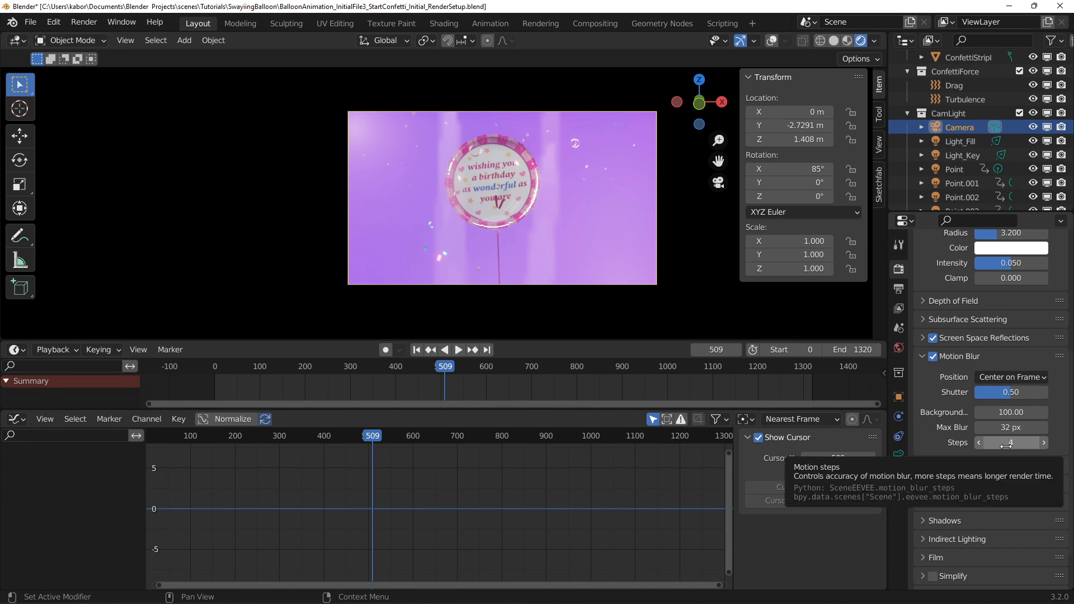
# Scroll Render Properties down toward the Motion Blur and Volumetrics settings
pyautogui.scroll(-3)
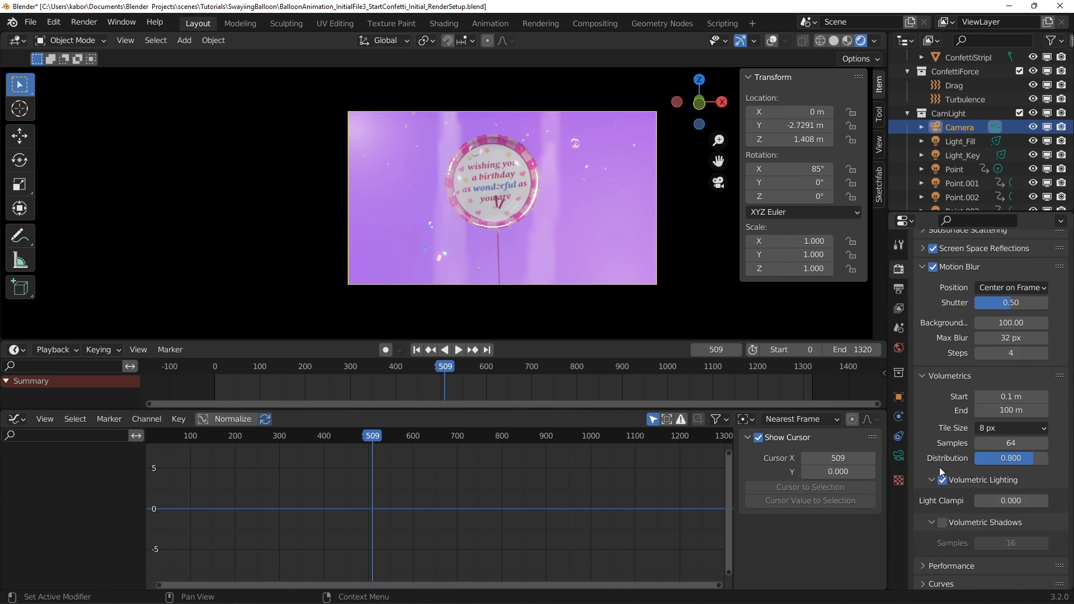
pyautogui.moveTo(954, 466)
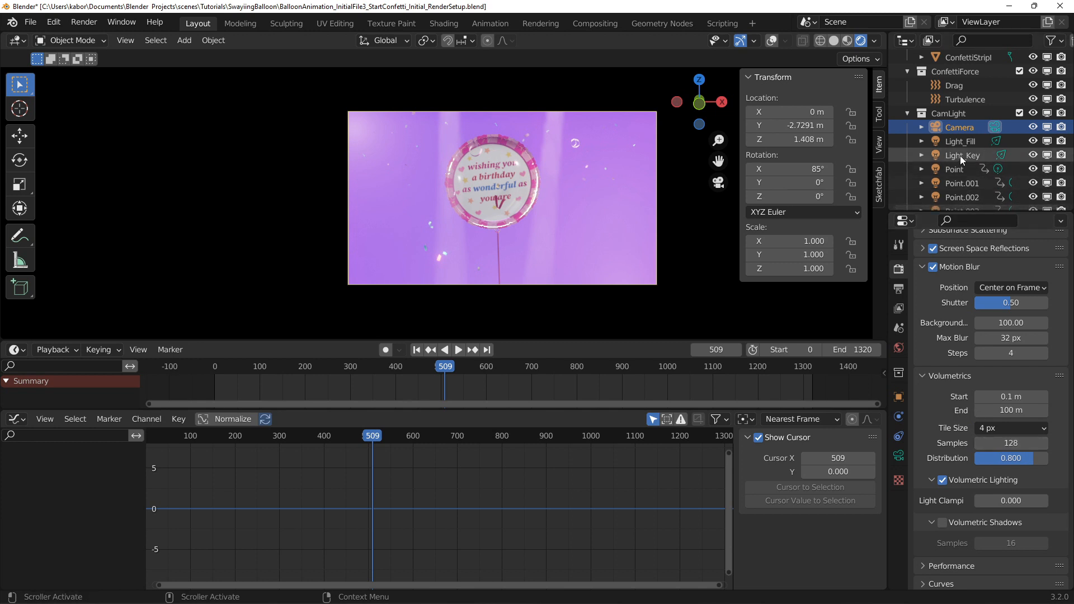
# Select Light_Key, then Light_Fill, and adjust the fill light's power
pyautogui.click(961, 155)
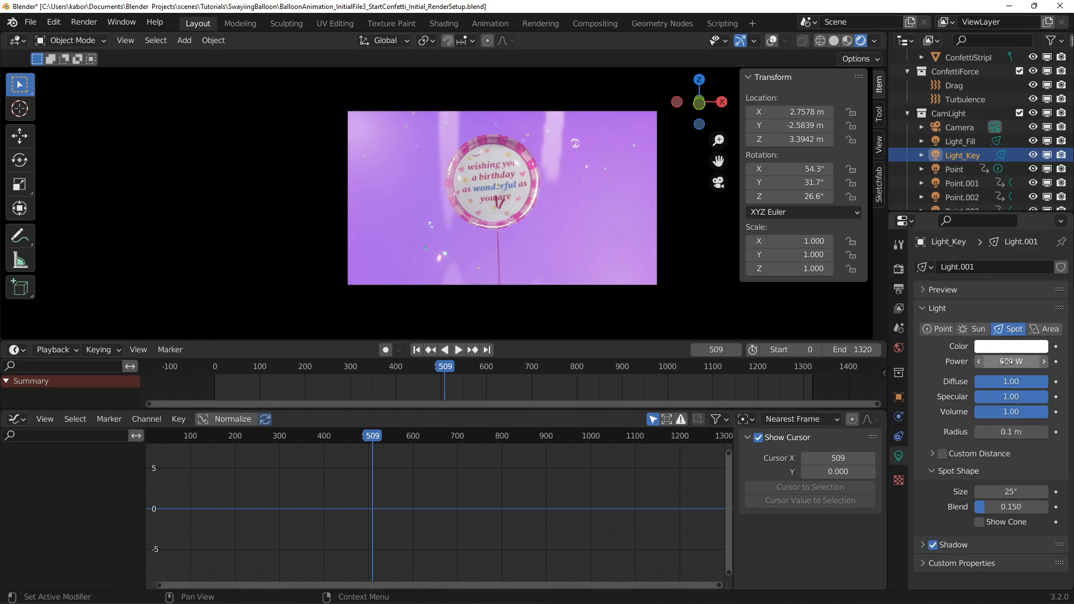
pyautogui.click(962, 141)
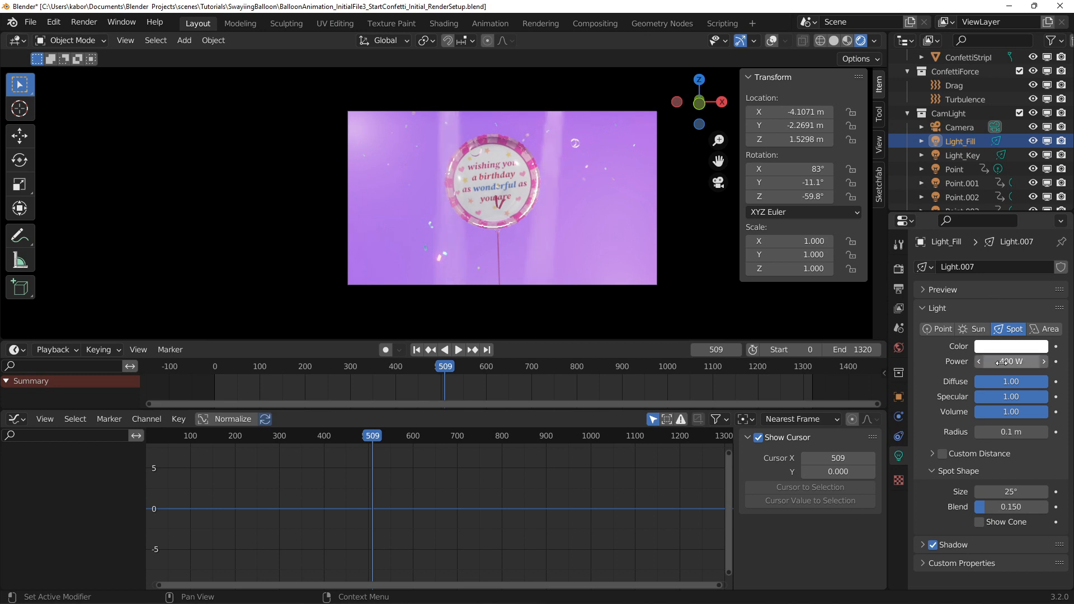
pyautogui.click(899, 269)
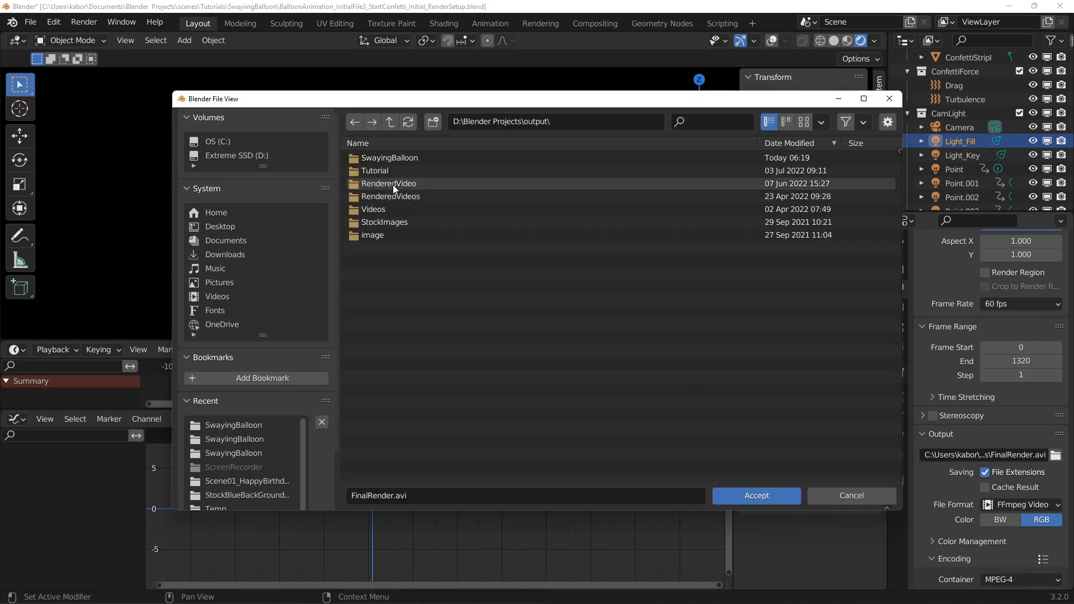
# Render frames 0–1320 as Targa images to FinalRender in the SwayingBalloon folder
pyautogui.doubleClick(389, 158)
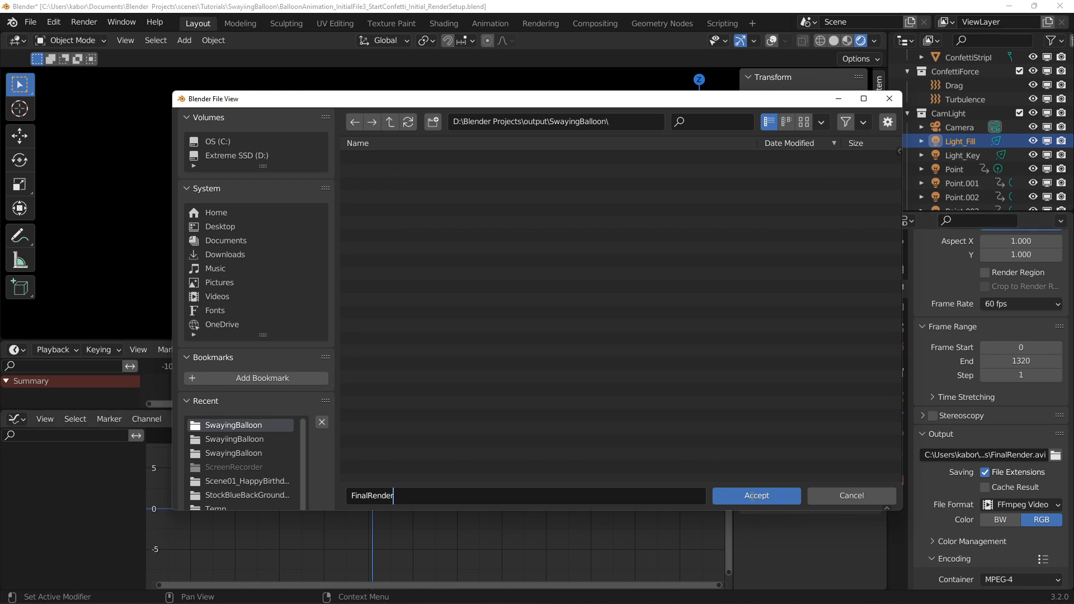
pyautogui.click(756, 495)
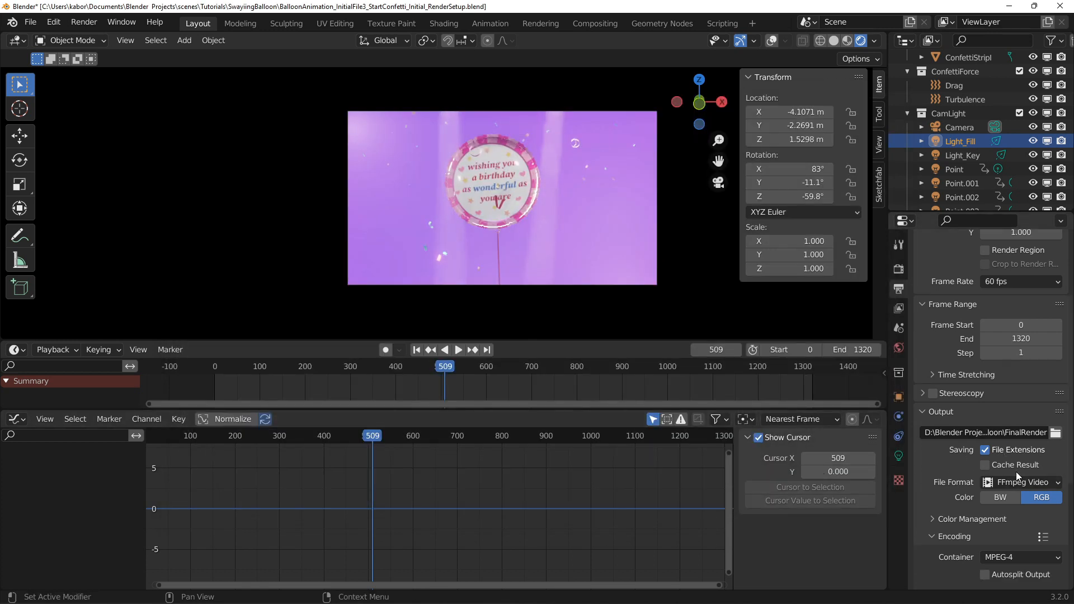
pyautogui.click(1020, 482)
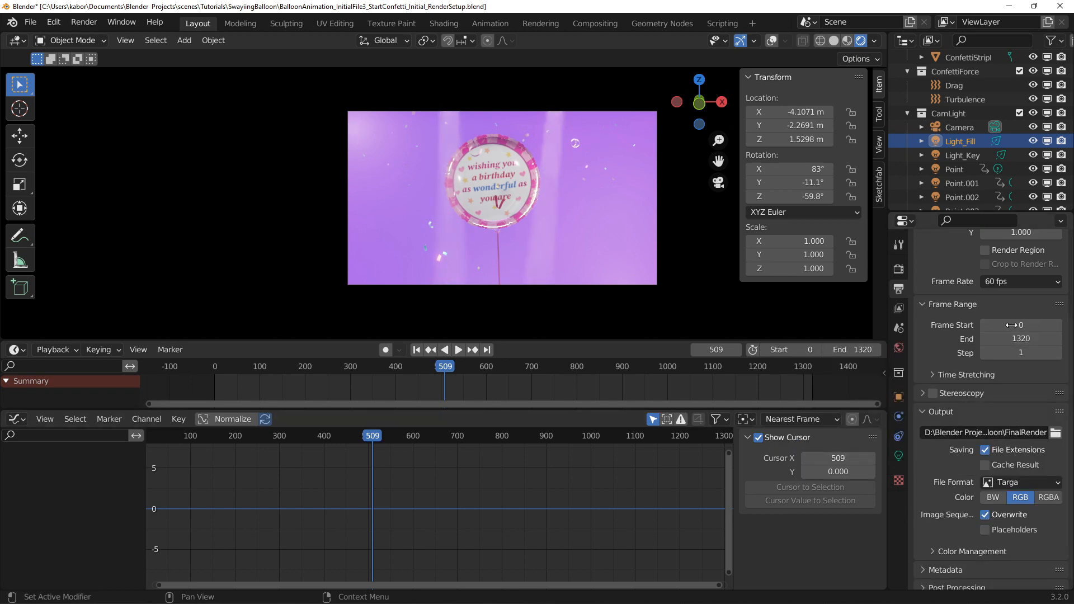
pyautogui.click(1020, 338)
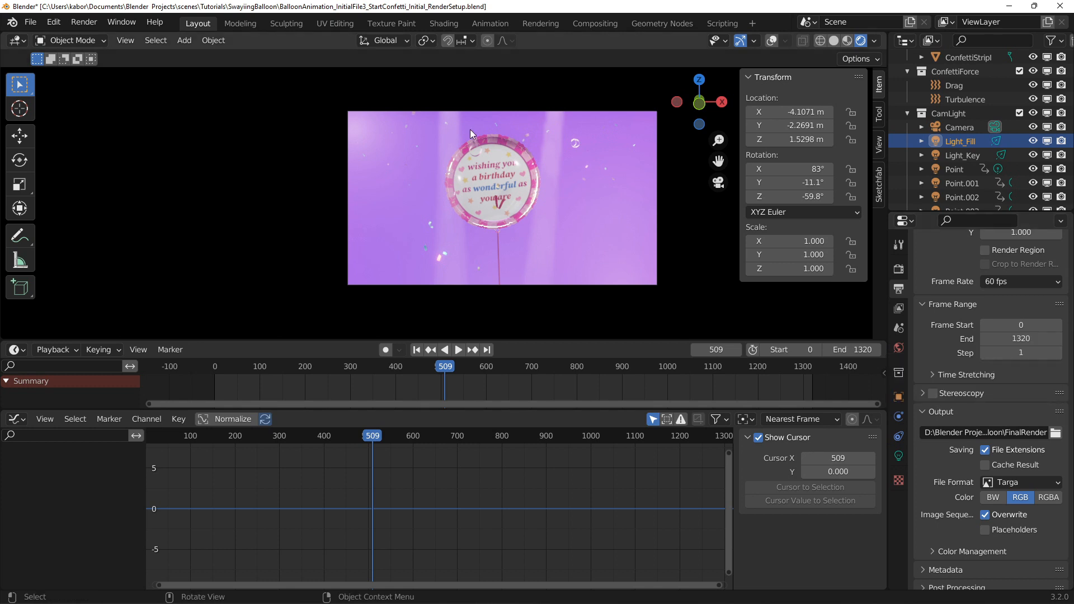
# Render the full balloon animation out to Targa image frames
pyautogui.click(84, 22)
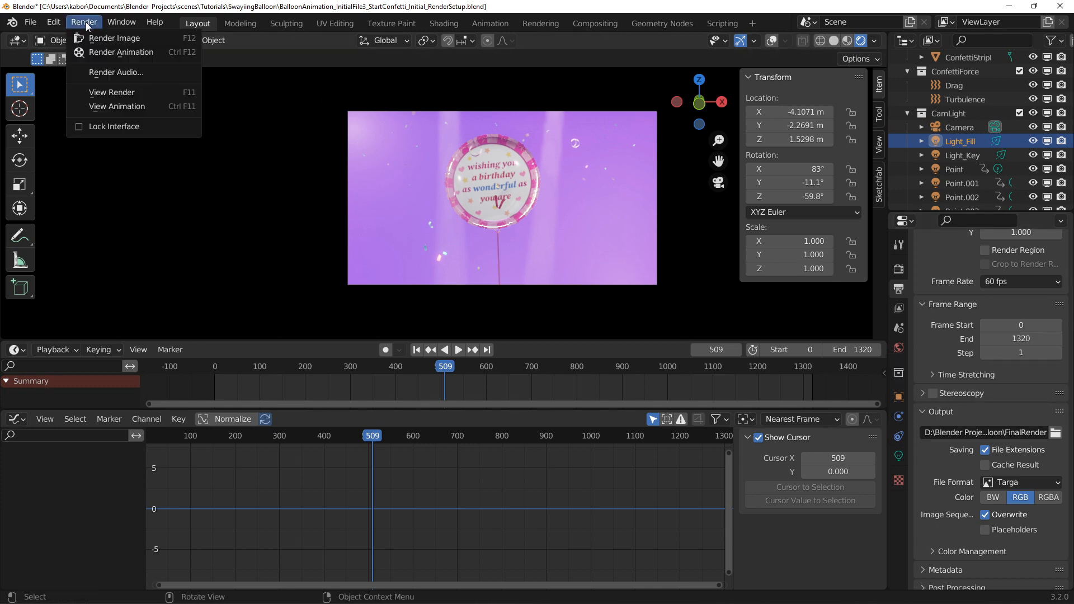
pyautogui.click(114, 38)
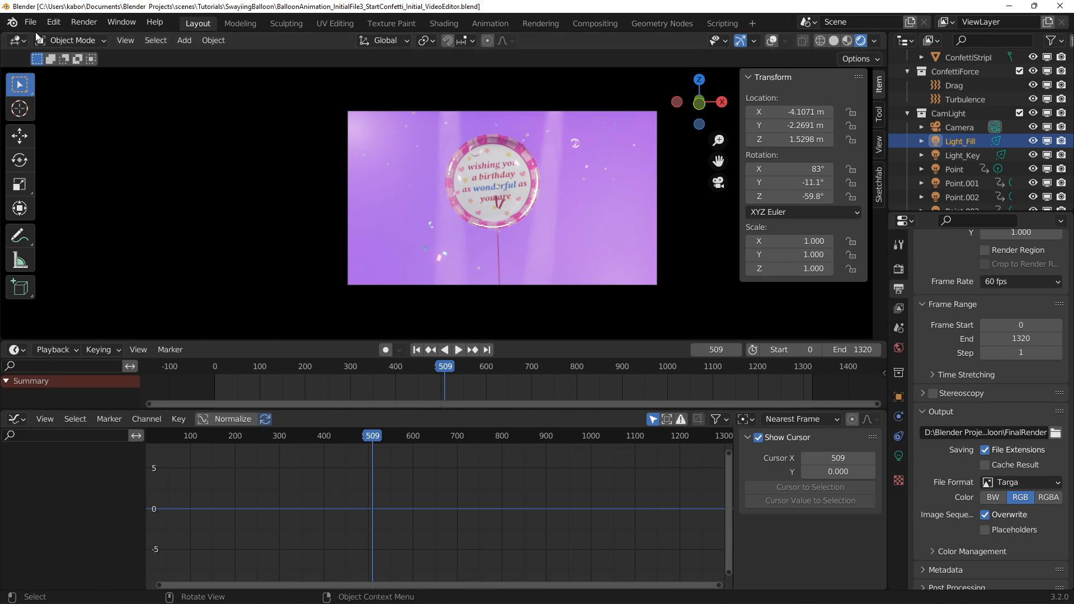
# Start a new General file with a Video Editing workspace, ending at frame 1320, at 60 fps
pyautogui.click(31, 22)
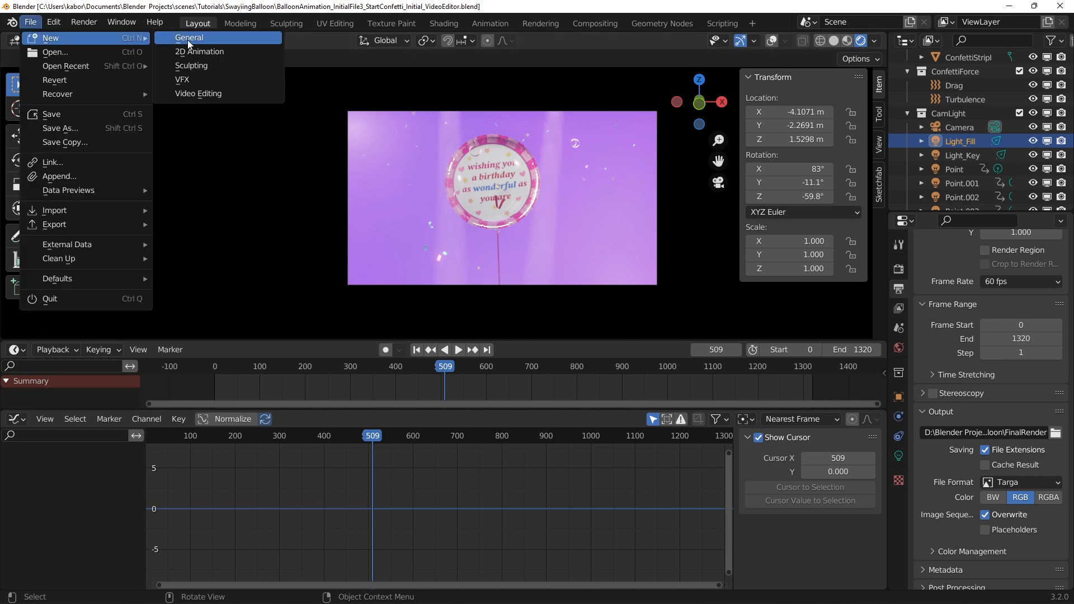
pyautogui.click(189, 38)
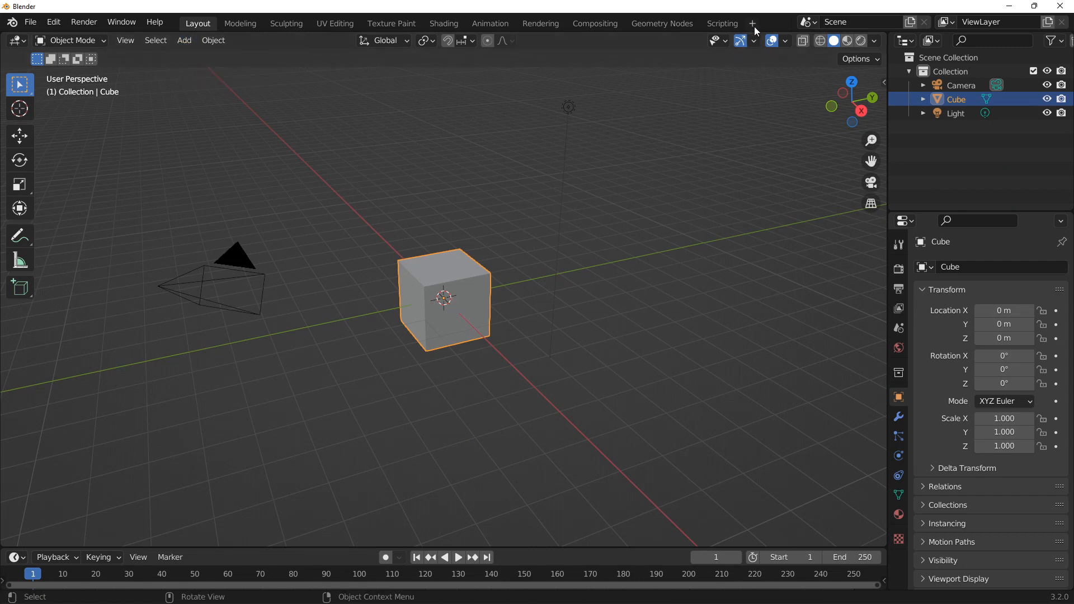
pyautogui.click(752, 22)
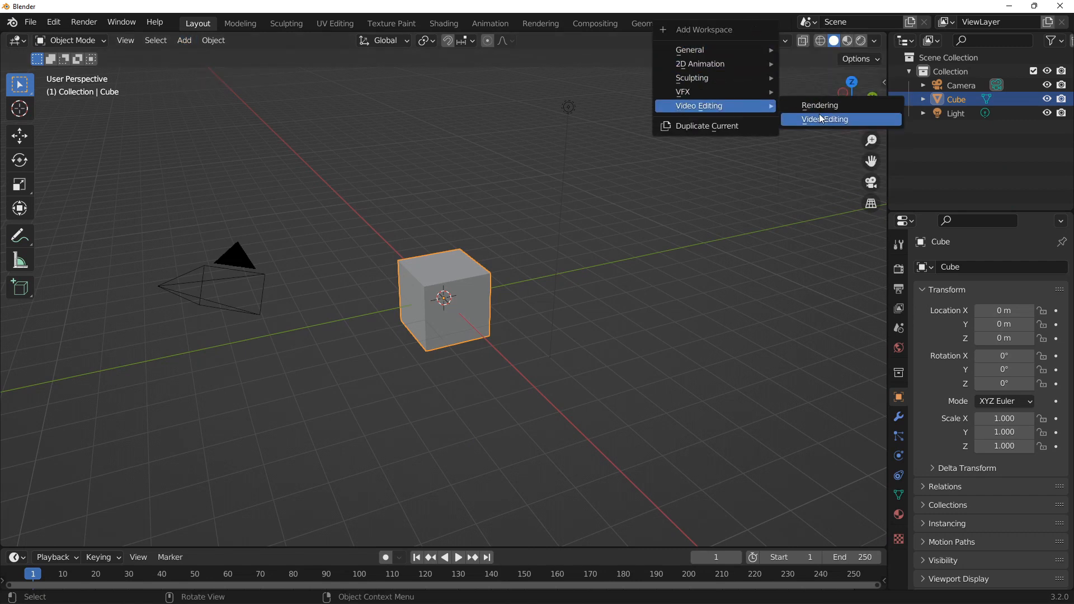
pyautogui.click(826, 119)
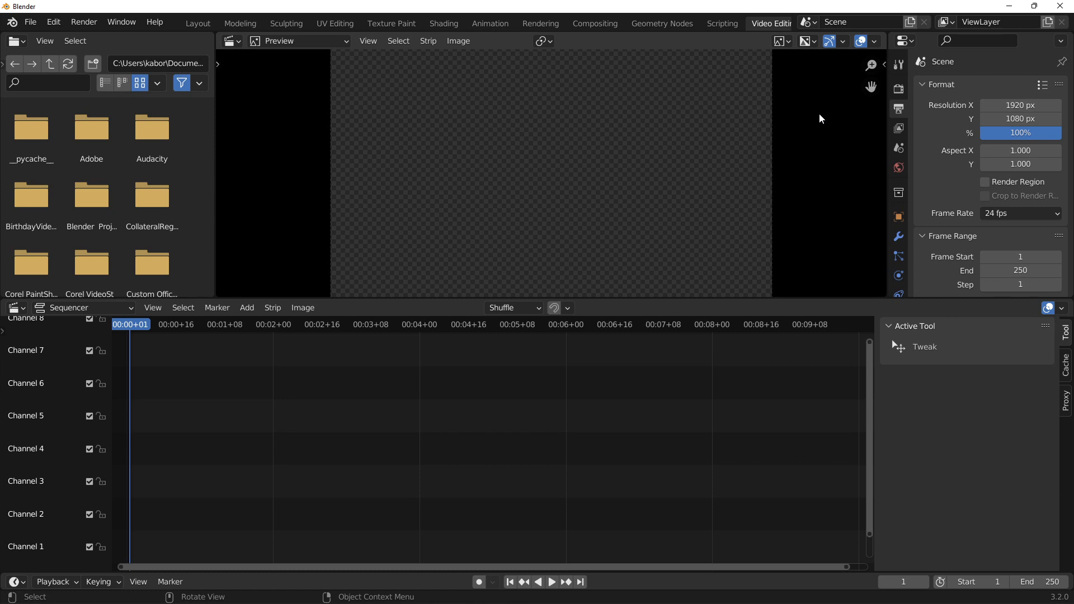
pyautogui.moveTo(690, 291)
pyautogui.write('1320')
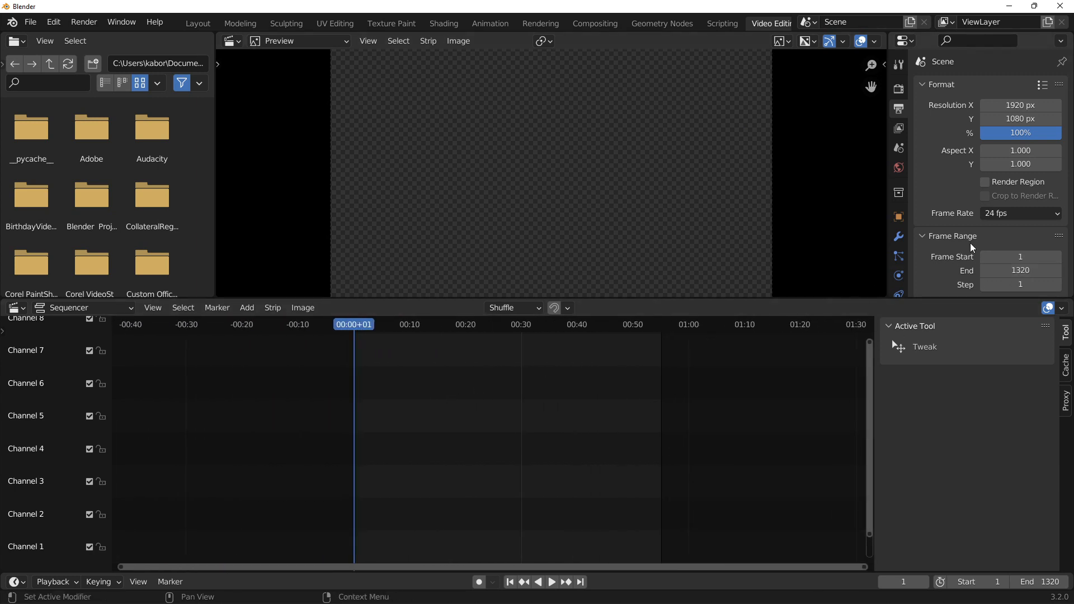
pyautogui.click(1018, 214)
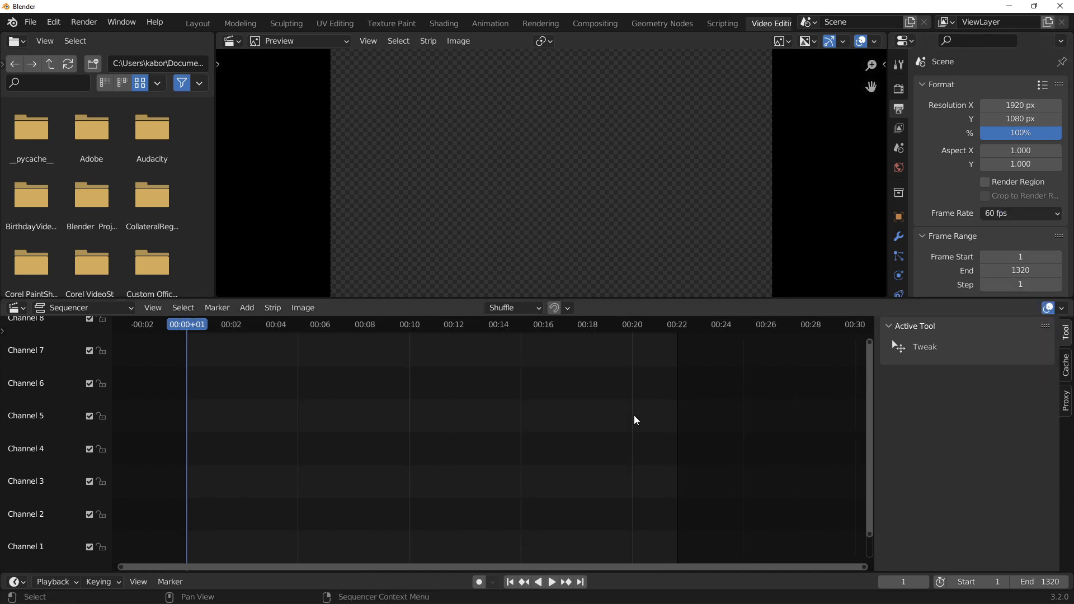
# Add all FinalRender Targa frames as a 1321-frame image strip on channel 1
pyautogui.click(247, 308)
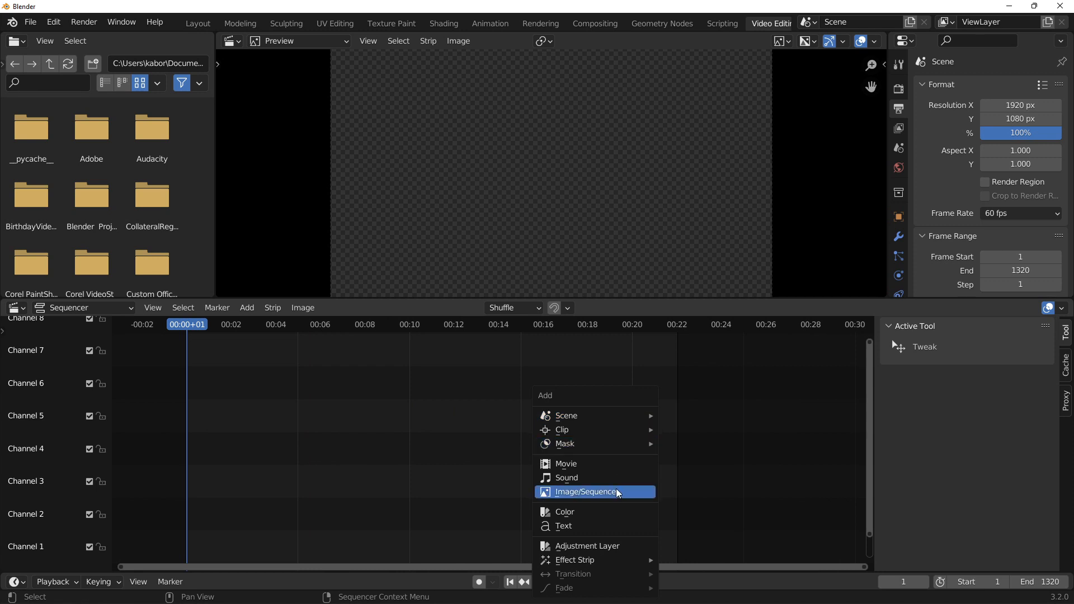
pyautogui.click(585, 492)
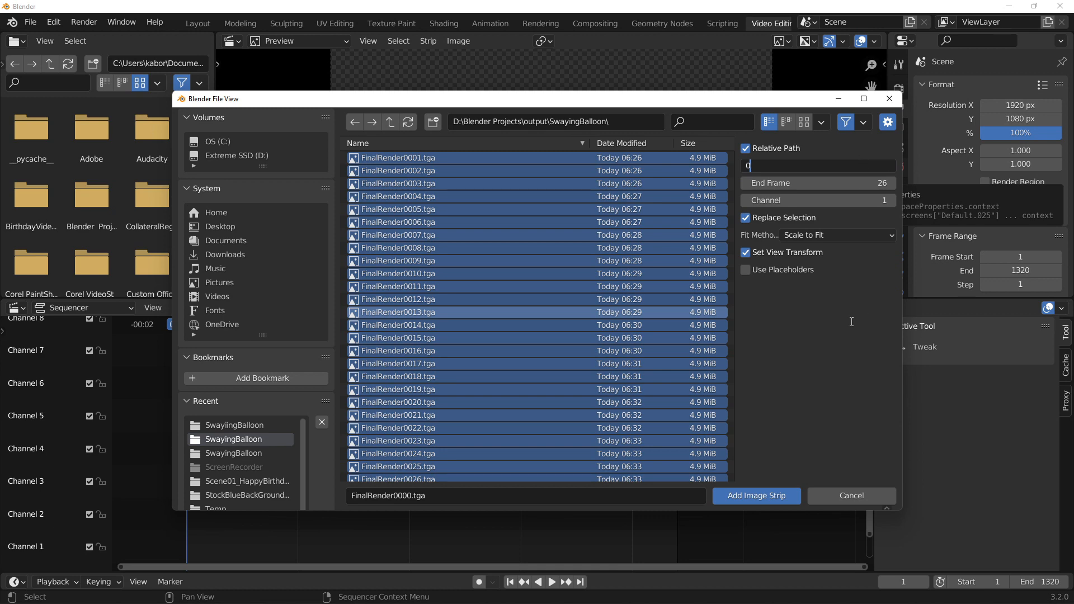
pyautogui.click(756, 495)
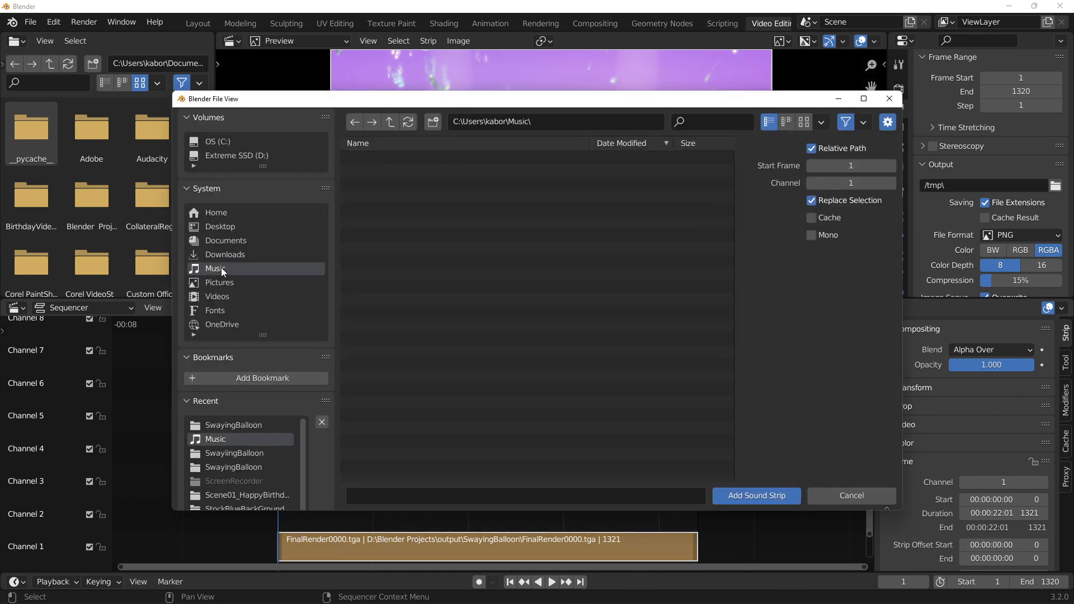
# Add Happy Celebrations Ident.wav as a sound strip on channel 2
pyautogui.click(755, 495)
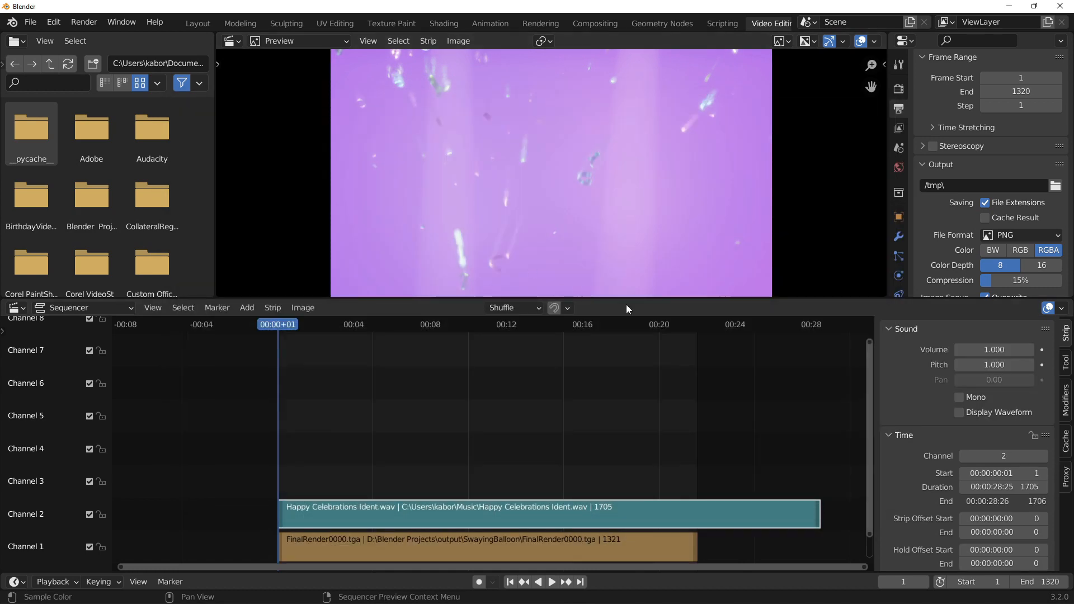
pyautogui.scroll(-3)
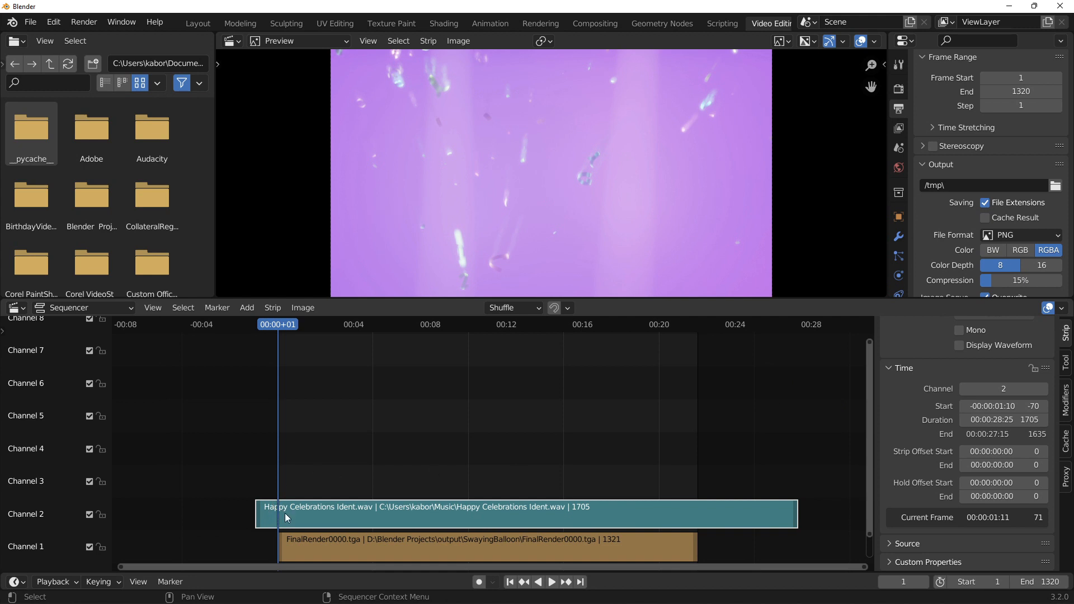
pyautogui.moveTo(1003, 420)
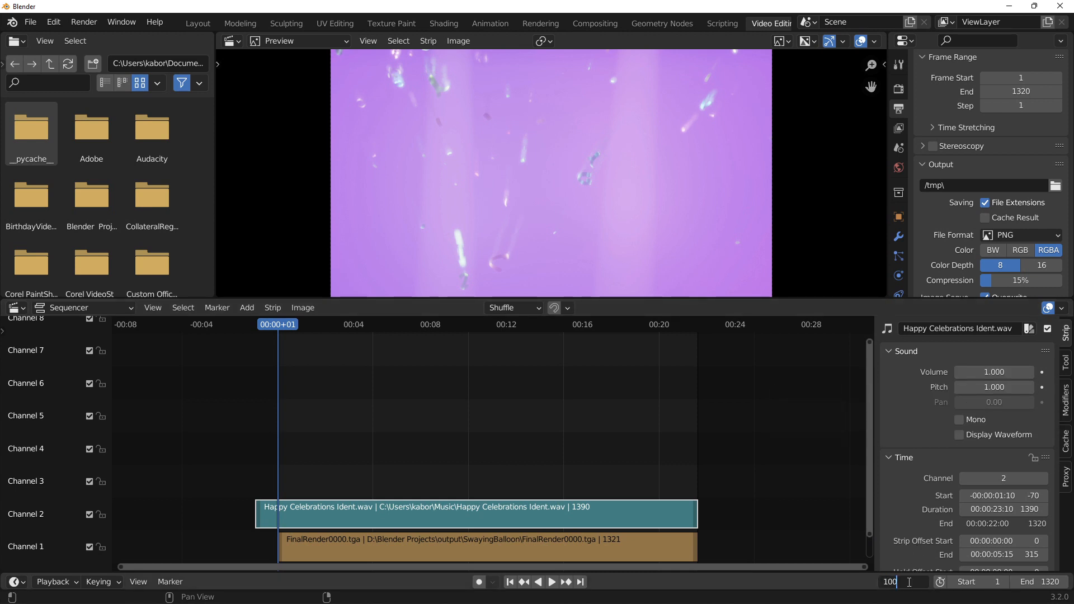
# Go to frame 1000 and keyframe the music volume at full level
pyautogui.write('1000')
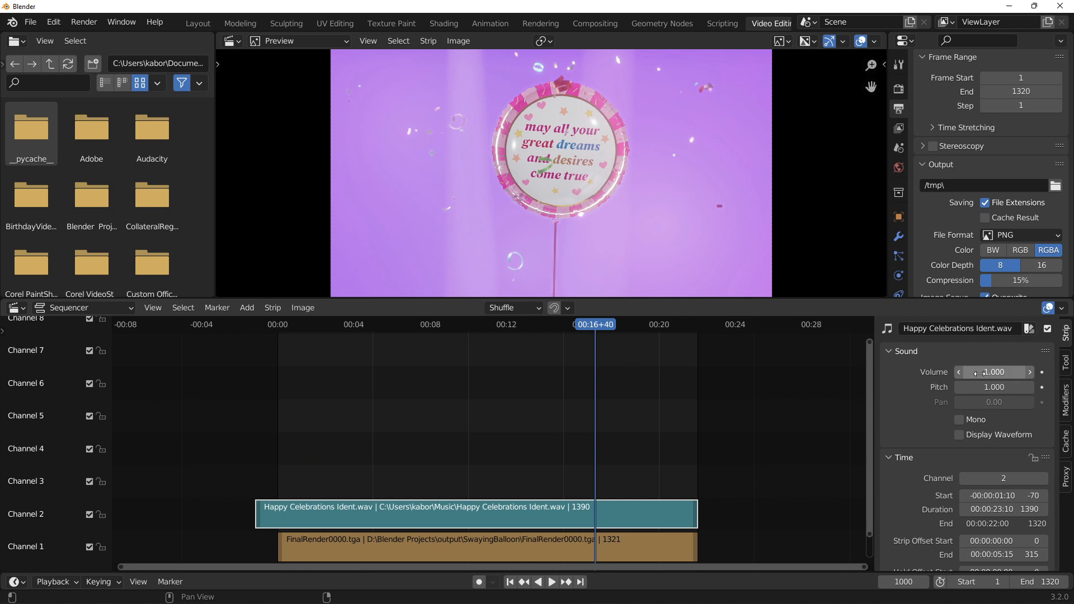
pyautogui.click(993, 372)
pyautogui.write('0.000')
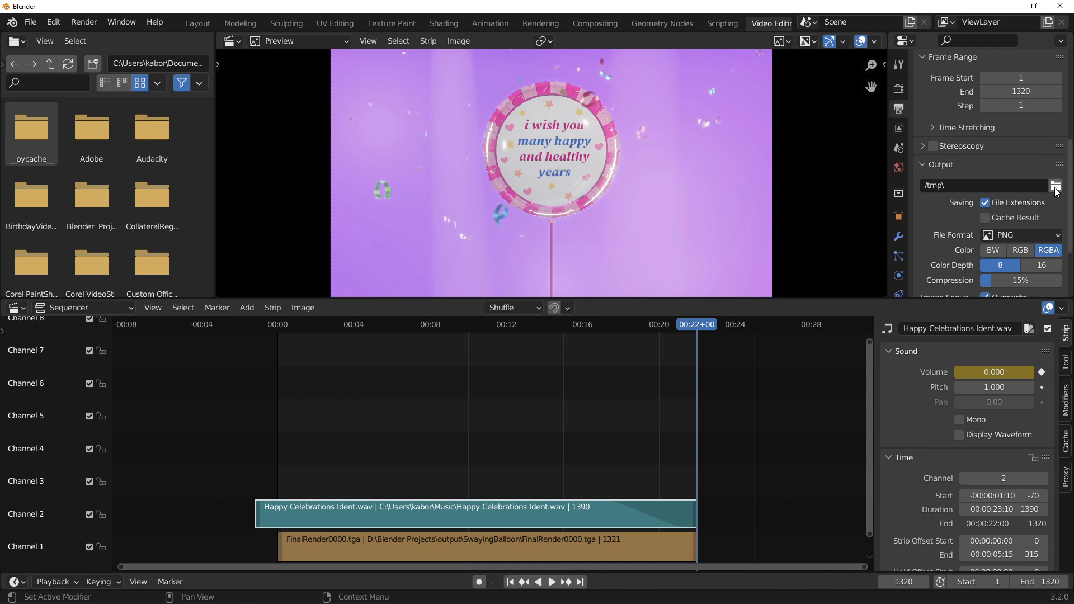
# Output to the project folder as FFmpeg video in an MPEG-4 container with AAC audio
pyautogui.click(1056, 185)
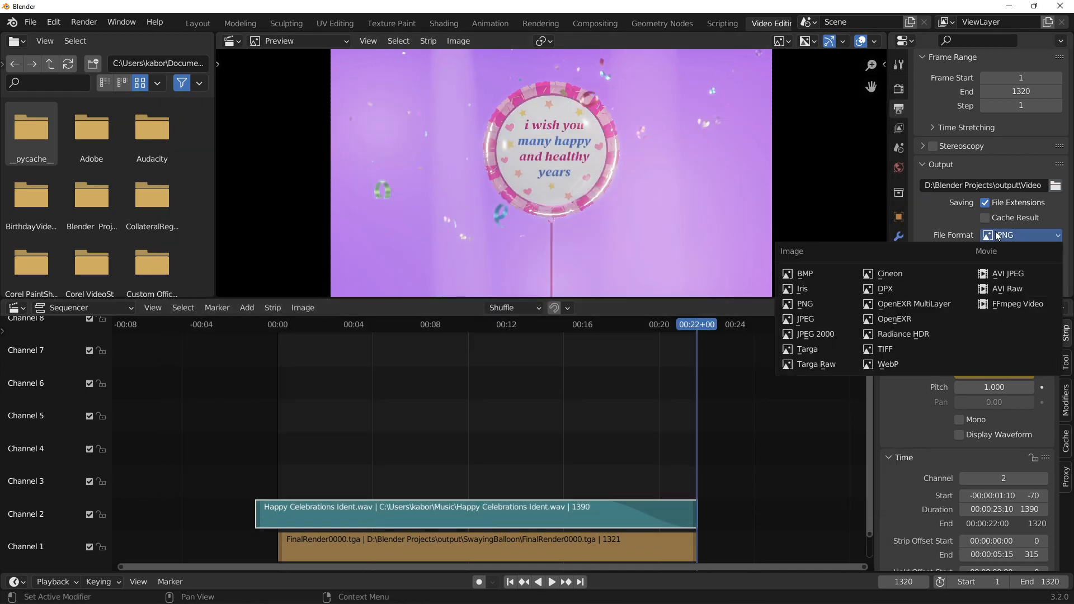
pyautogui.click(1016, 303)
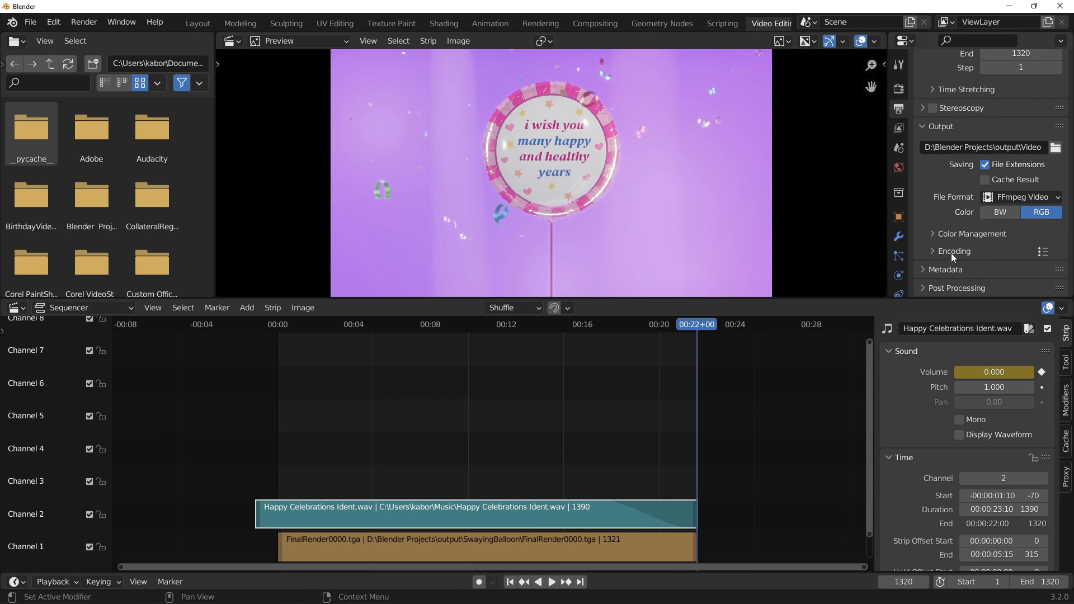
pyautogui.click(945, 269)
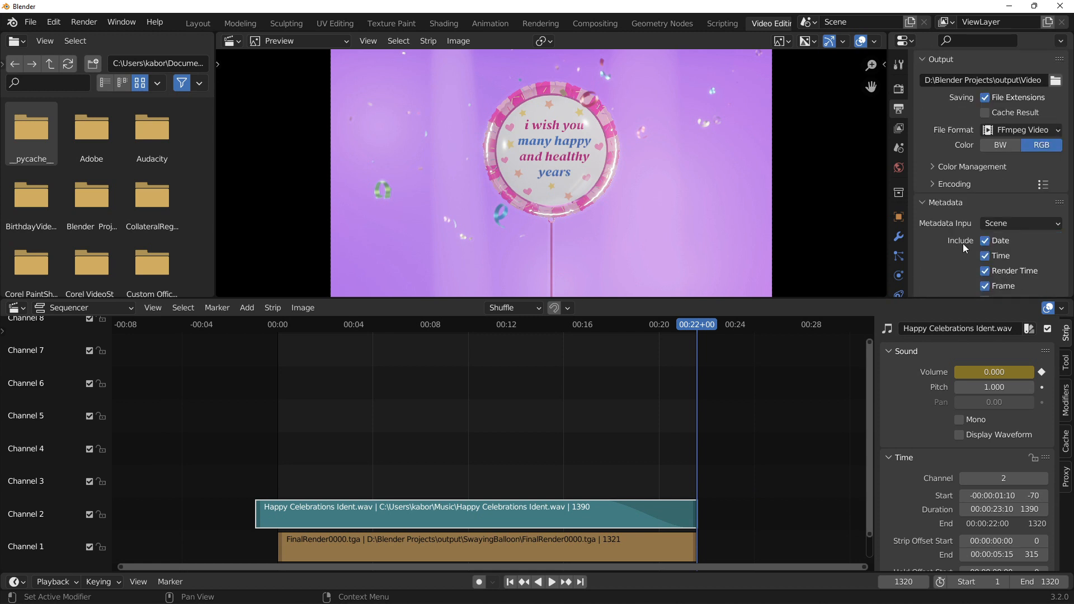
pyautogui.click(1020, 226)
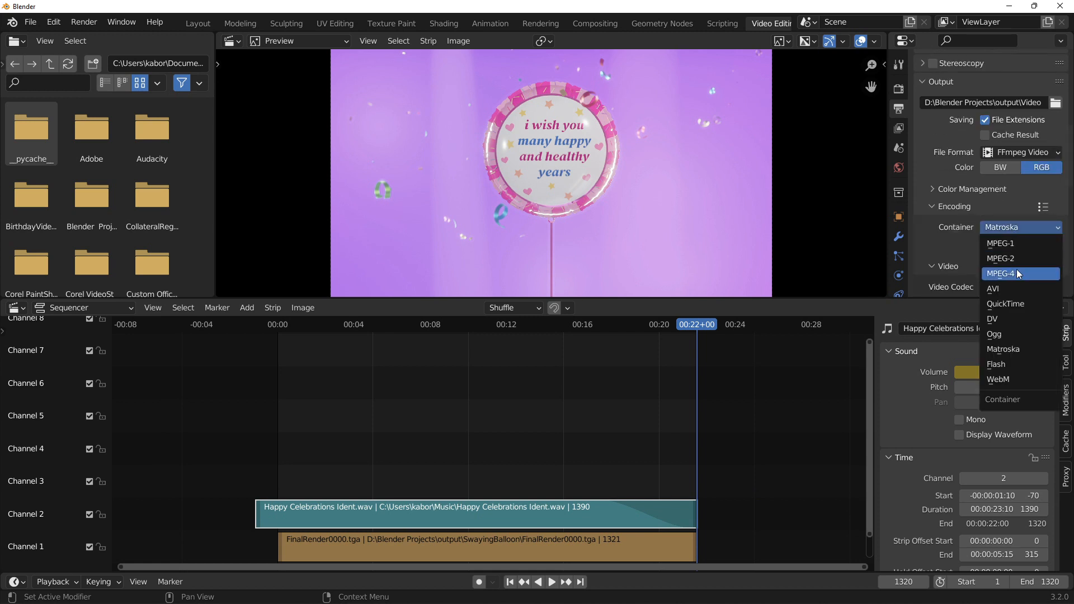
pyautogui.click(1003, 273)
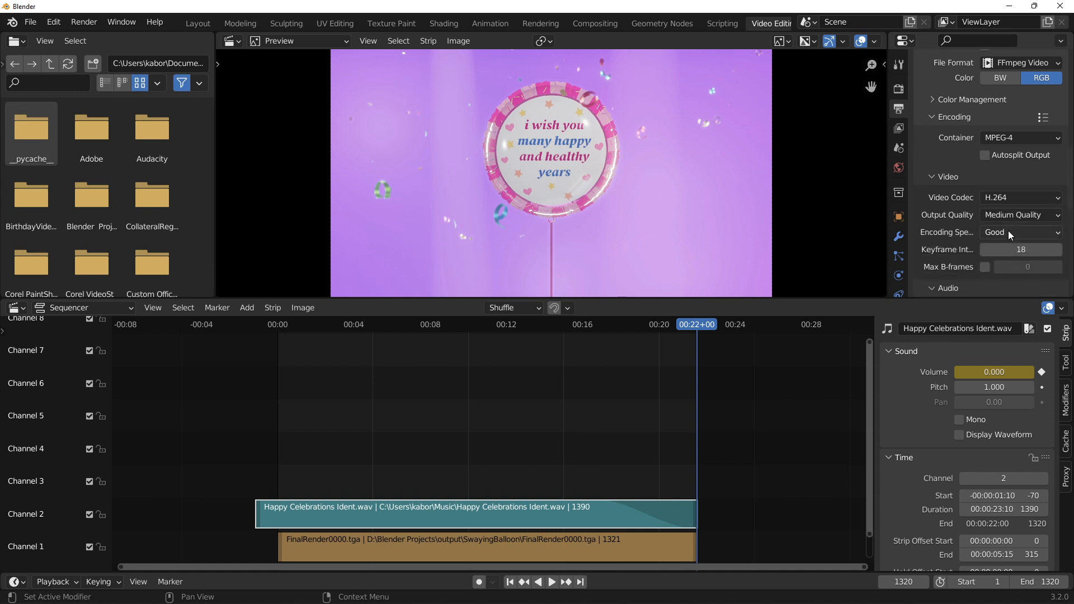
pyautogui.click(1020, 287)
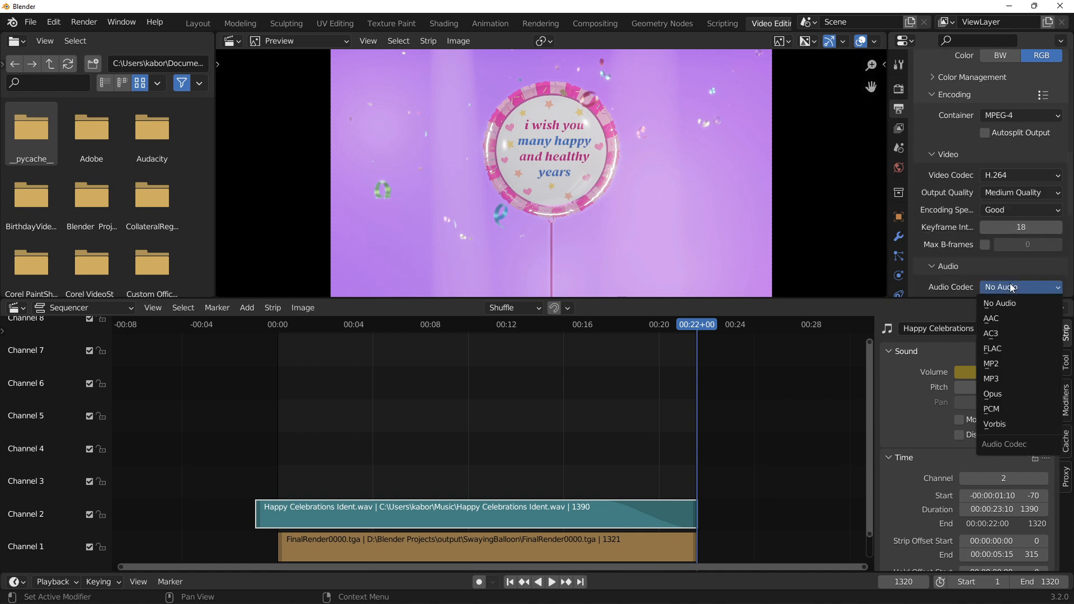
pyautogui.click(991, 317)
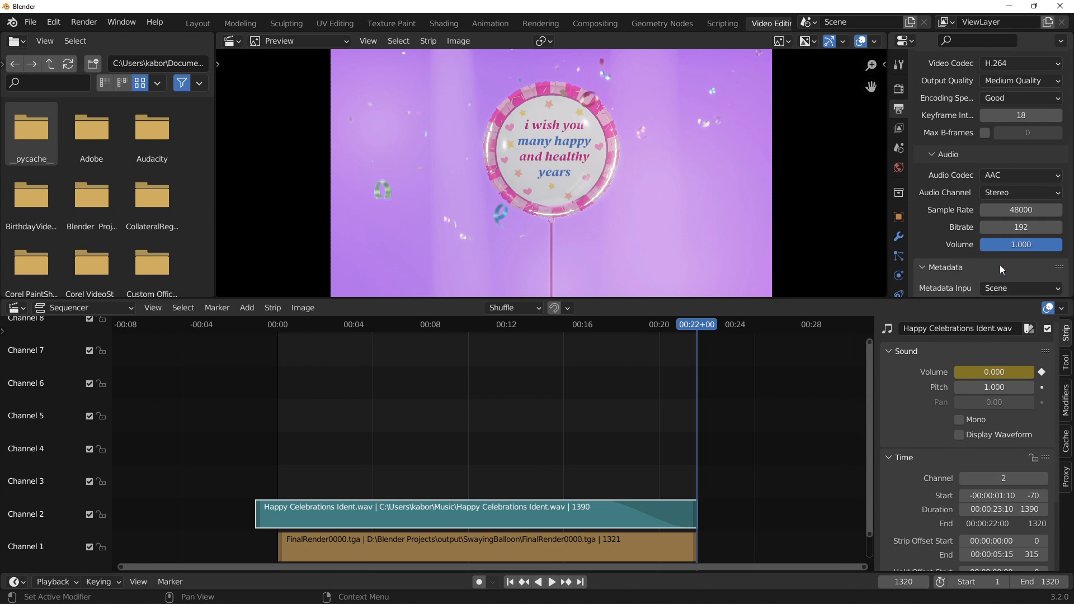
pyautogui.click(84, 21)
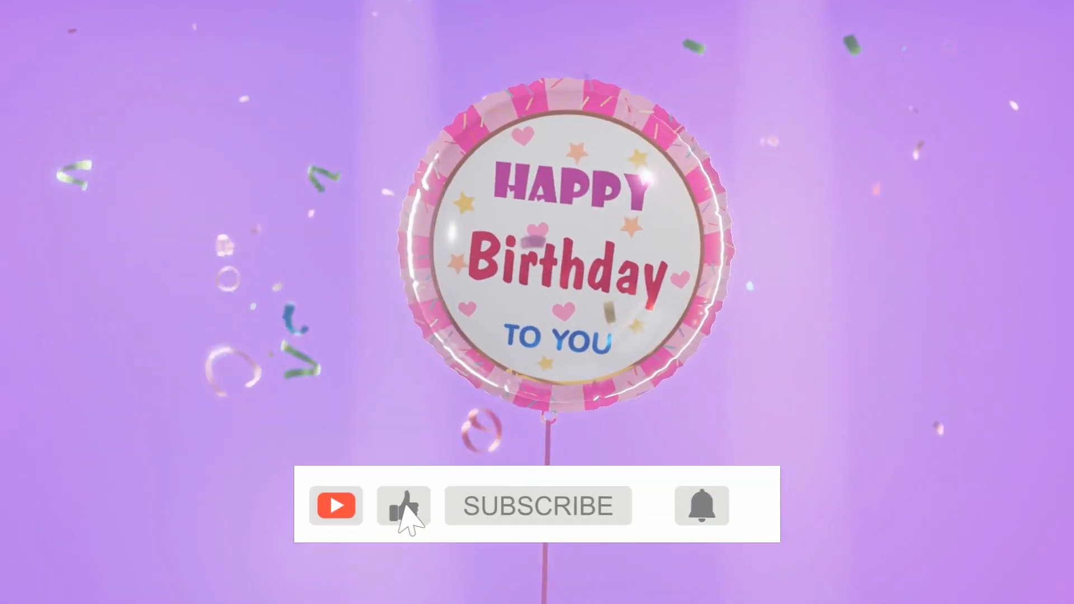
pyautogui.click(538, 506)
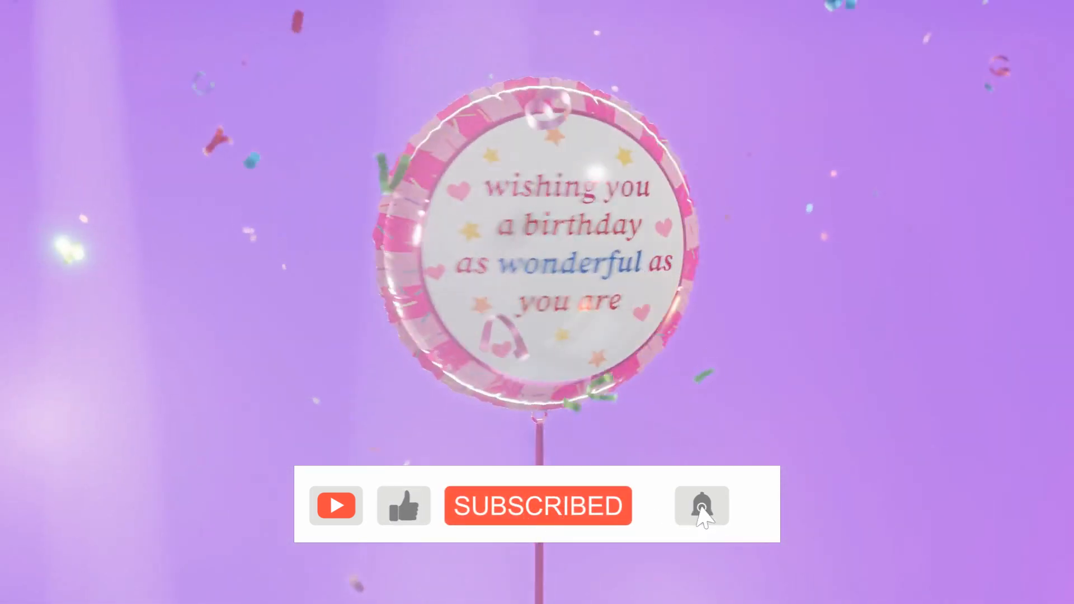